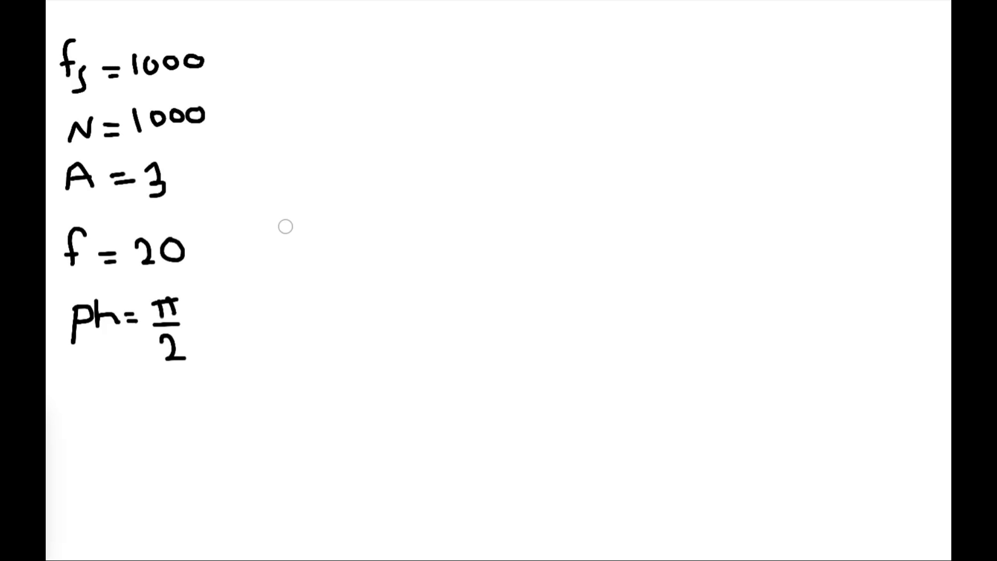
pyautogui.moveTo(259, 251)
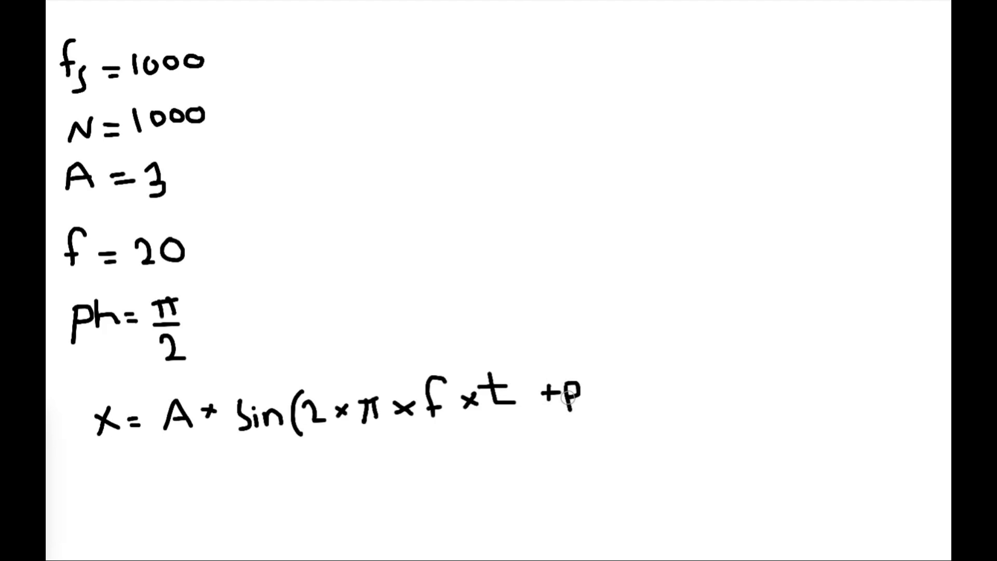
# Finish the handwritten equation x = A·sin(2·π·f·t + ph) by closing it with 'h)'
pyautogui.write('h)')
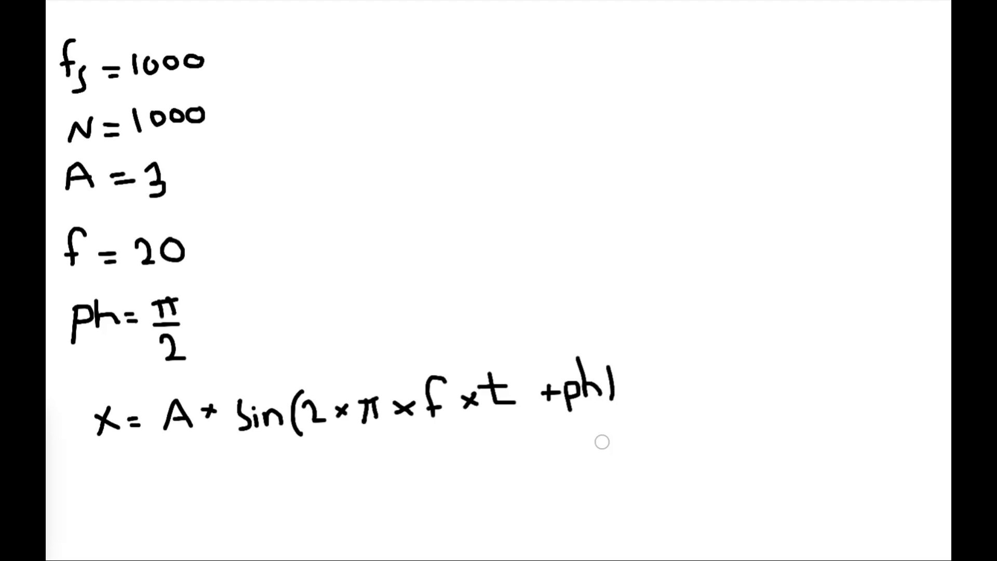
pyautogui.moveTo(933, 16)
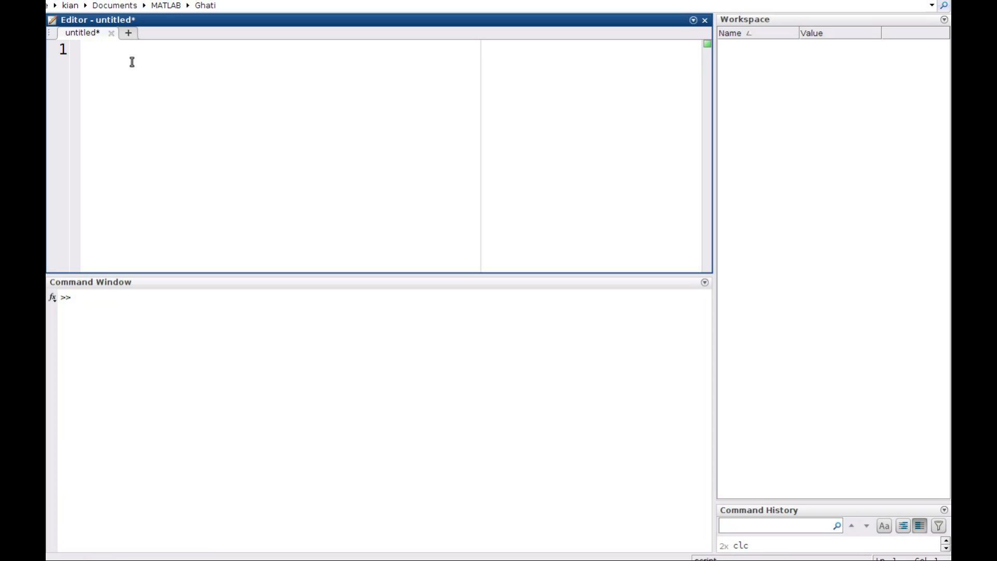
# Write the script's first line clear all;close all;clc
pyautogui.write('cle')
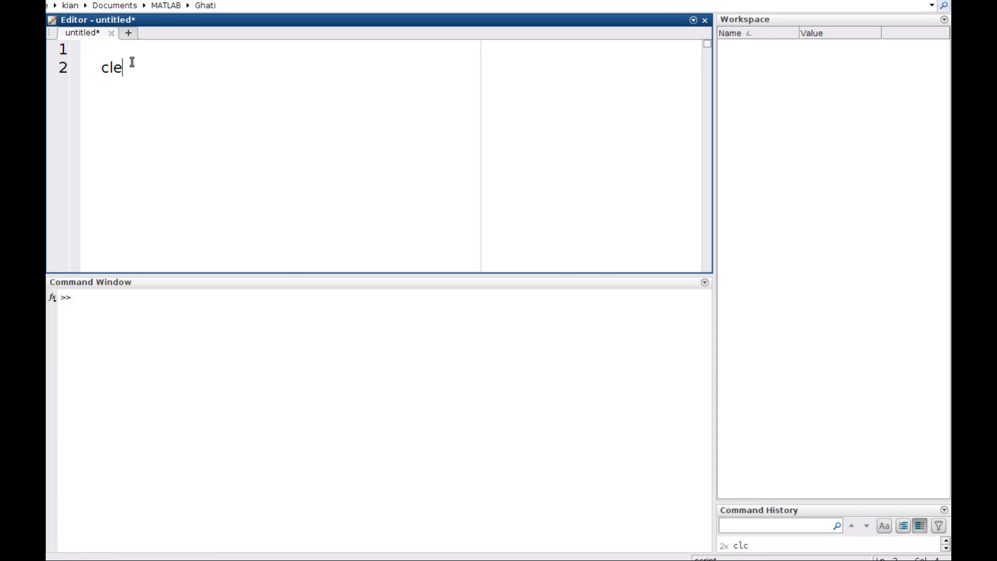
pyautogui.write('ar')
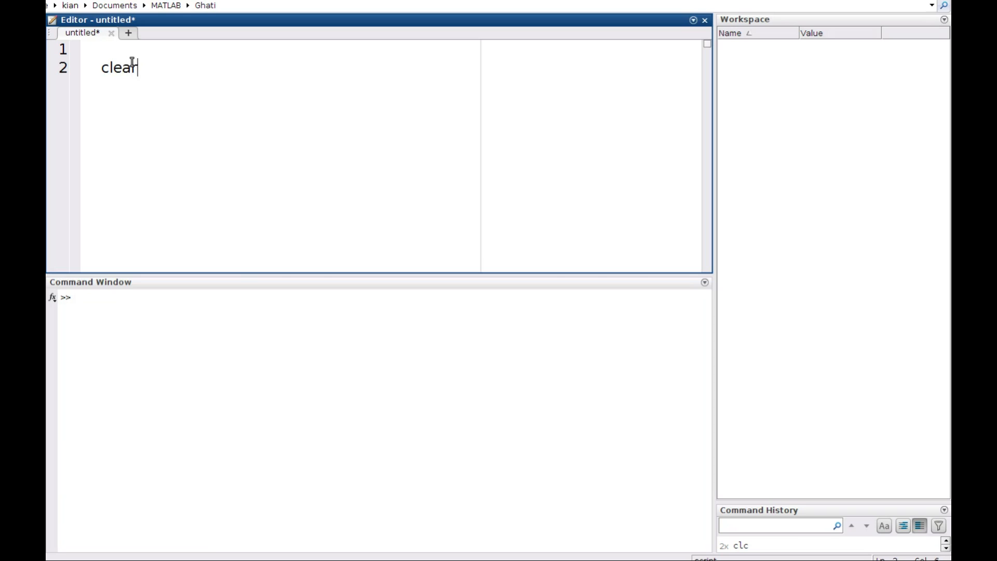
pyautogui.write('all')
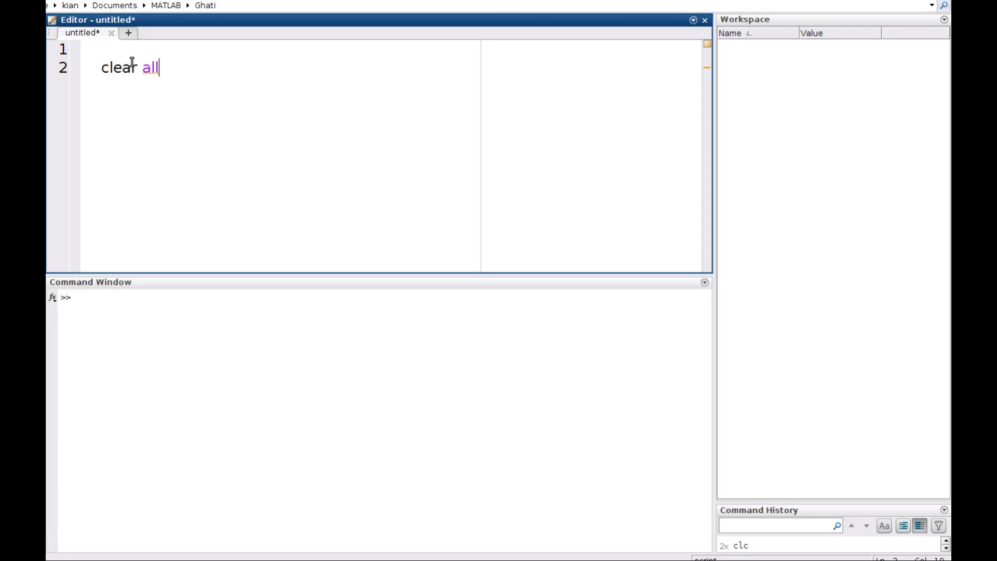
pyautogui.write(';')
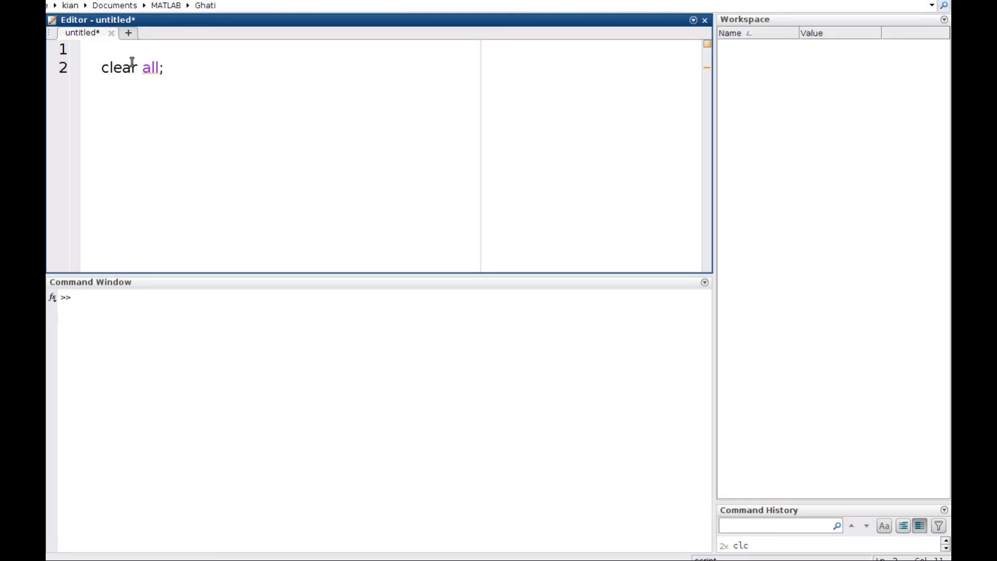
pyautogui.write('clo')
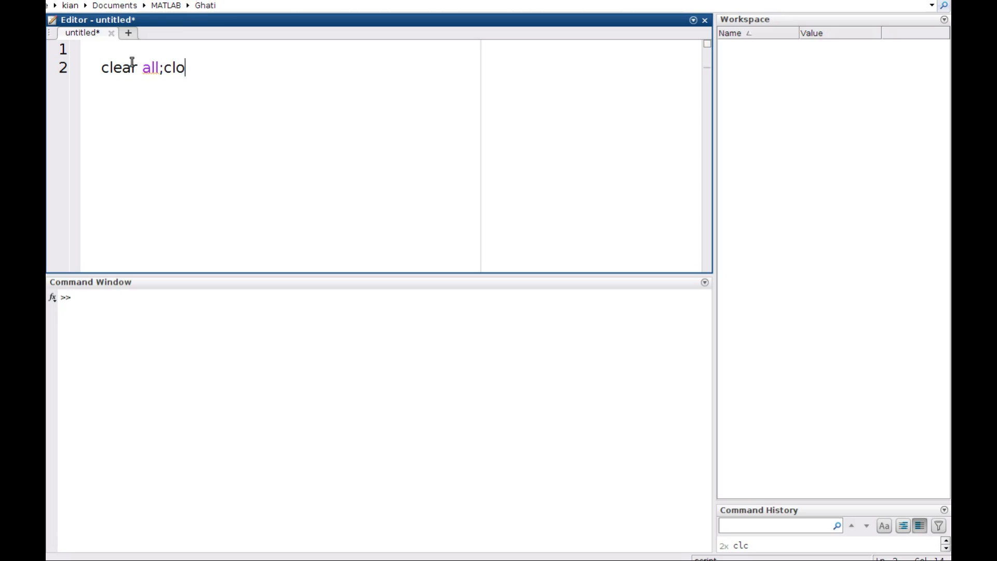
pyautogui.write('se all;')
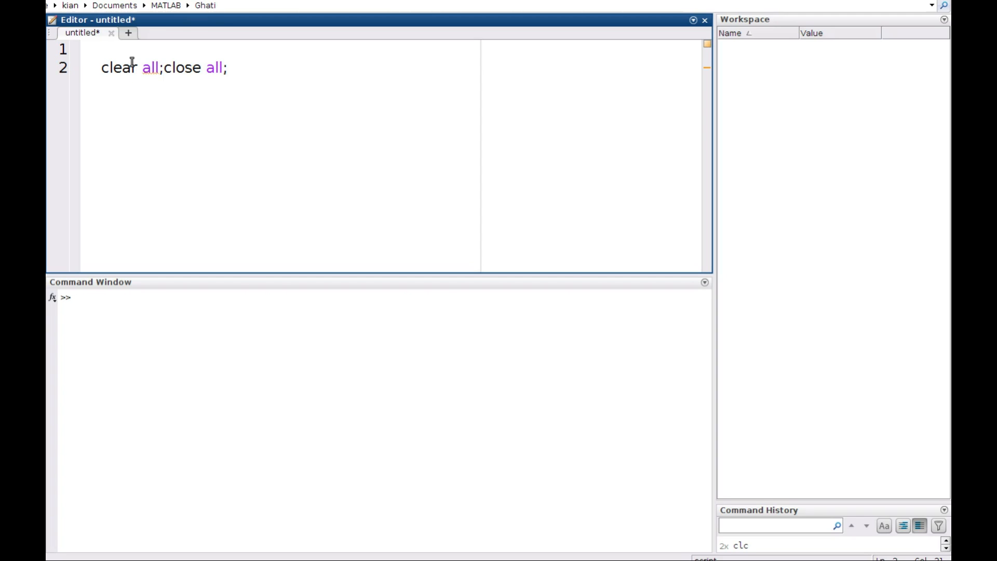
pyautogui.write('clc')
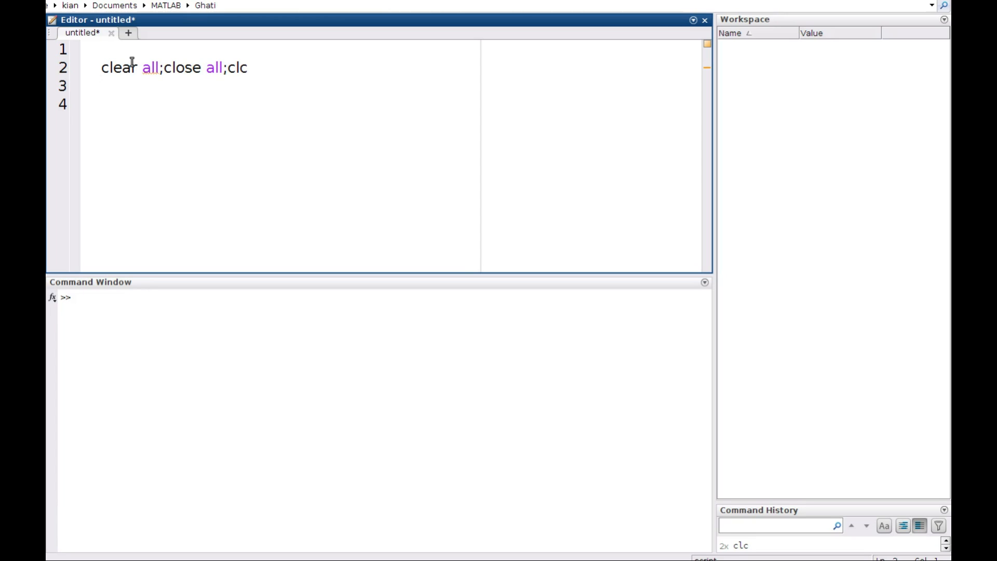
# Define fs = 1000, N = 1000 and A = 2 on the parameter line
pyautogui.write('F')
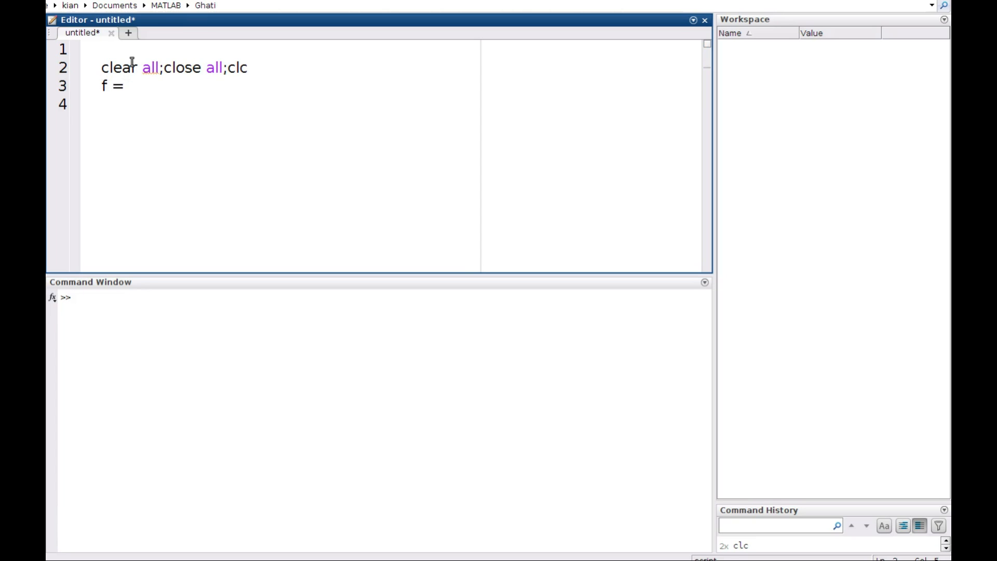
pyautogui.write('1000')
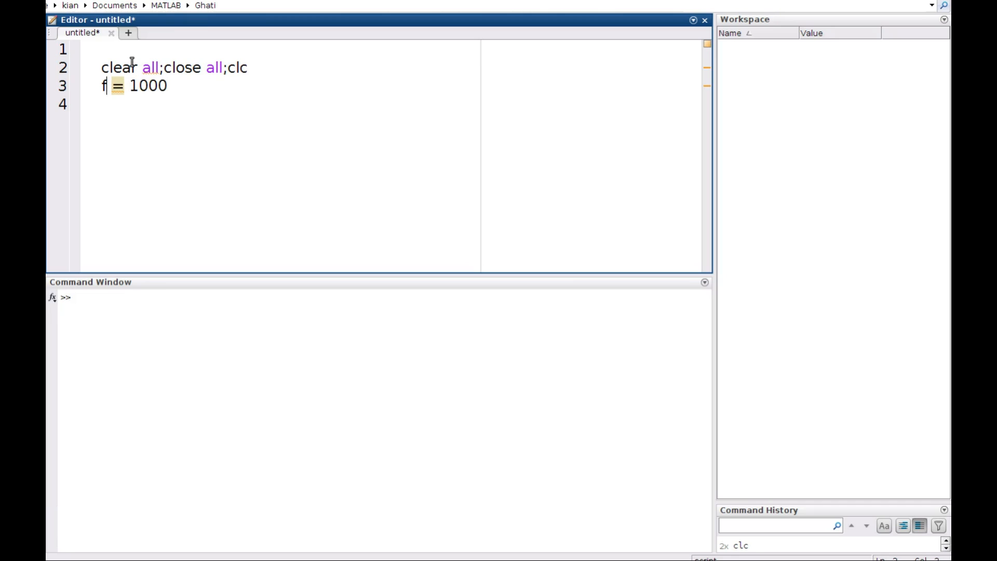
pyautogui.write('s')
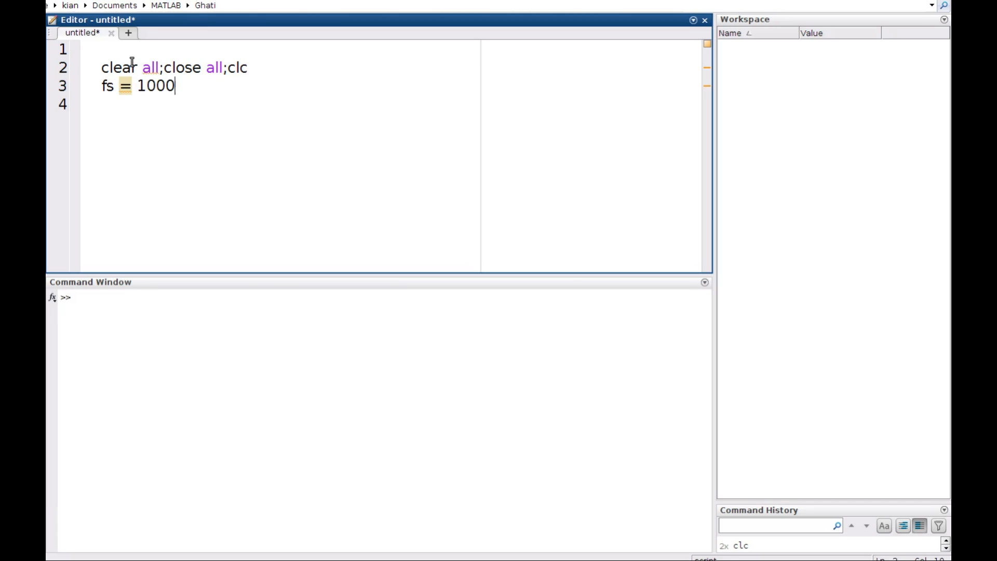
pyautogui.write('; N')
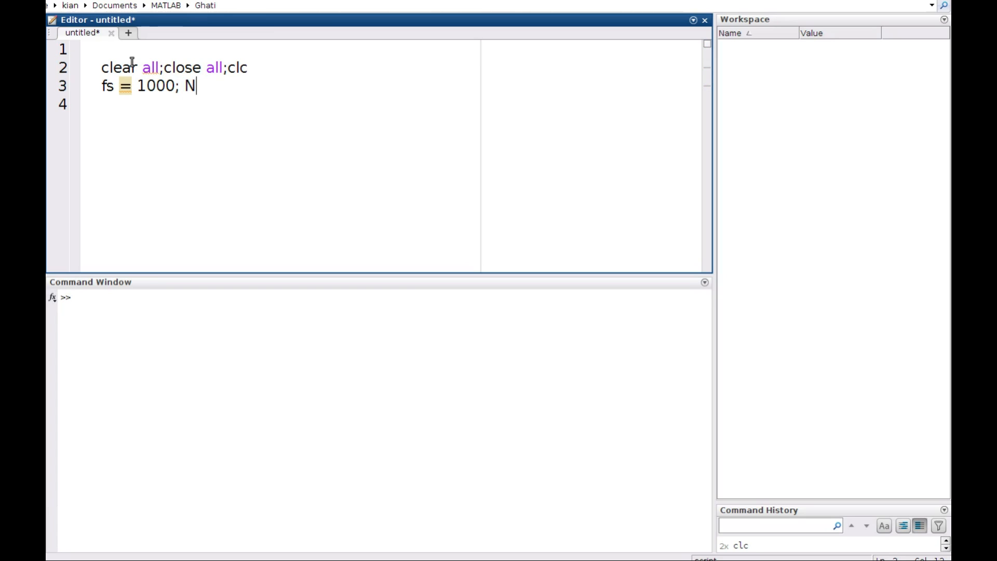
pyautogui.write('=')
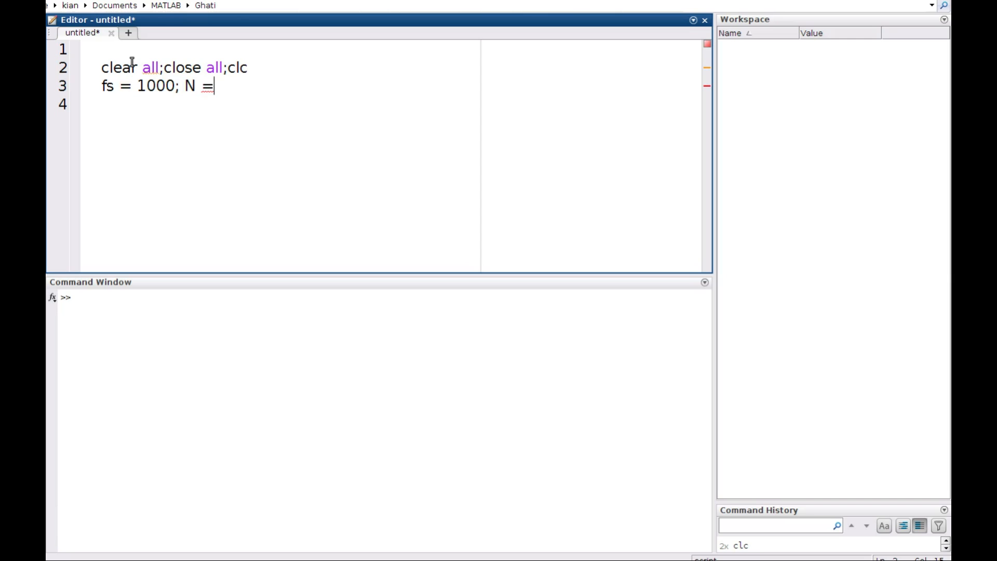
pyautogui.write('100')
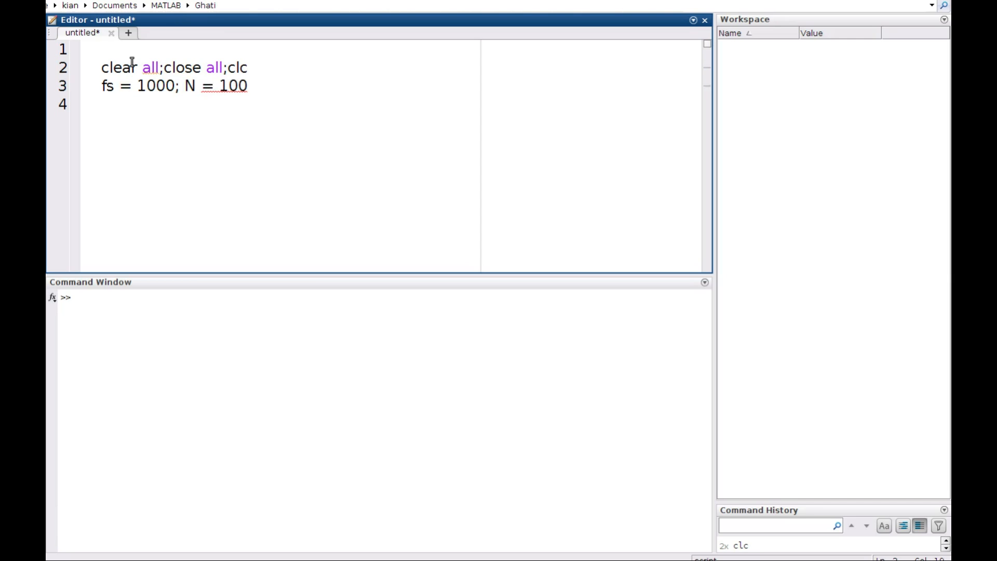
pyautogui.write('0; A =')
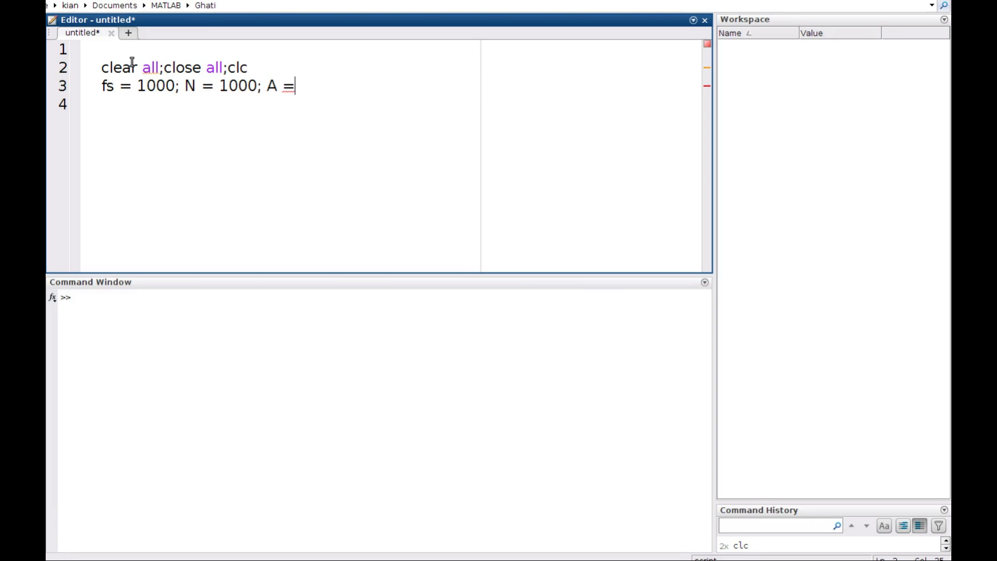
pyautogui.write('2')
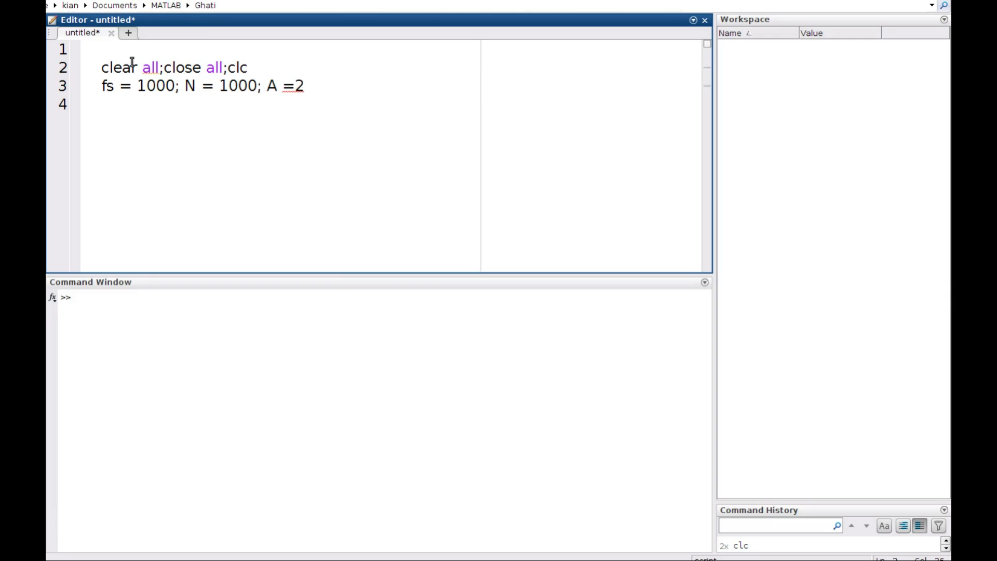
pyautogui.write('; f =')
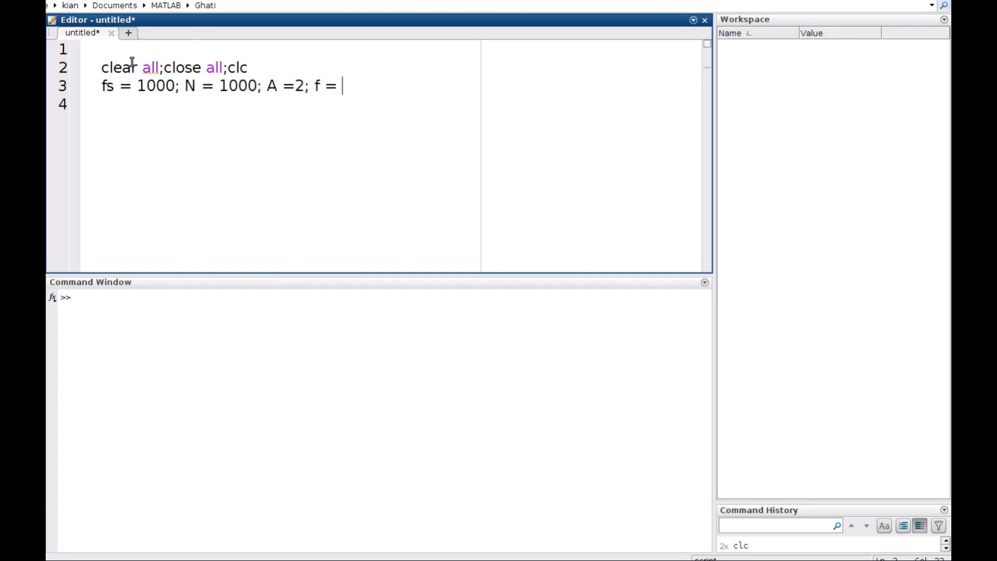
# Add f = 20 and ph = pi/2, then leave a blank line above the parameters
pyautogui.write('20')
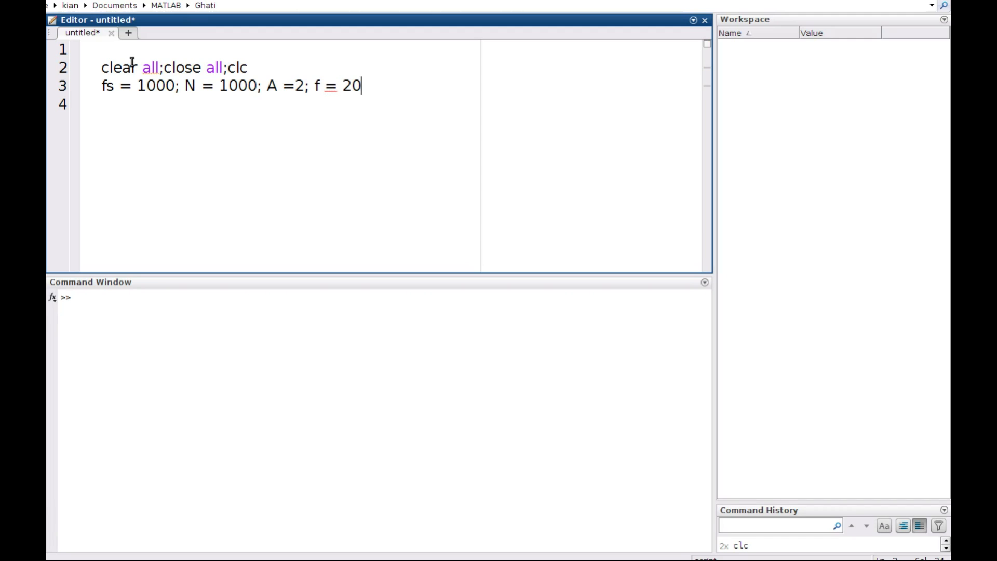
pyautogui.write(';')
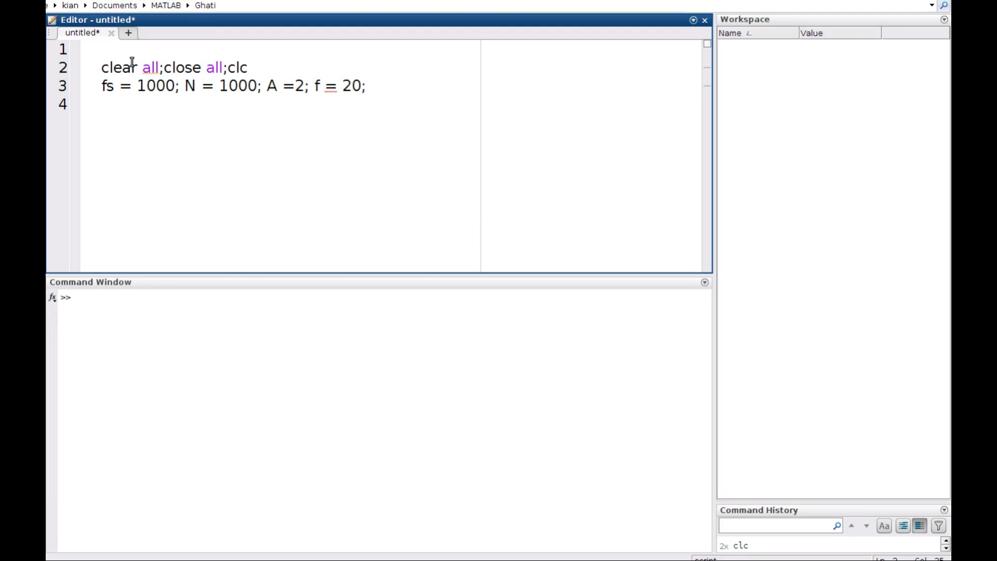
pyautogui.write('ph')
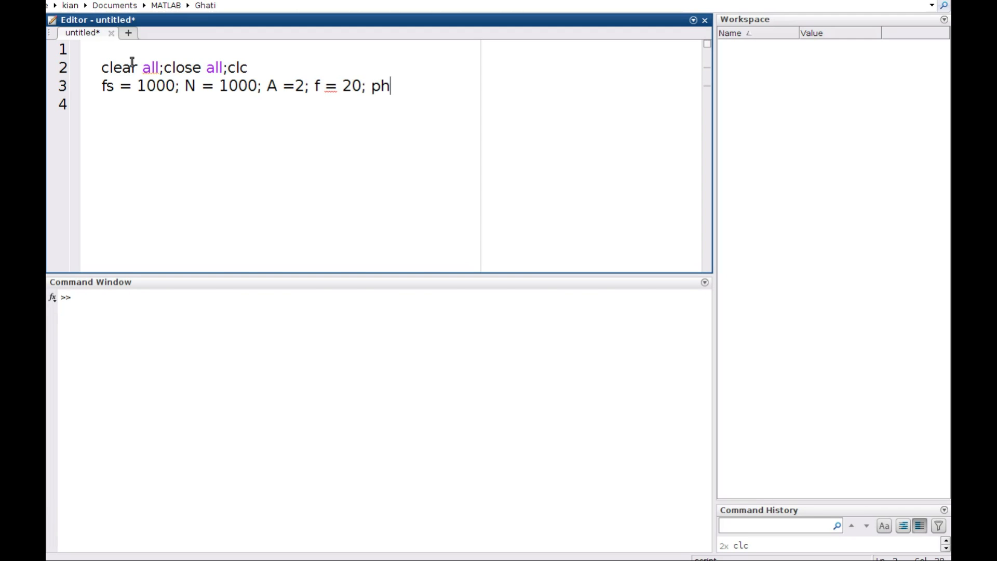
pyautogui.write('=')
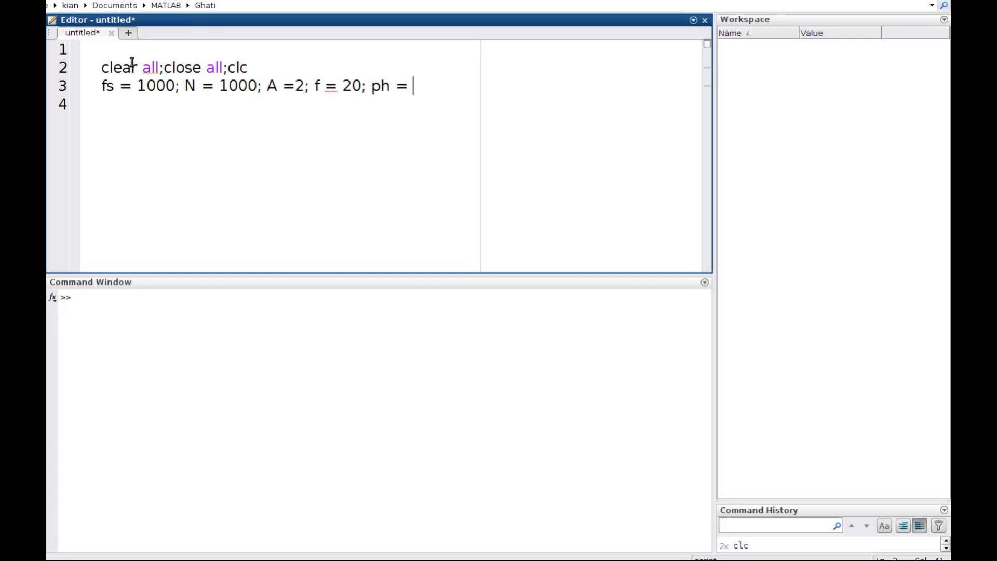
pyautogui.write('pi')
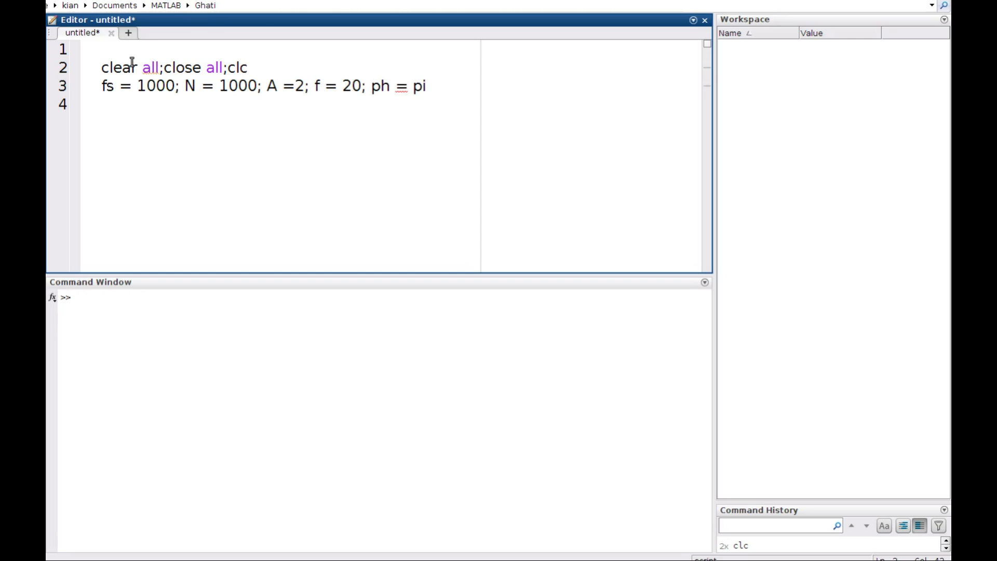
pyautogui.write('/')
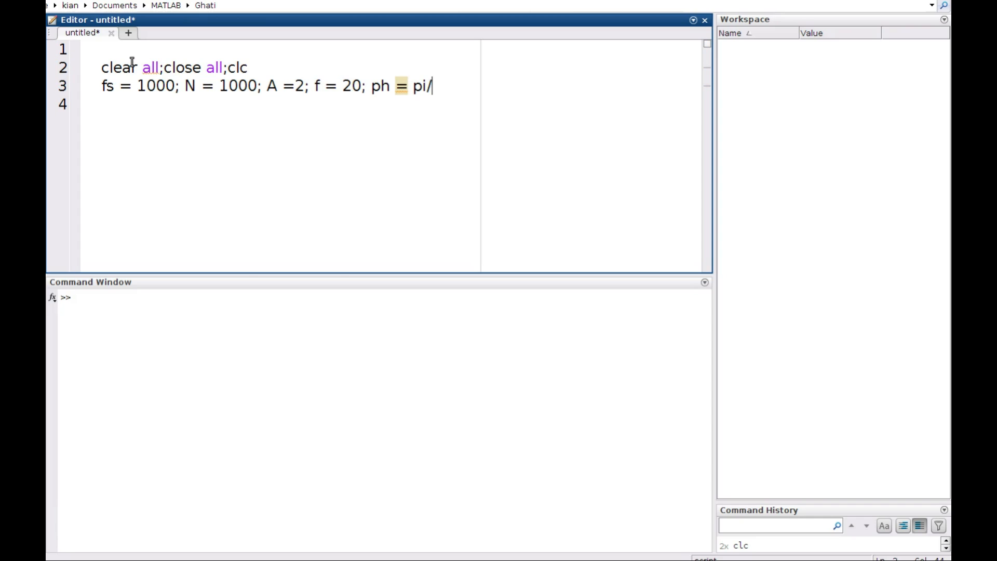
pyautogui.write('2;')
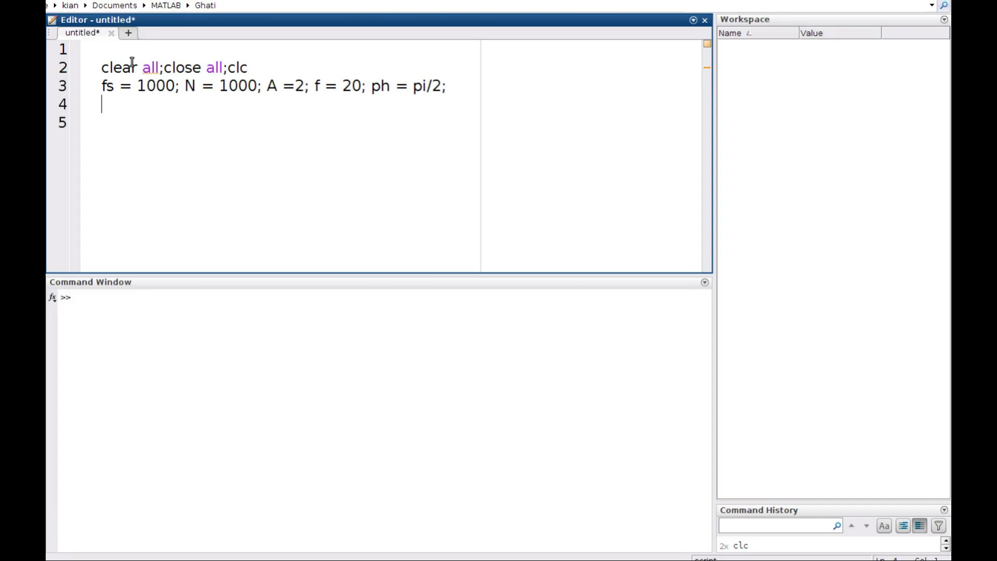
pyautogui.press('Return')
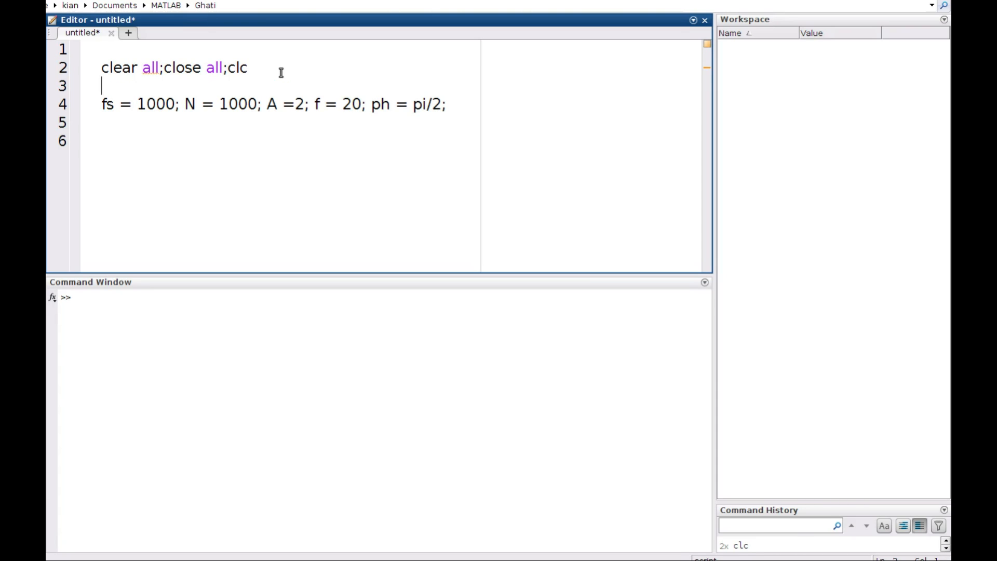
# Add a %signal Parameters comment above the definitions and start a new % comment below
pyautogui.write('%')
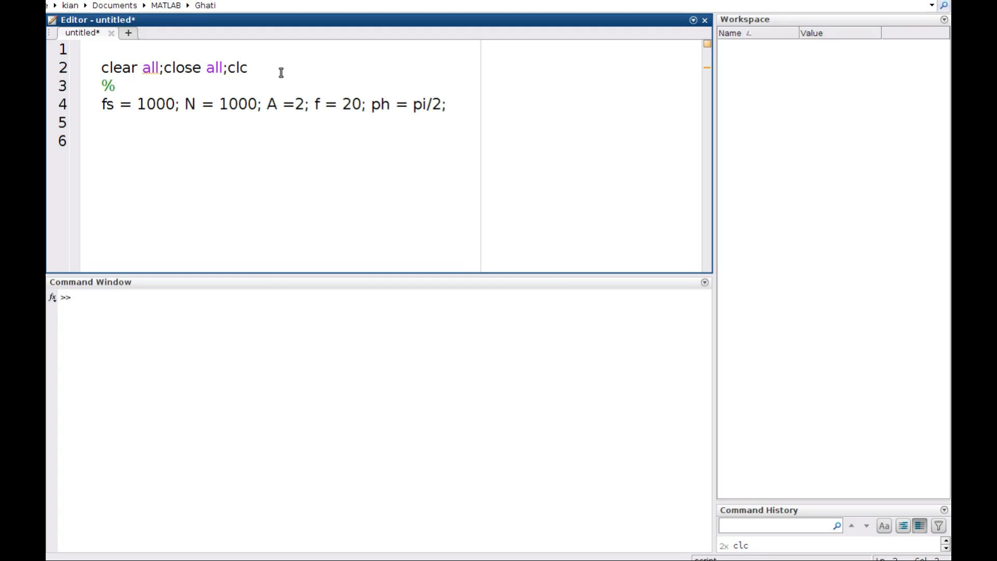
pyautogui.write('signal')
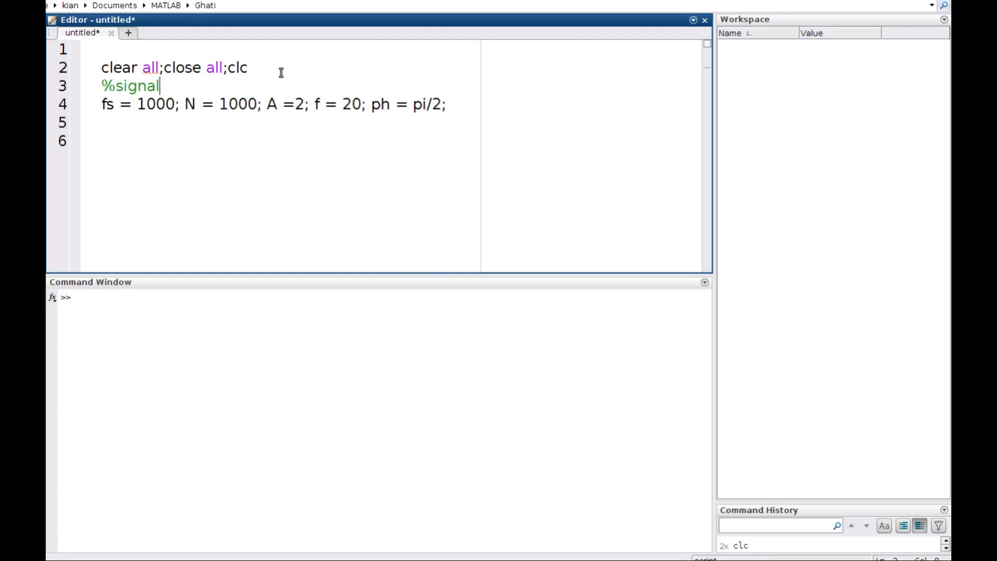
pyautogui.write('Para')
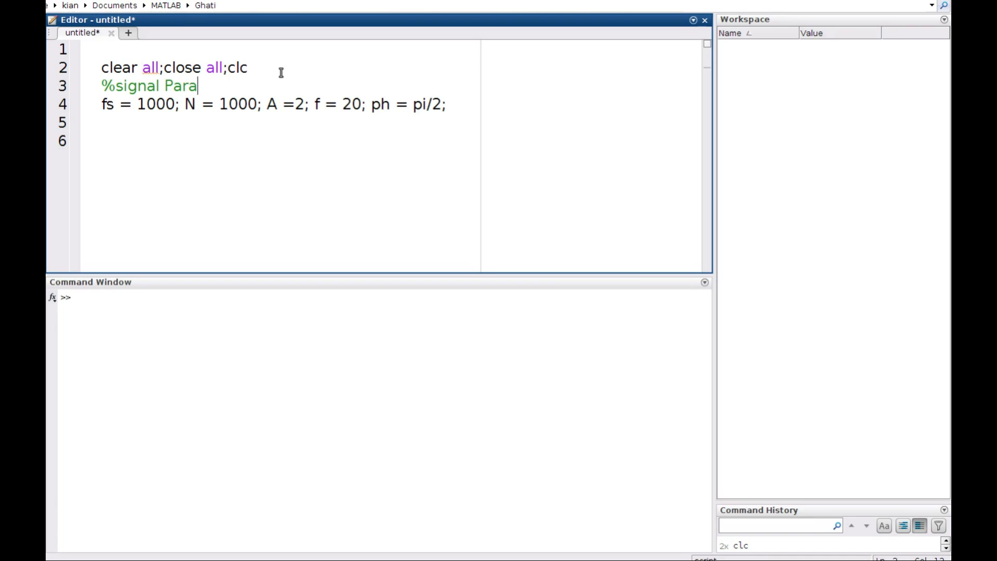
pyautogui.write('meters')
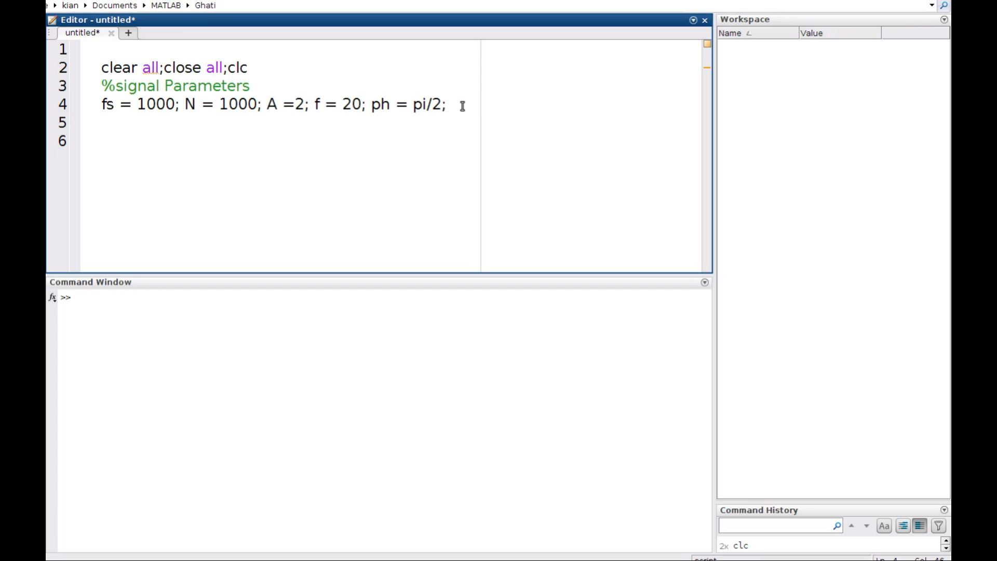
pyautogui.write('%')
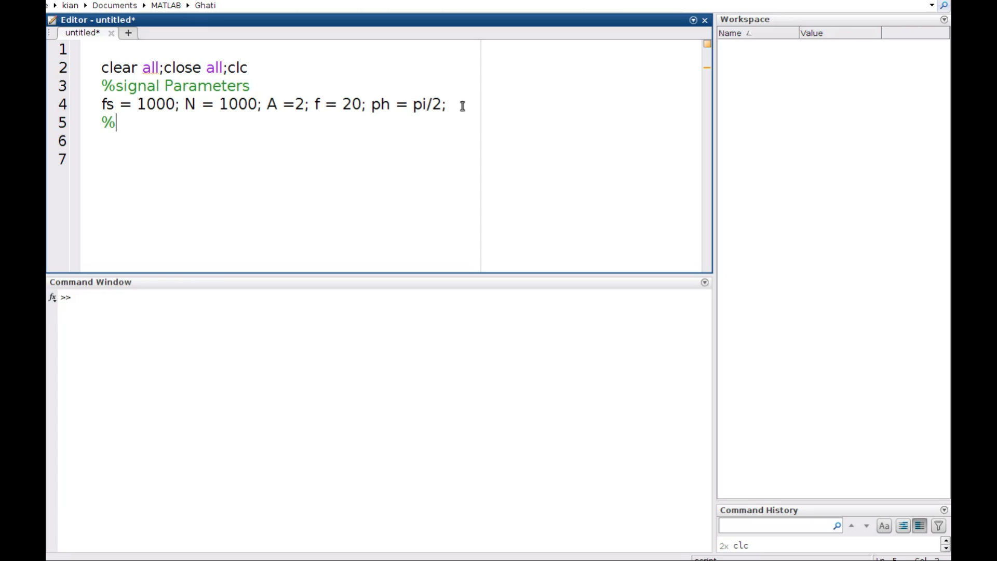
# Write the %Sample period comment and the line dt = 1/fs;
pyautogui.write('Sa')
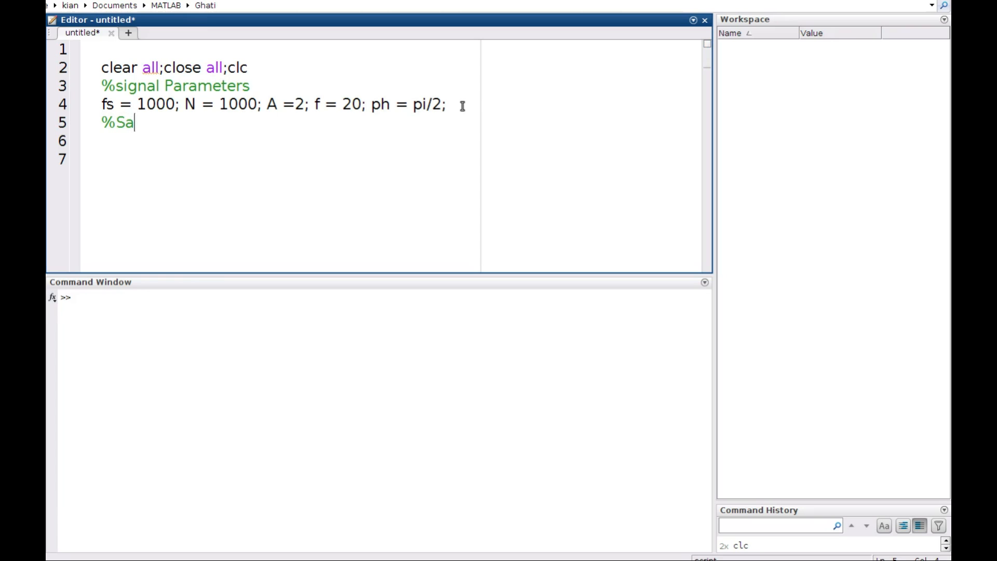
pyautogui.write('mple pe')
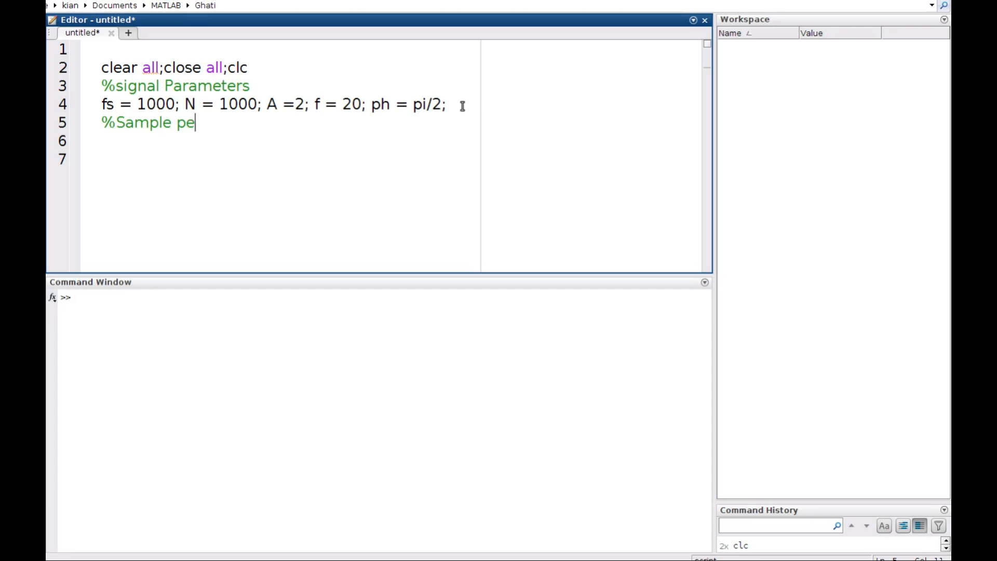
pyautogui.write('riod')
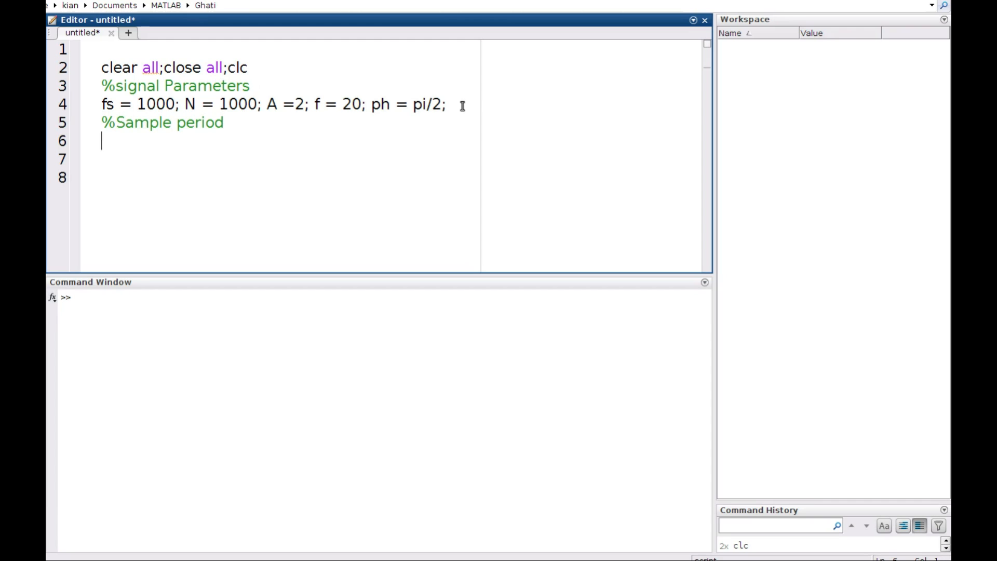
pyautogui.write('d')
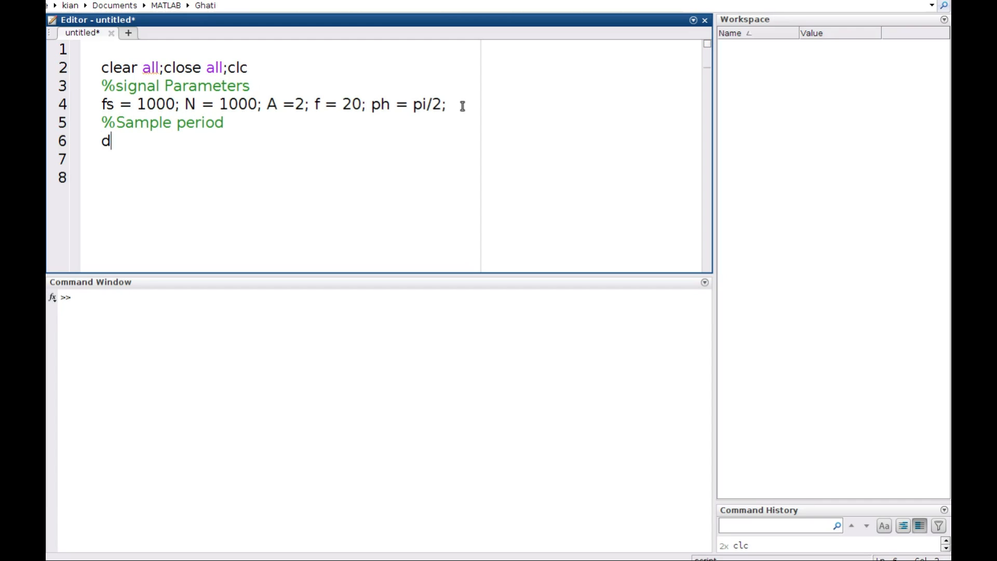
pyautogui.write('t')
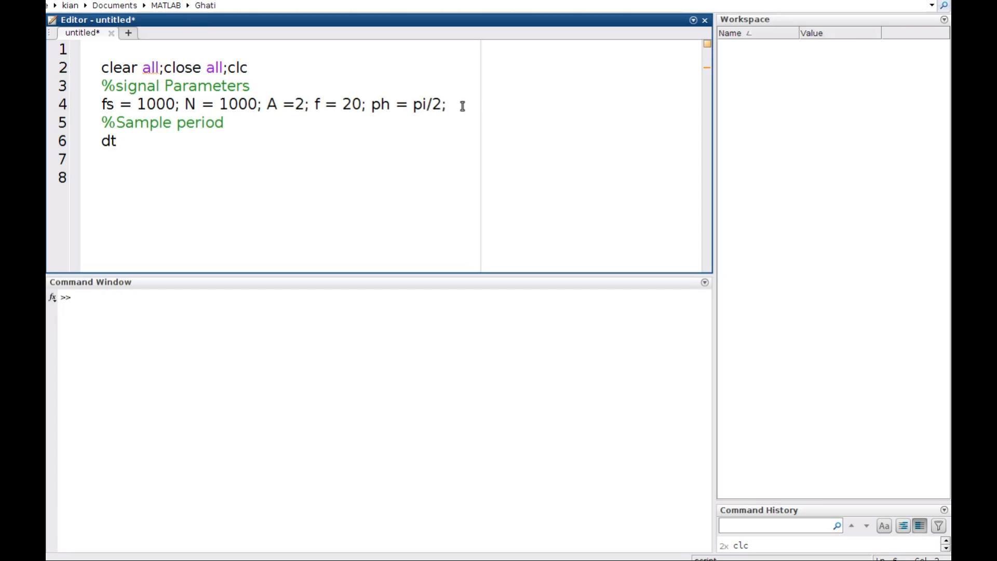
pyautogui.write('=')
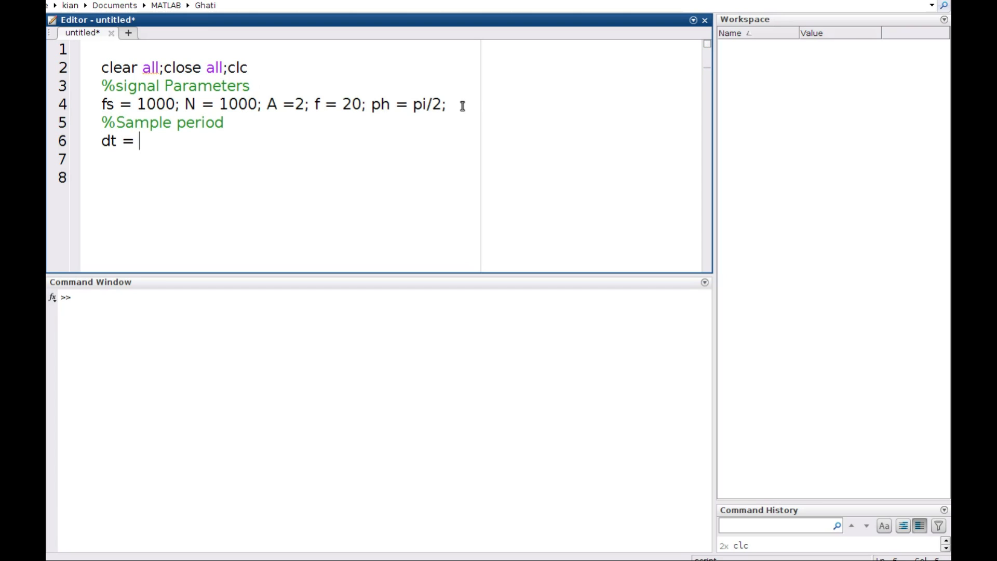
pyautogui.write('1')
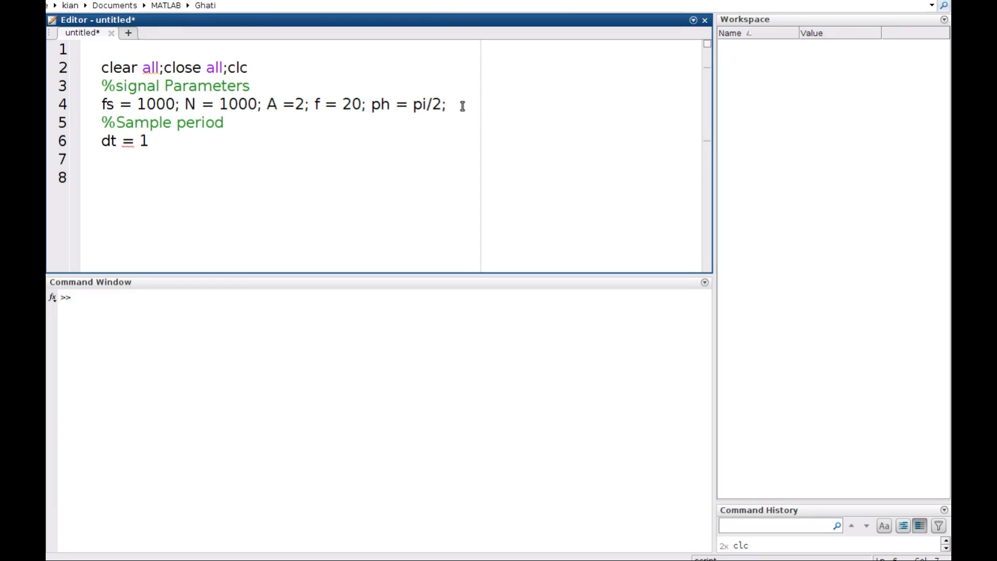
pyautogui.write('/')
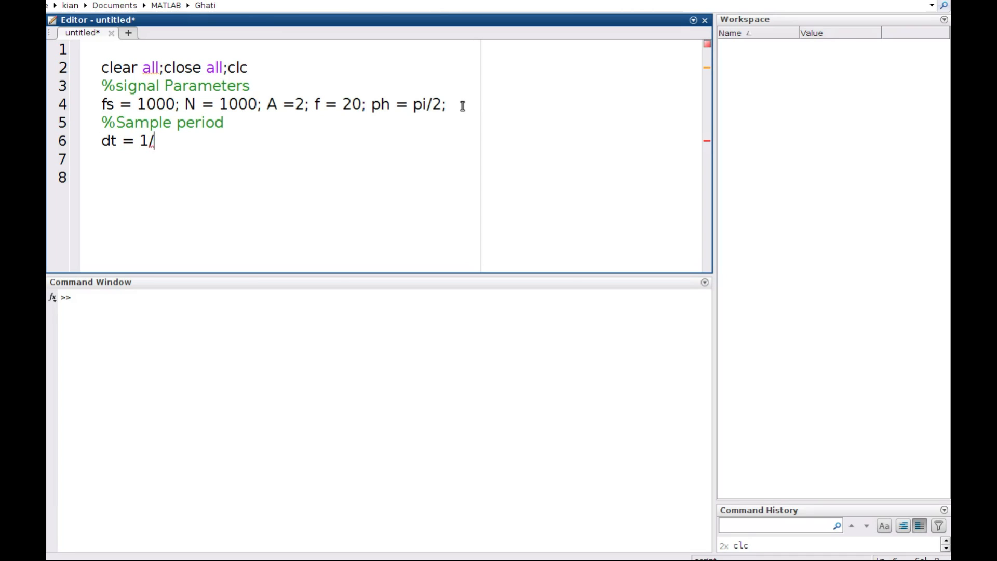
pyautogui.write('fs')
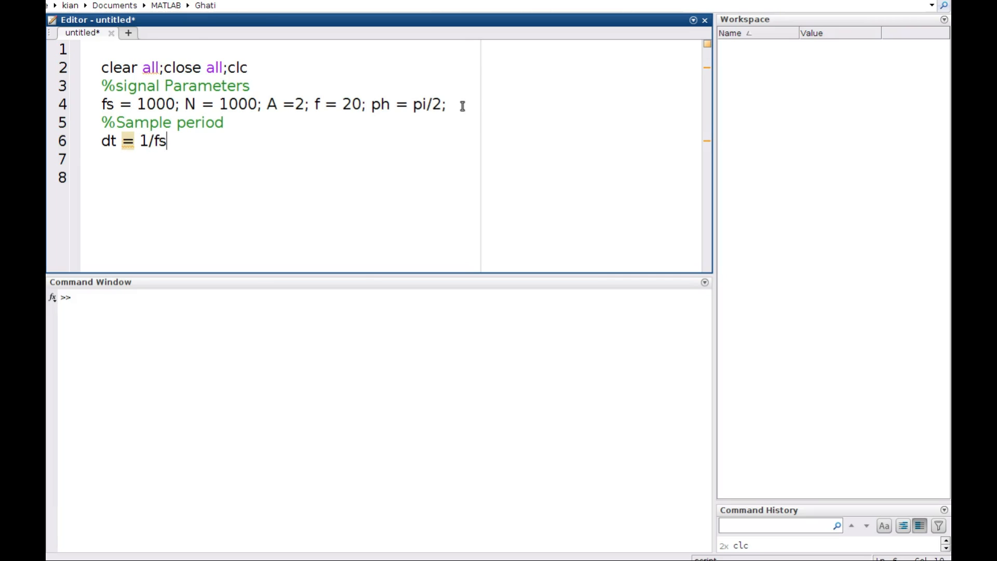
pyautogui.write(';')
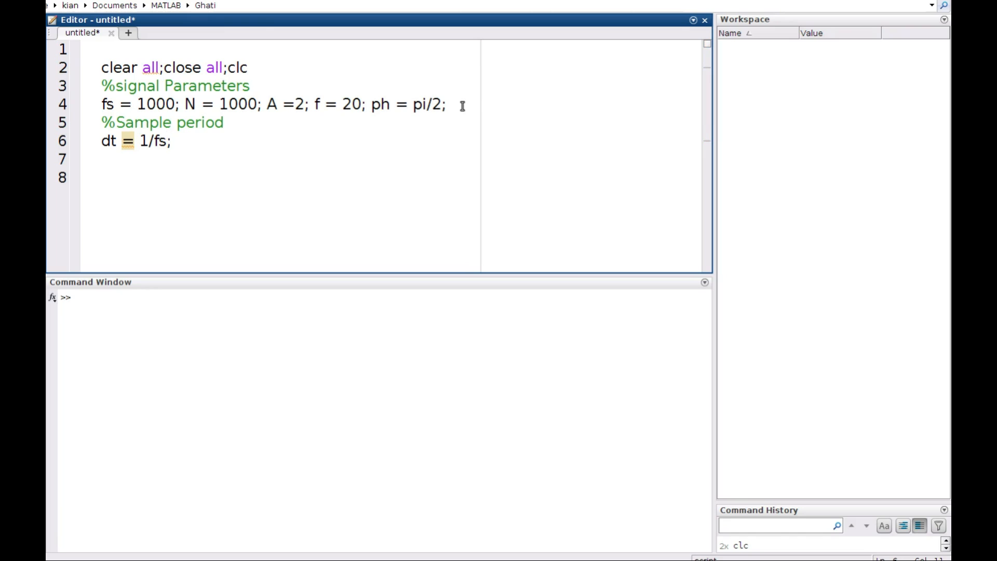
pyautogui.press('Return')
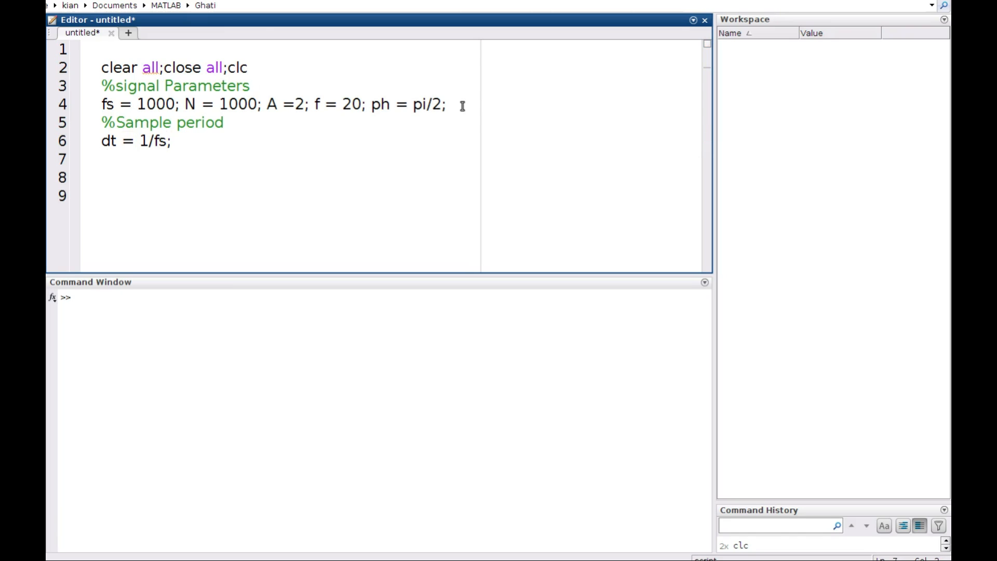
# Write a %Sampling vector comment on the line below dt
pyautogui.click(101, 159)
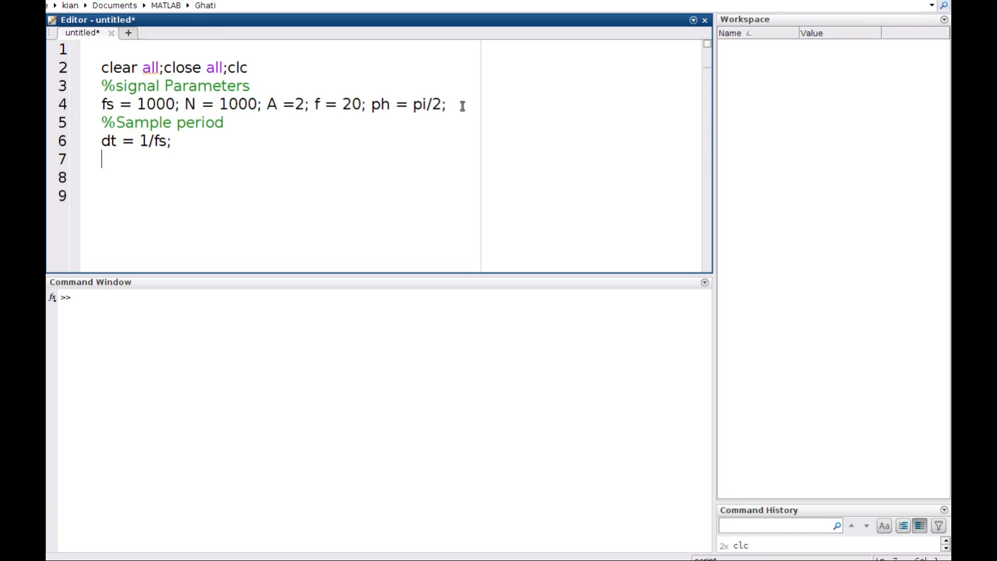
pyautogui.write('Sampl')
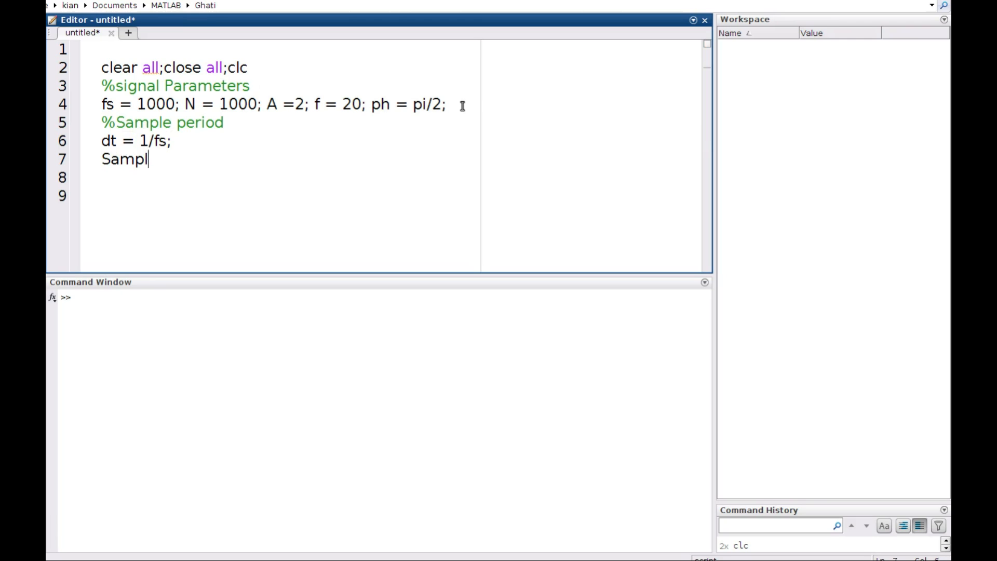
pyautogui.write('ing')
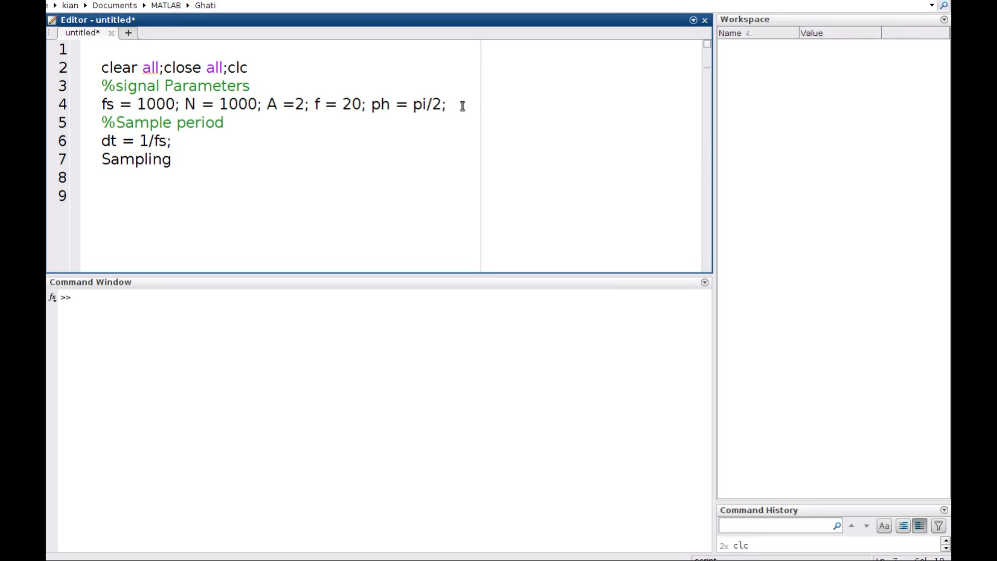
pyautogui.write('vec')
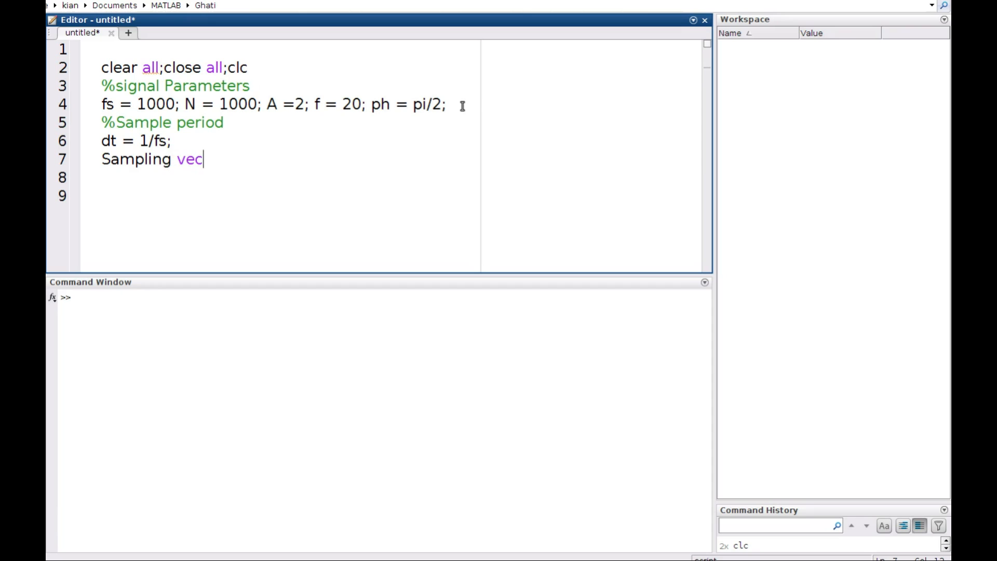
pyautogui.write('tor')
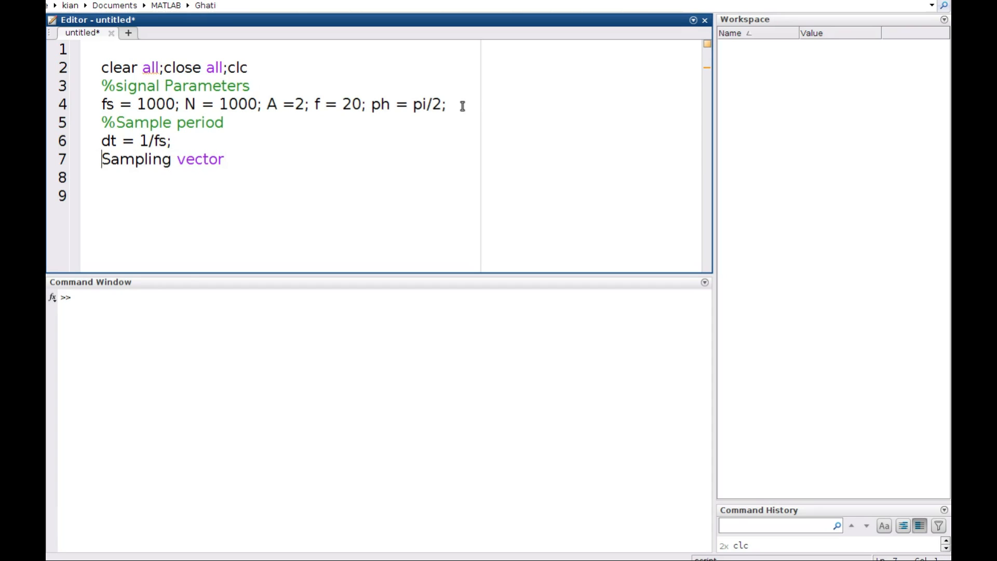
pyautogui.write('%')
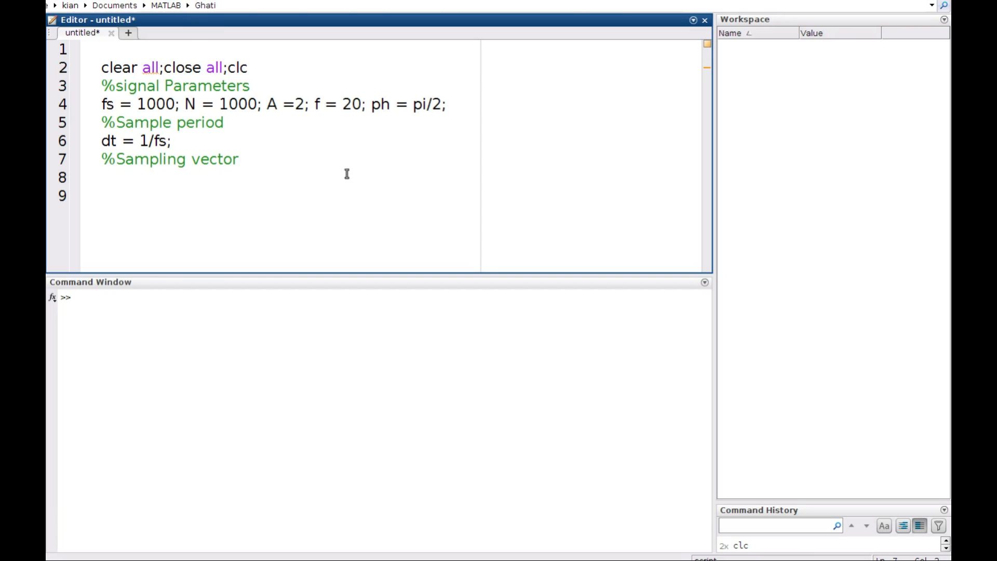
pyautogui.moveTo(284, 164)
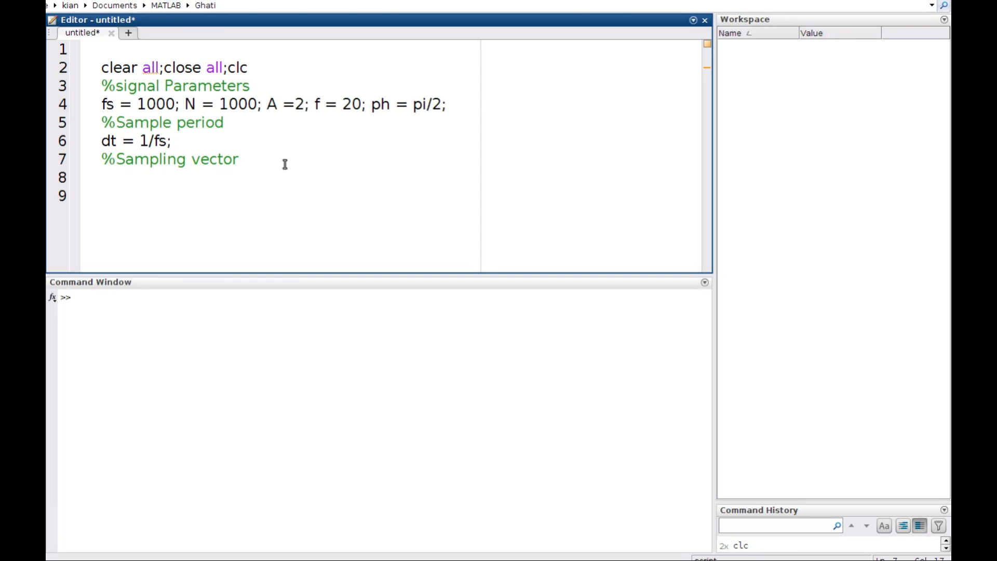
# Define the time vector t = dt*(0:N-1);
pyautogui.write('t')
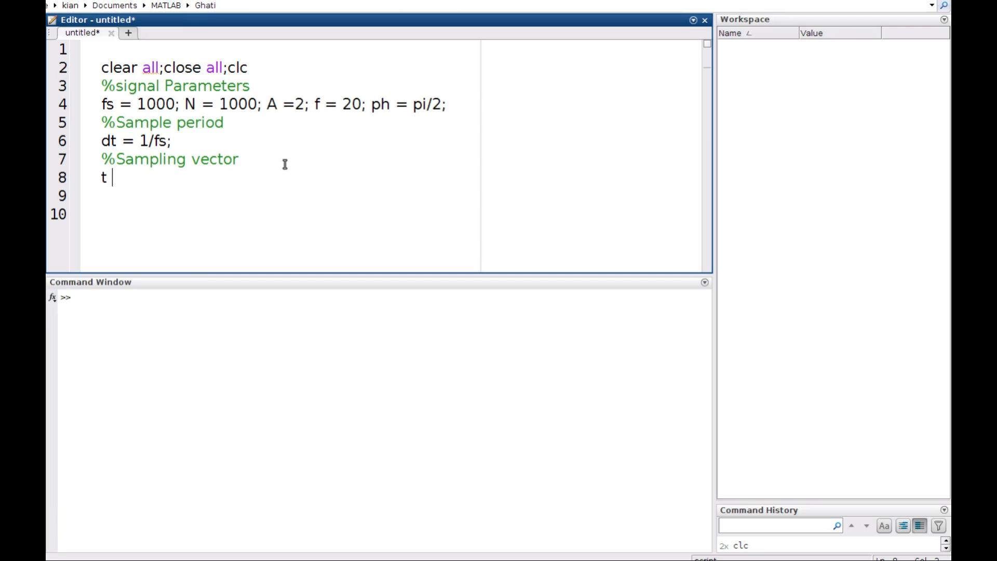
pyautogui.write('=')
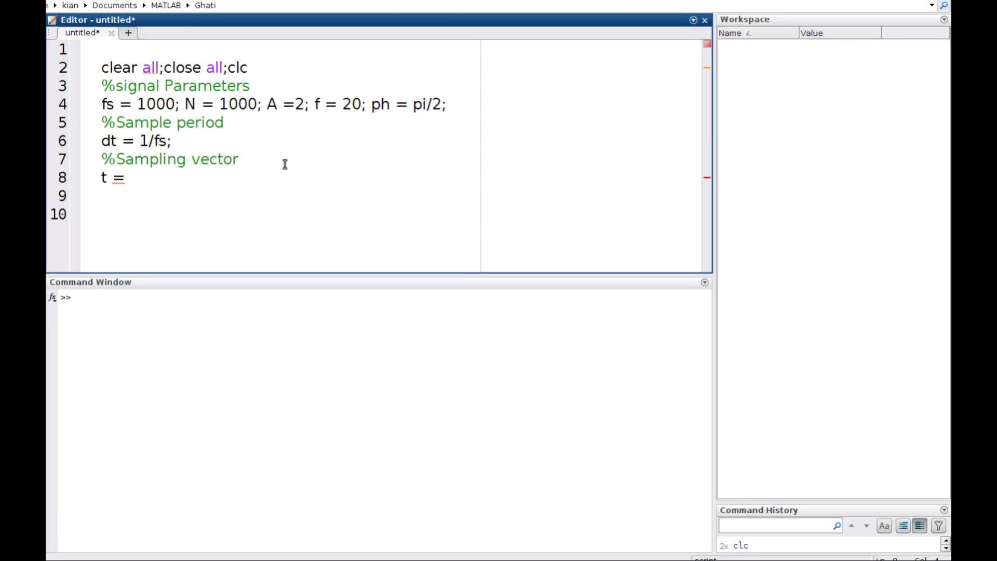
pyautogui.write('(0')
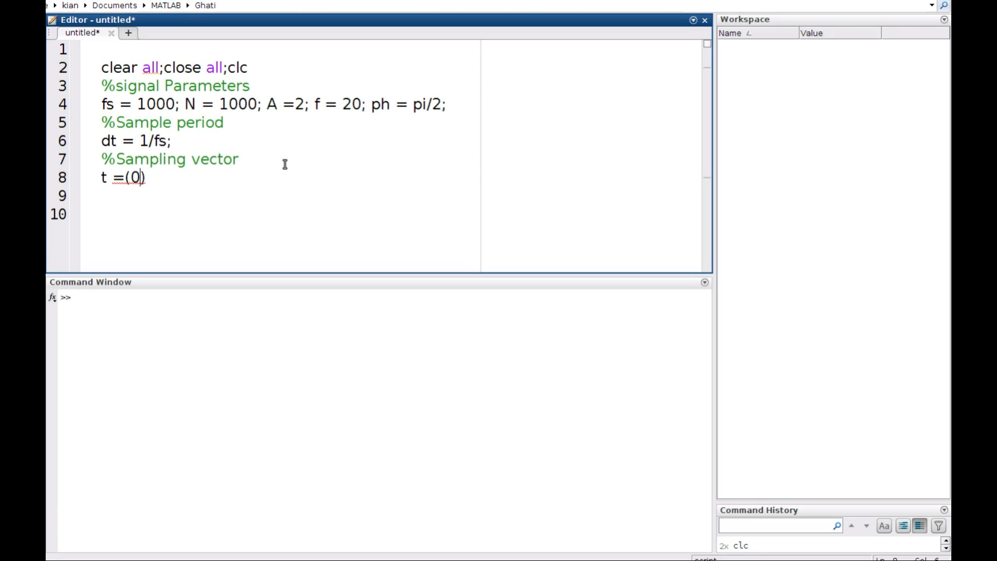
pyautogui.write(':')
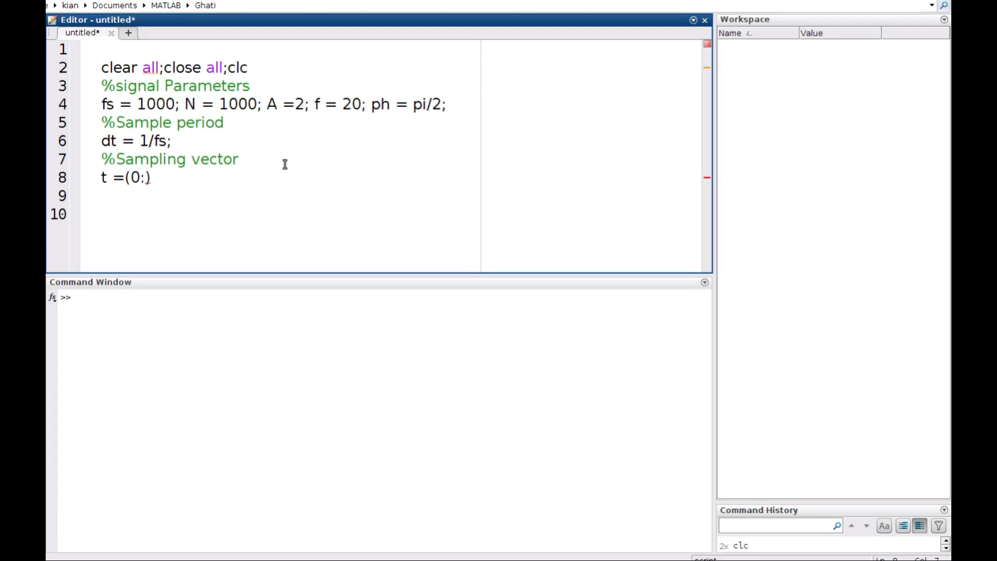
pyautogui.write('N')
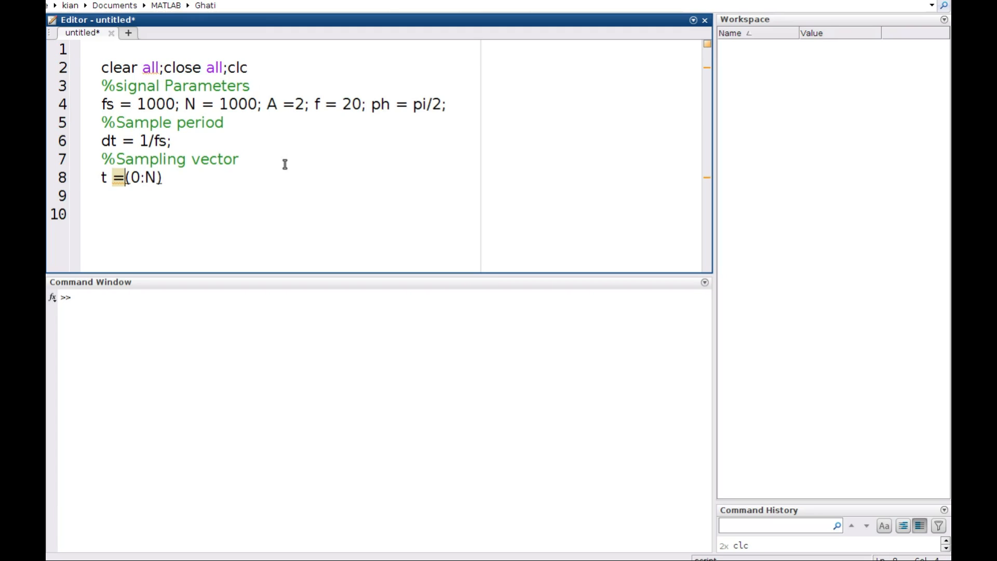
pyautogui.write('dt')
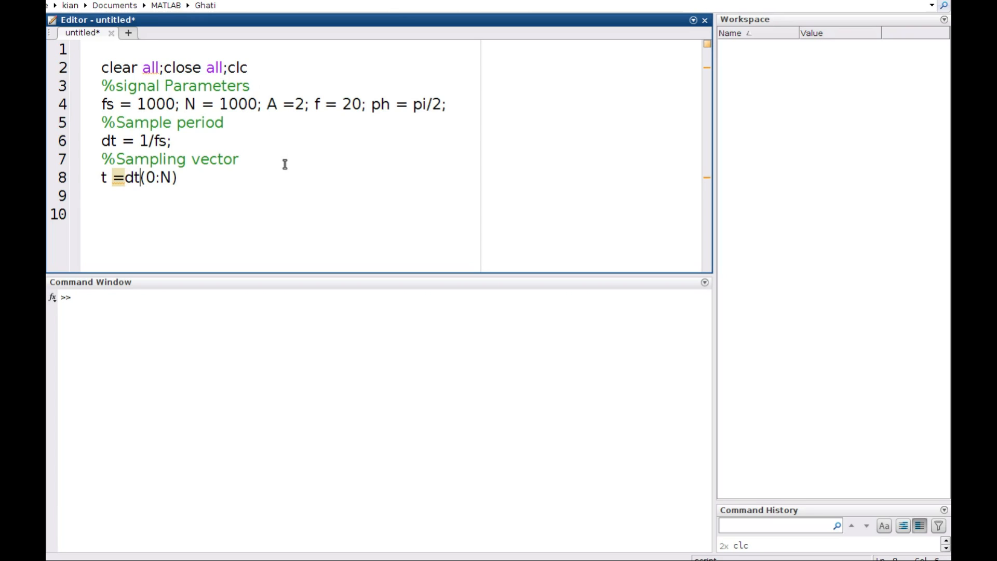
pyautogui.write('*')
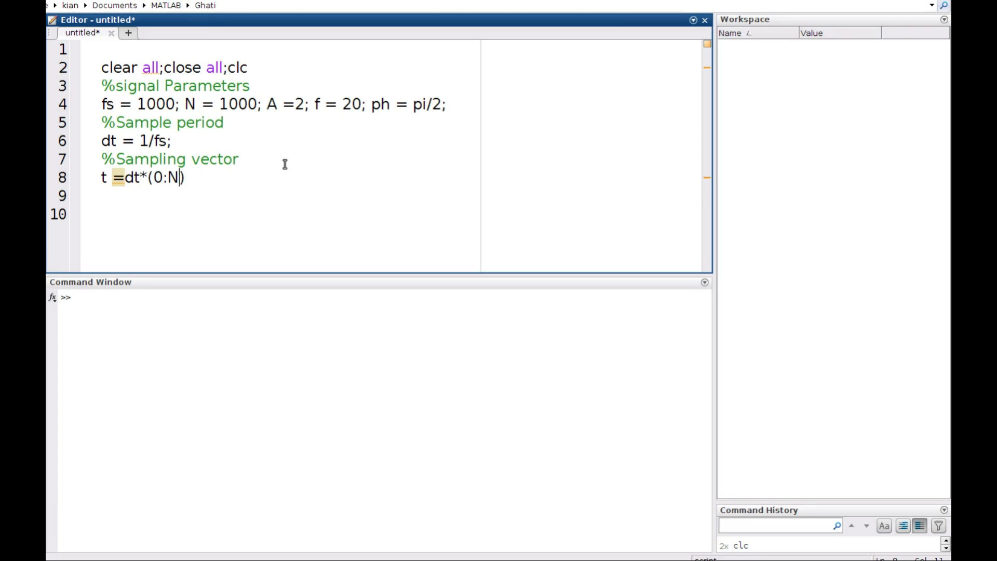
pyautogui.write('-1')
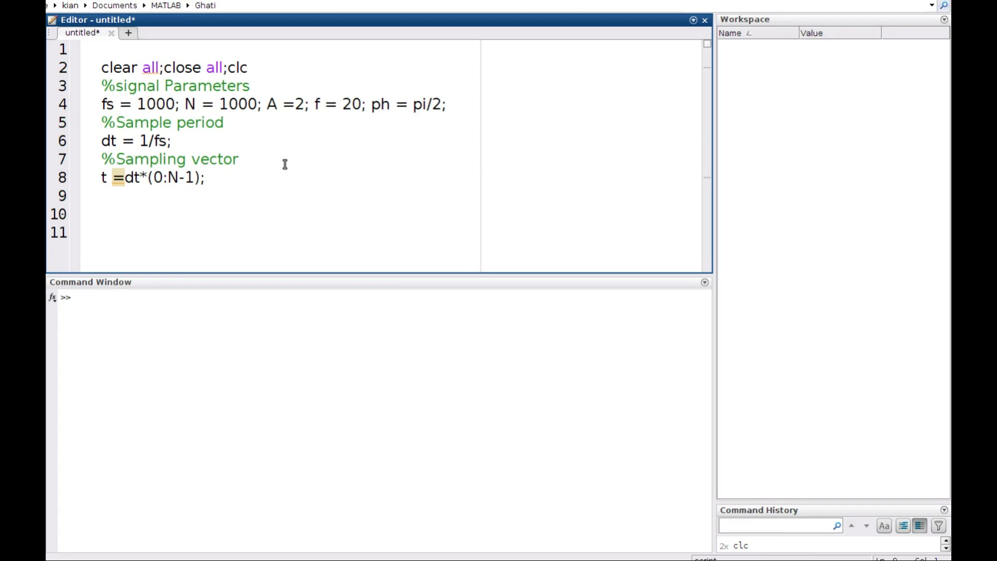
# Compute the signal x = A * sin(2*pi*f*t+ph); on line 9
pyautogui.write('x = A')
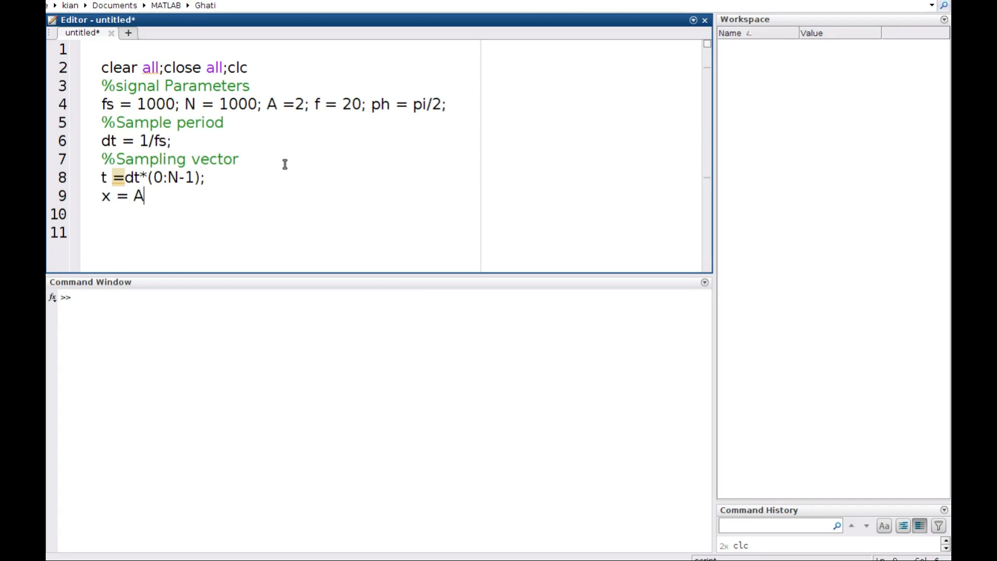
pyautogui.write('*')
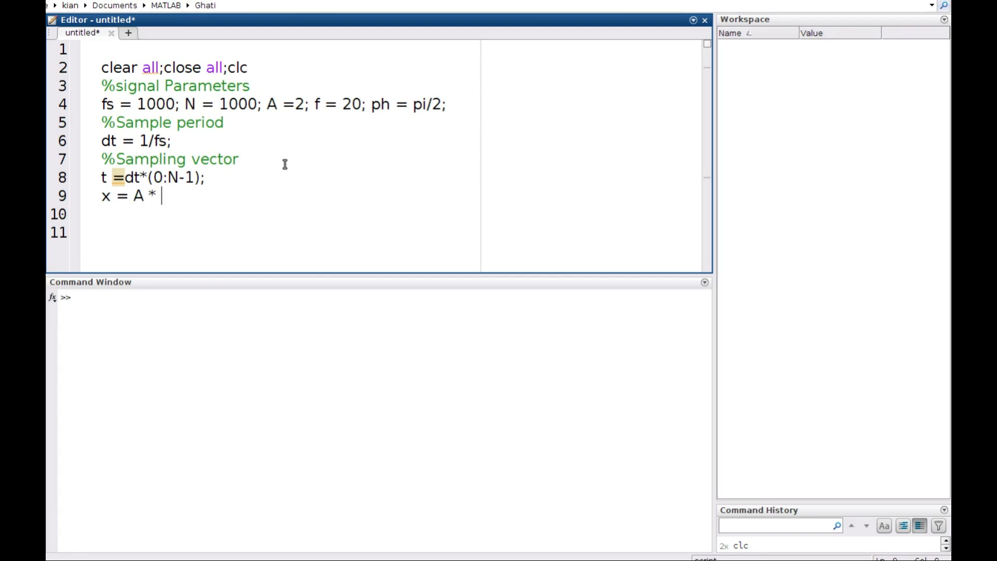
pyautogui.write('sin')
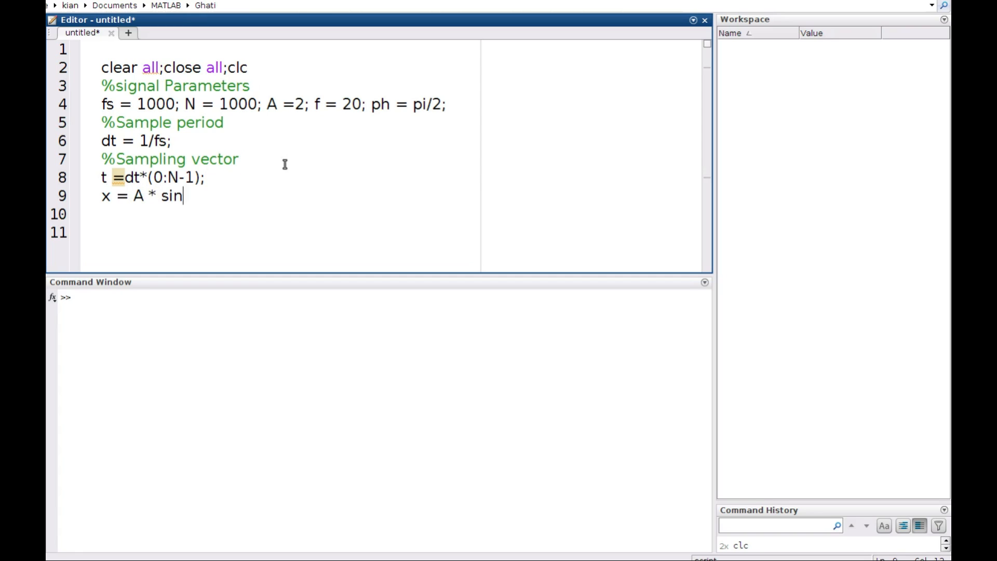
pyautogui.write('()')
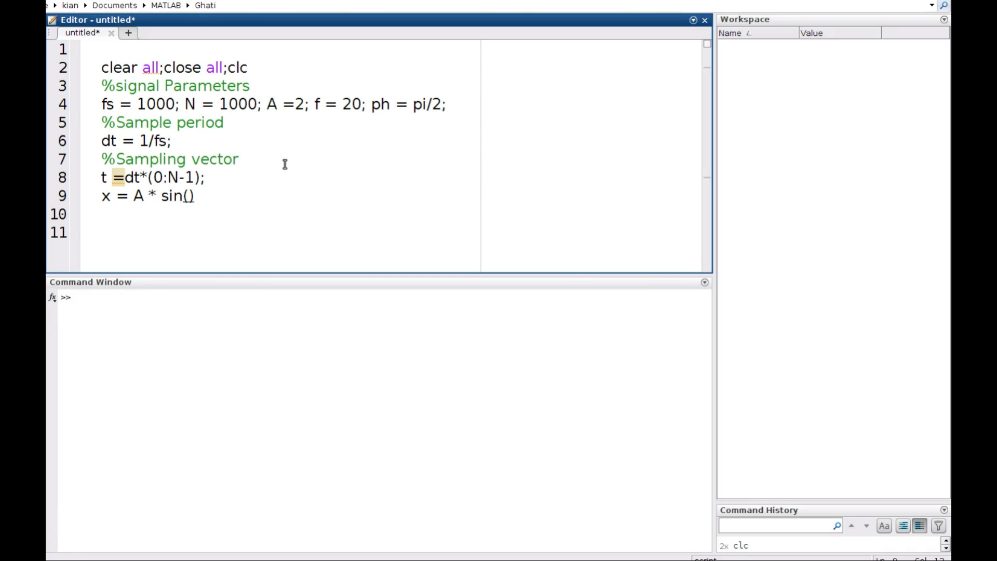
pyautogui.write('2*')
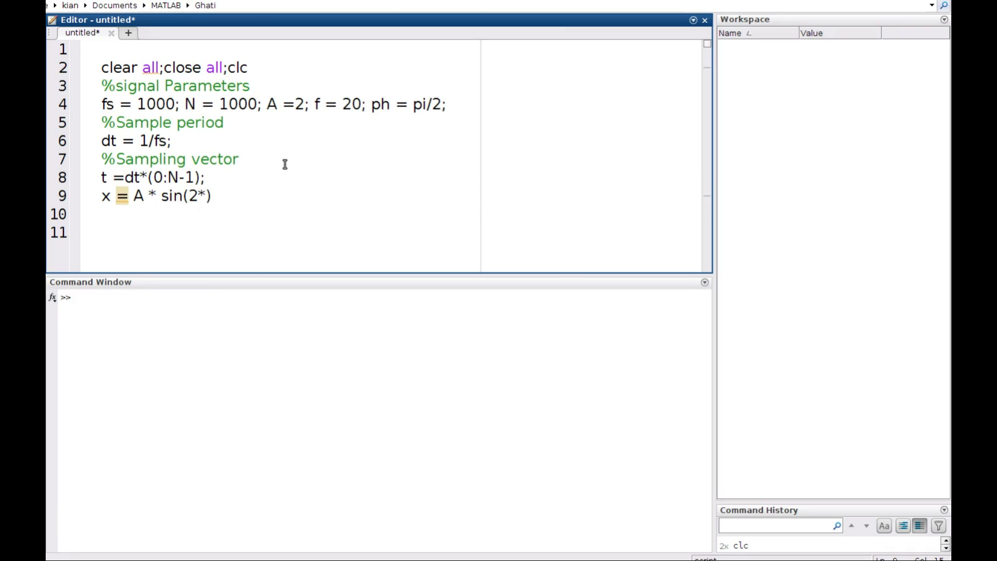
pyautogui.write('pi')
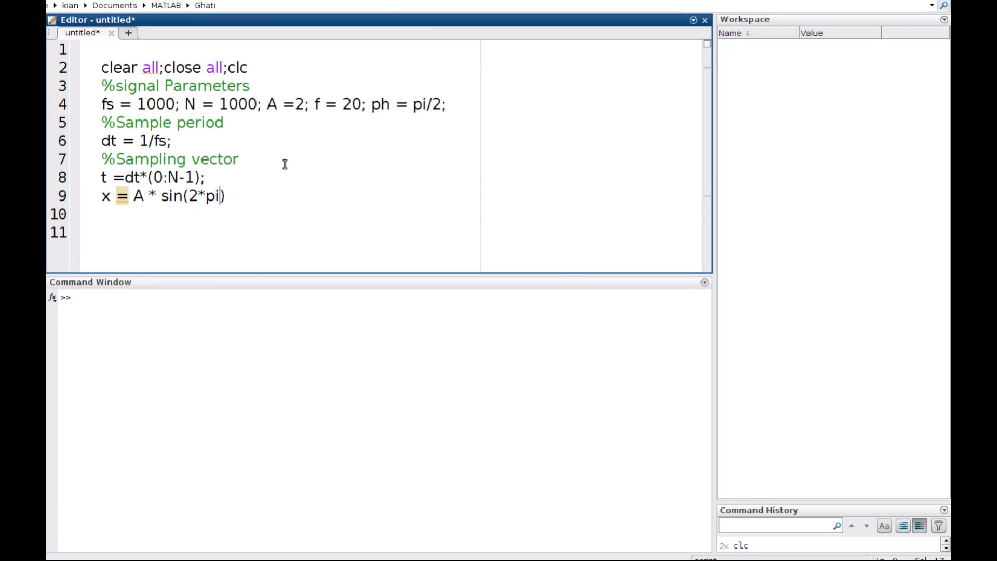
pyautogui.write('*')
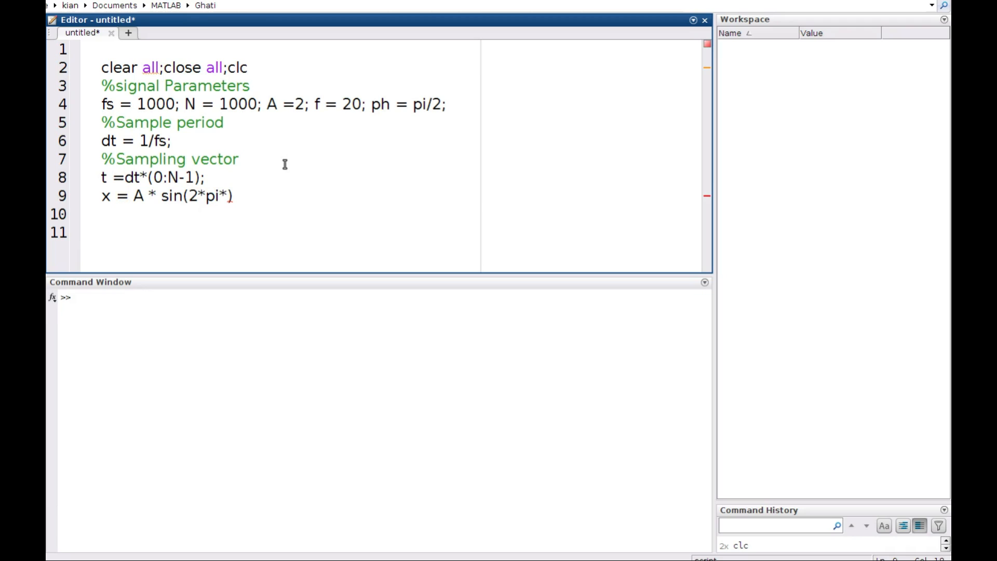
pyautogui.write('f')
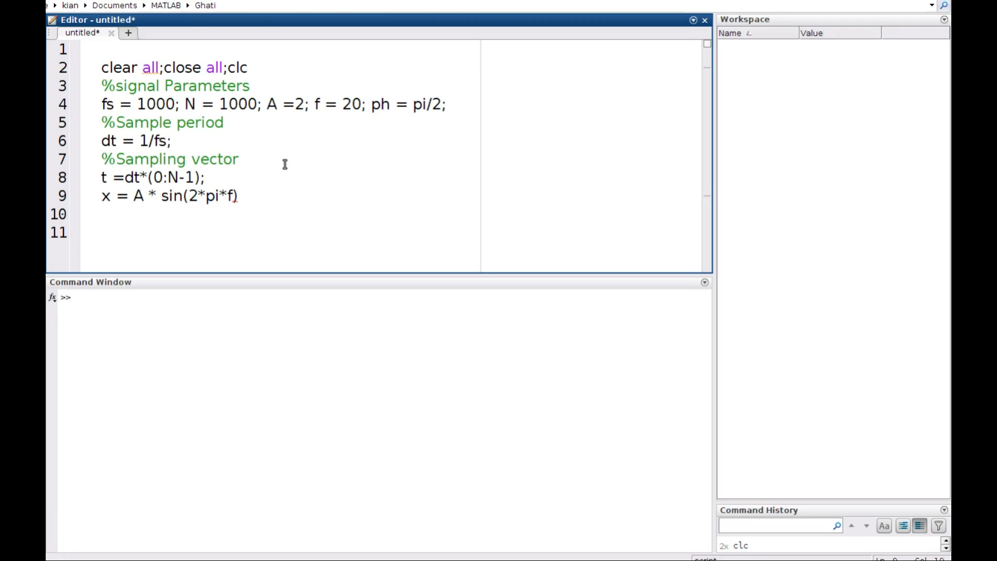
pyautogui.write('*')
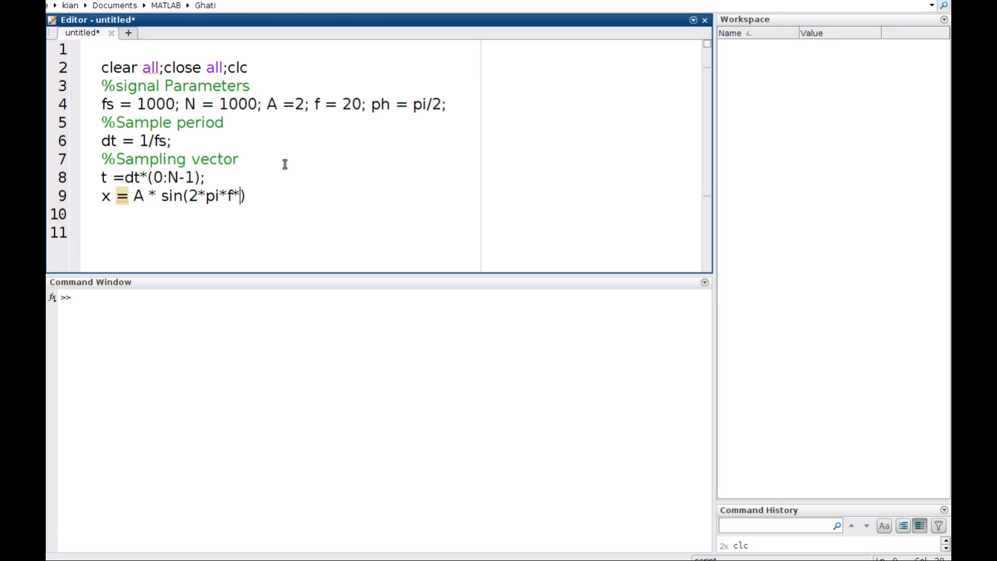
pyautogui.write('t')
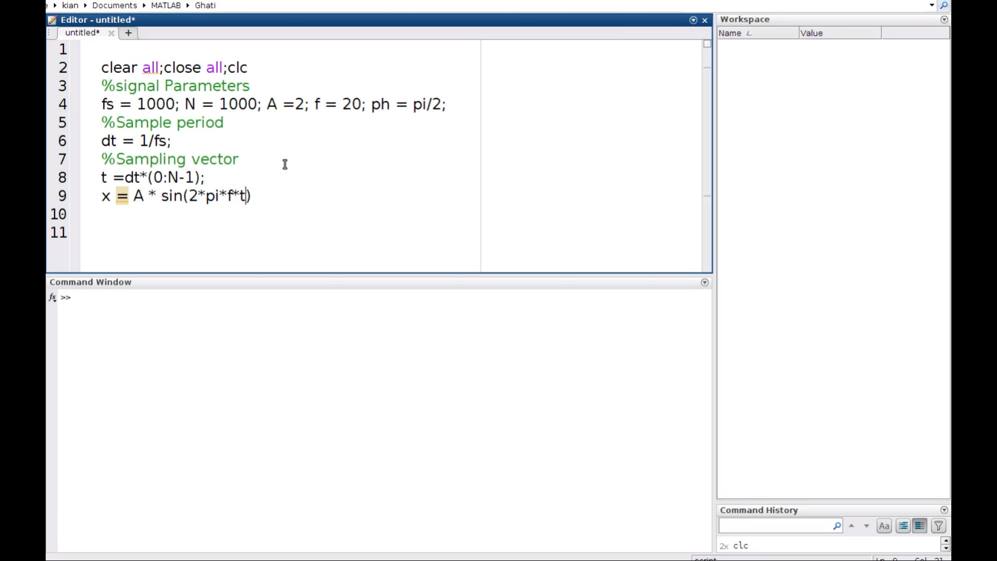
pyautogui.write('+ph')
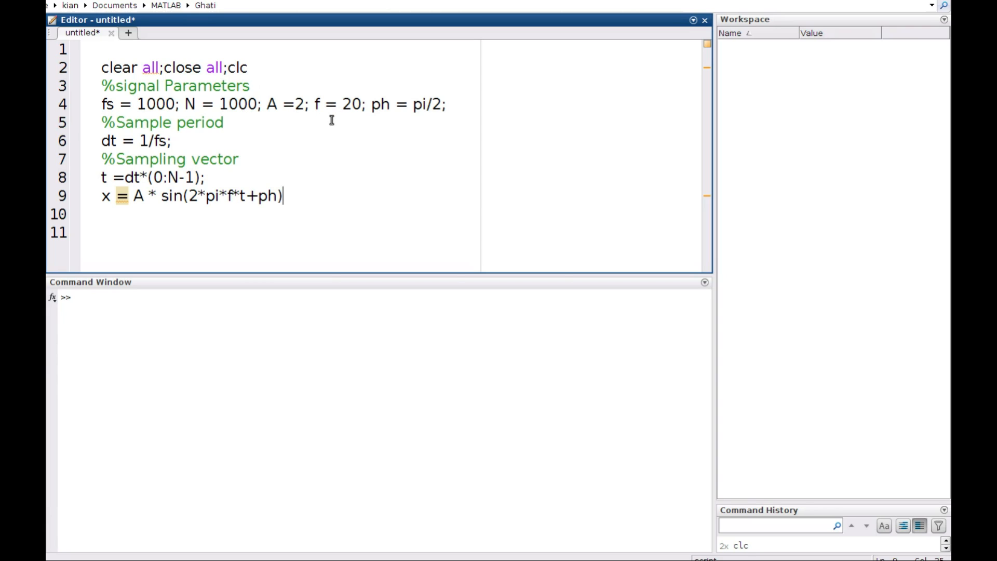
pyautogui.moveTo(290, 199)
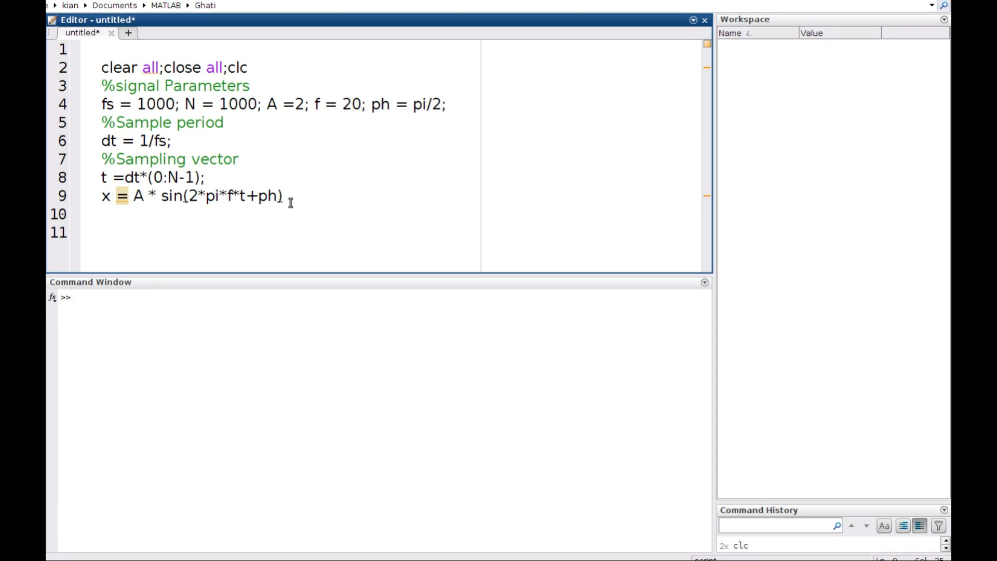
pyautogui.press('Return')
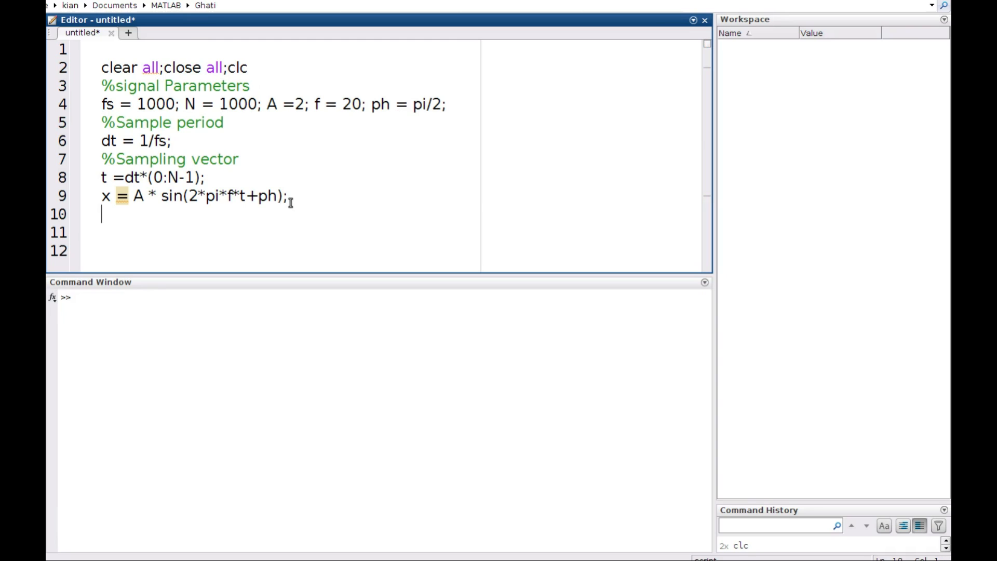
# Plot x against t with '.-' markers using plot(t,x,'.-')
pyautogui.write('plot(')
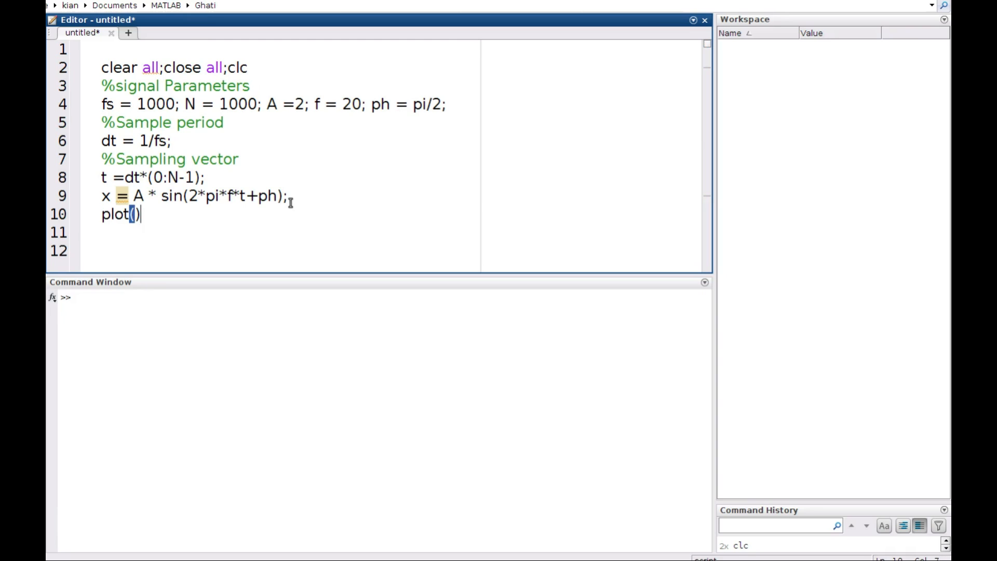
pyautogui.write('t')
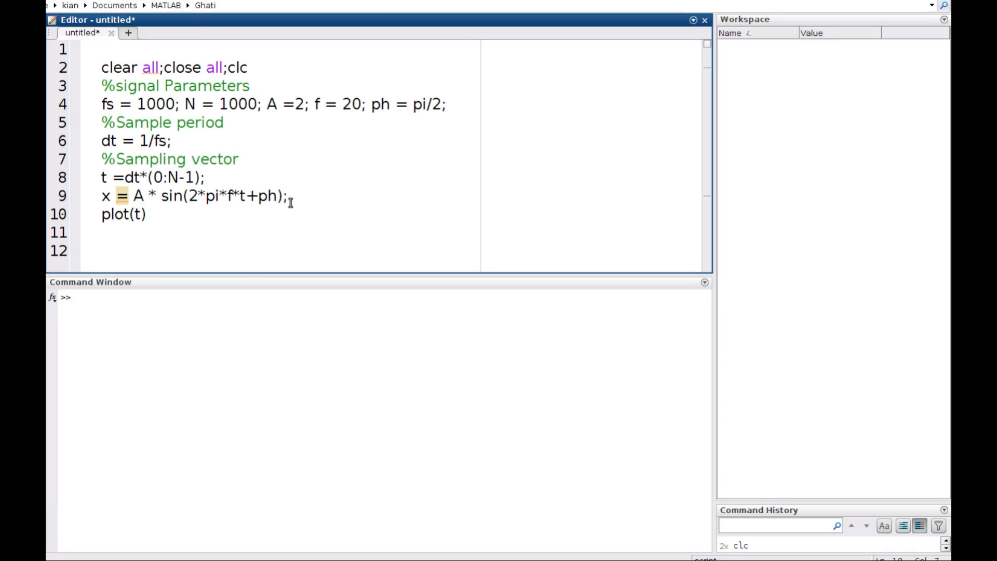
pyautogui.write(',')
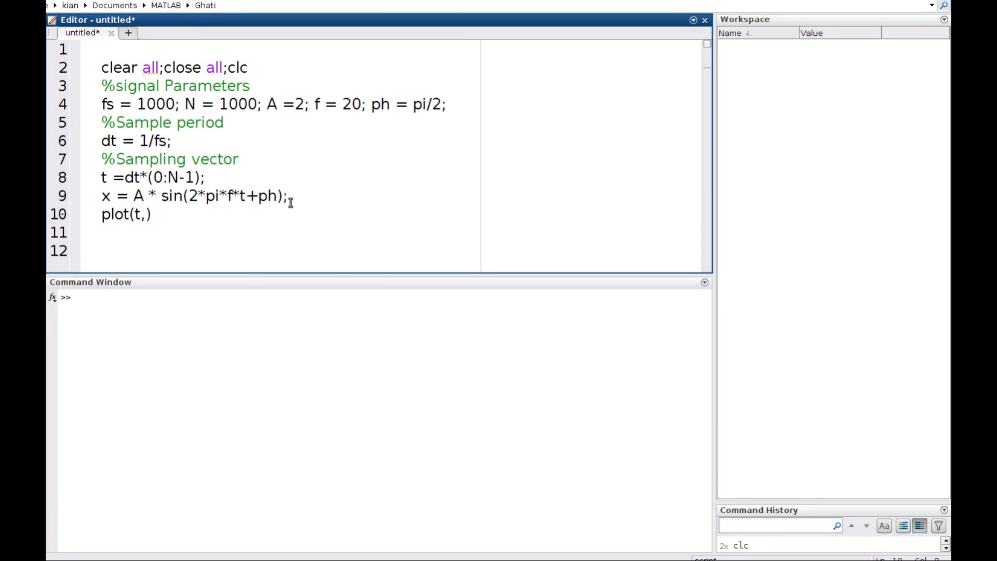
pyautogui.write('x')
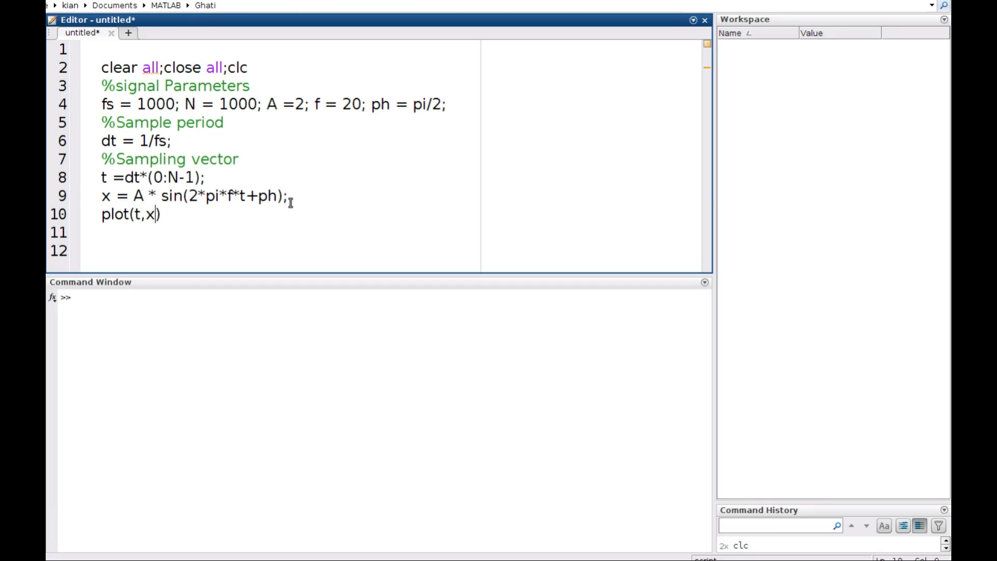
pyautogui.write("'")
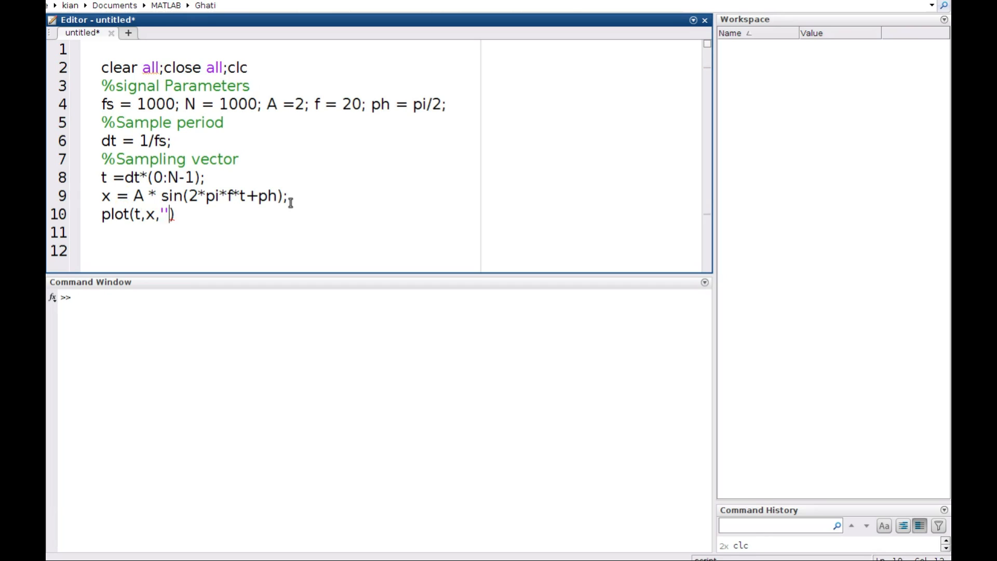
pyautogui.write('.-')
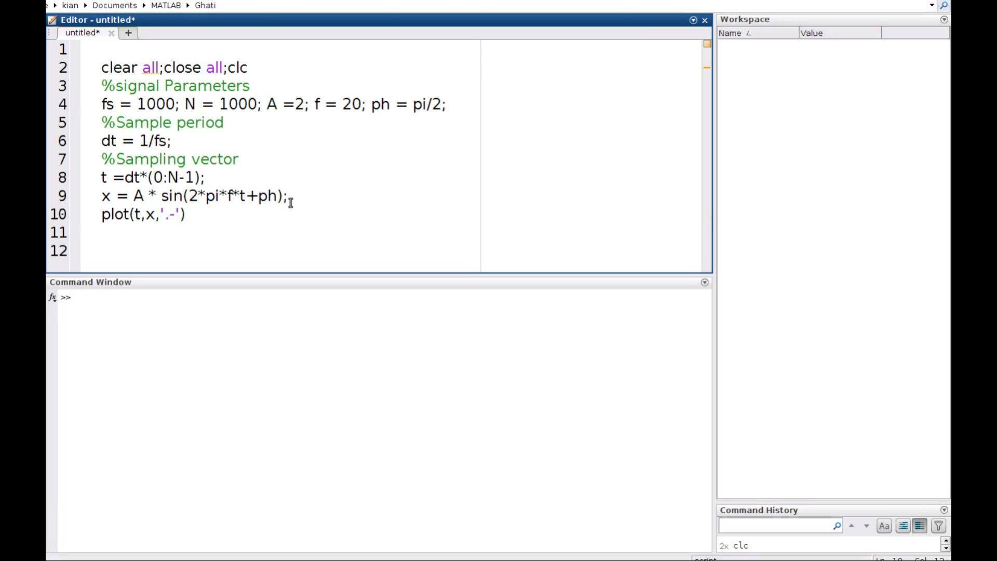
# Title the plot 'signal x(t)' on the same line
pyautogui.click(186, 214)
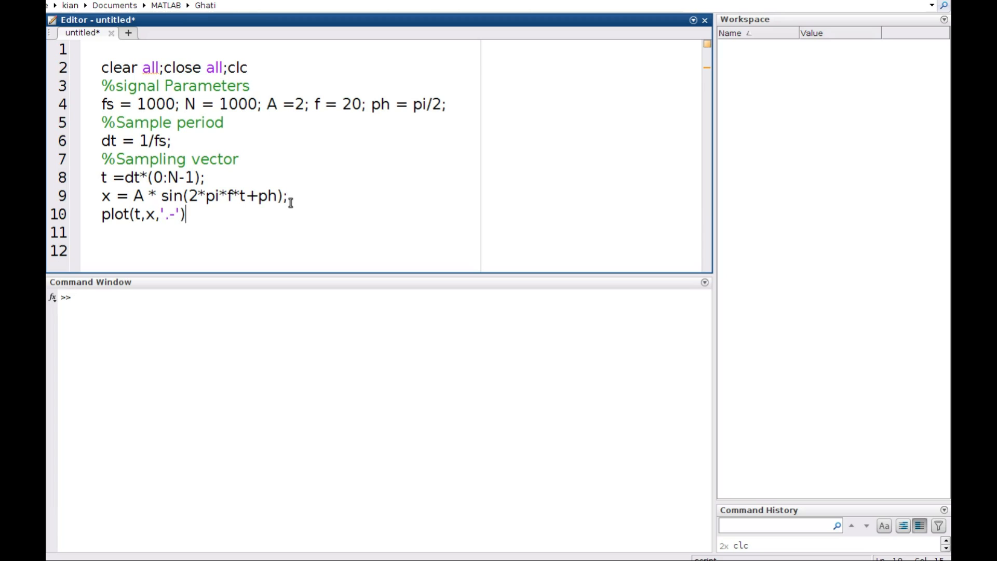
pyautogui.write('; title(')
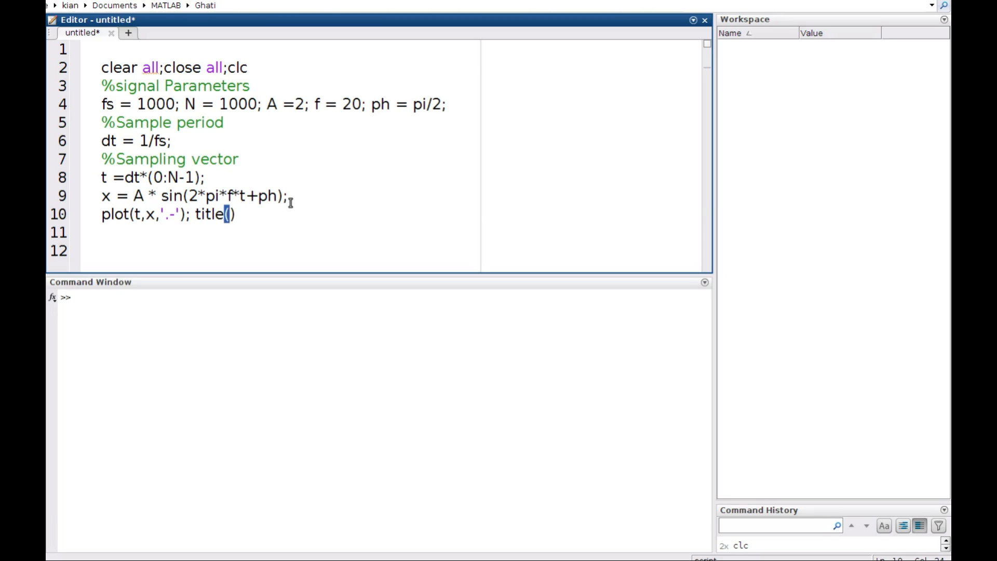
pyautogui.write("'")
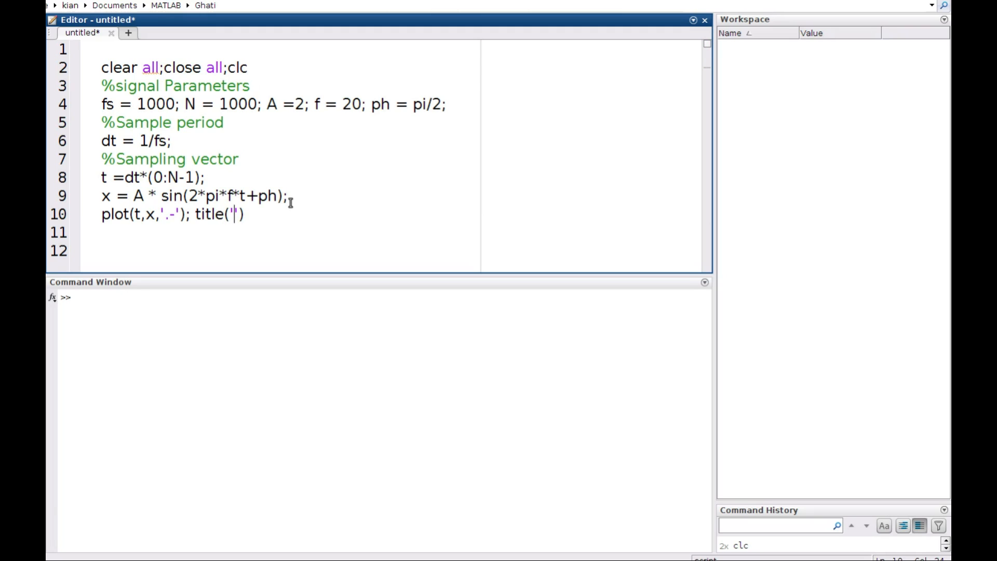
pyautogui.write('signal')
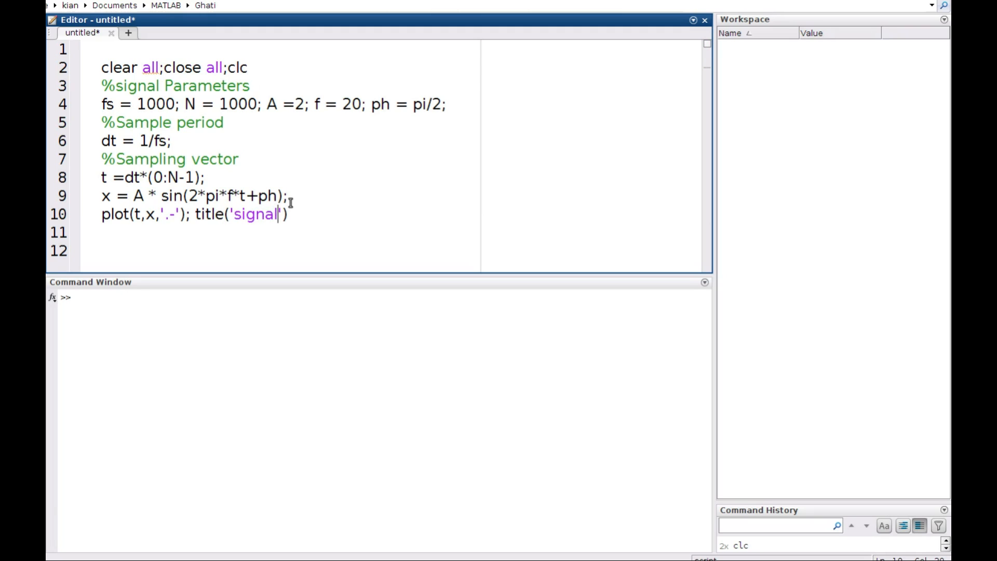
pyautogui.write('x')
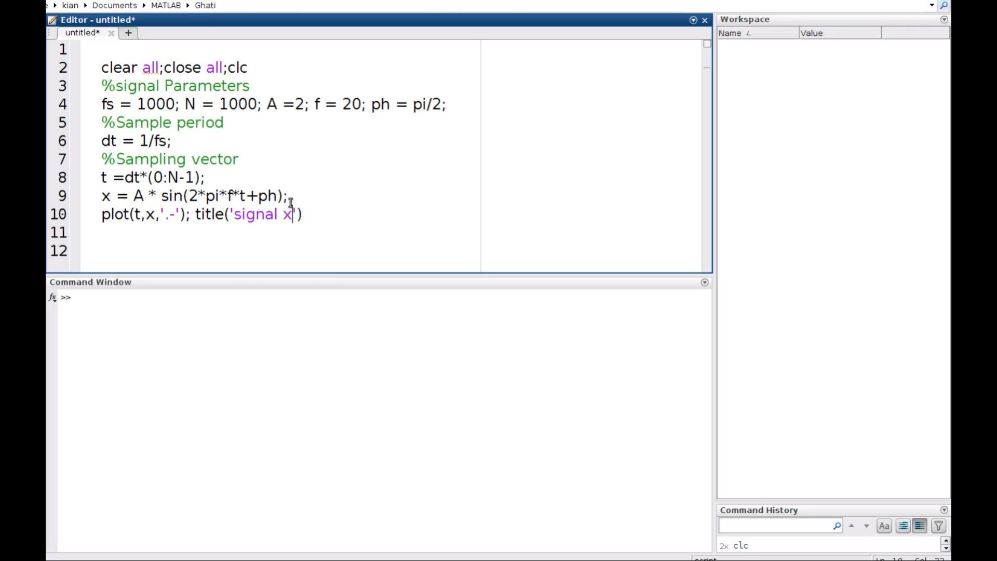
pyautogui.write('()')
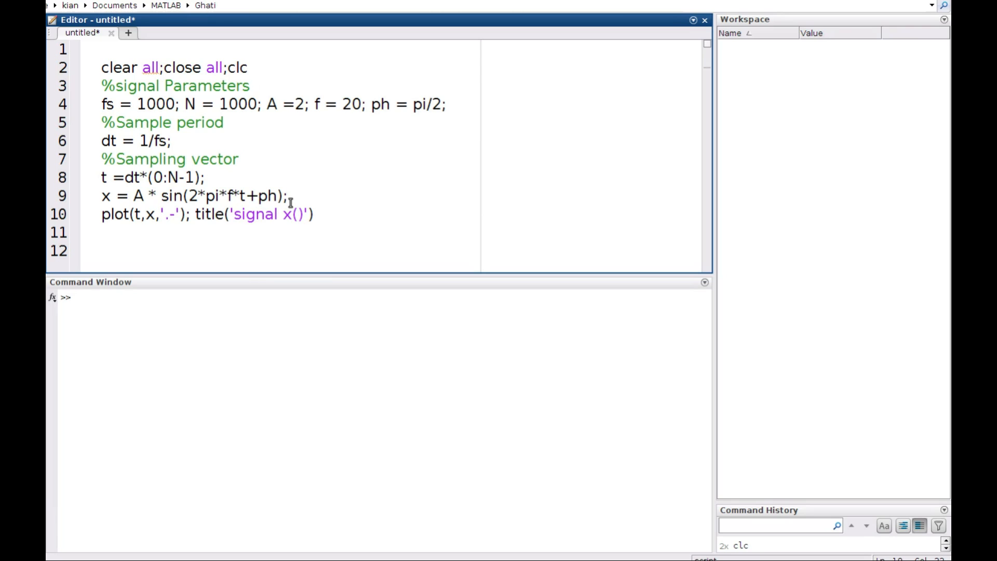
pyautogui.write('t')
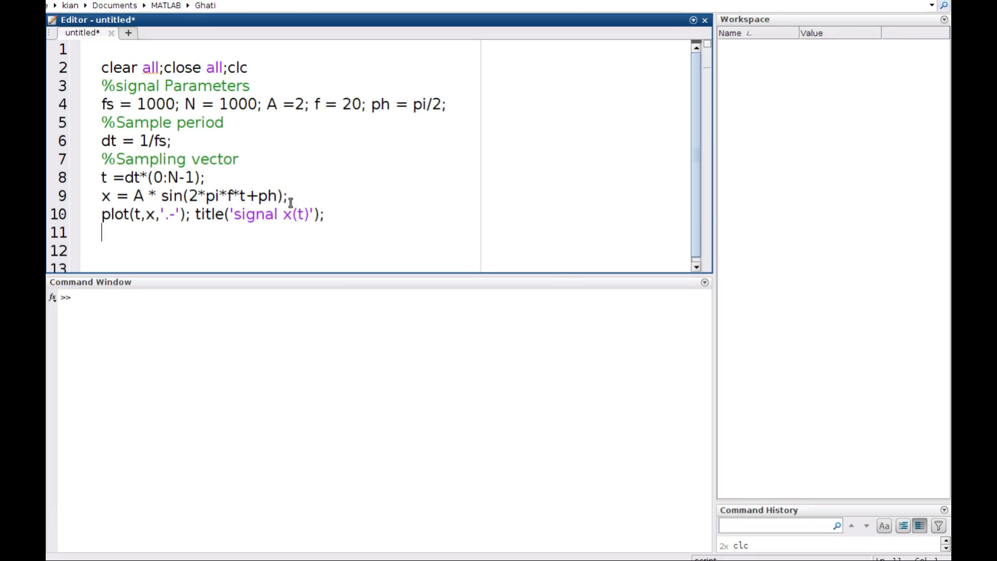
# Label the horizontal axis with xlabel('Time');
pyautogui.write('x')
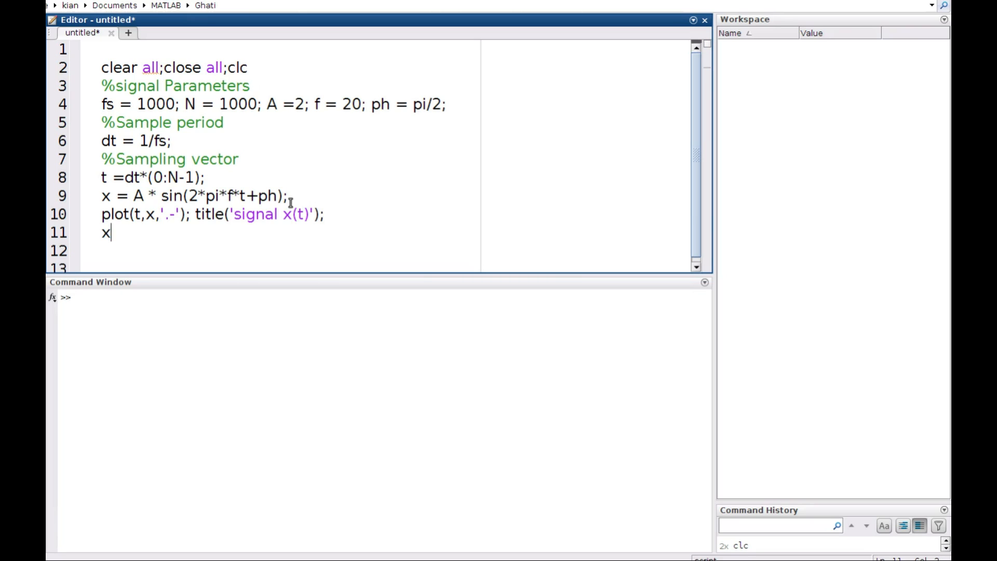
pyautogui.write('label')
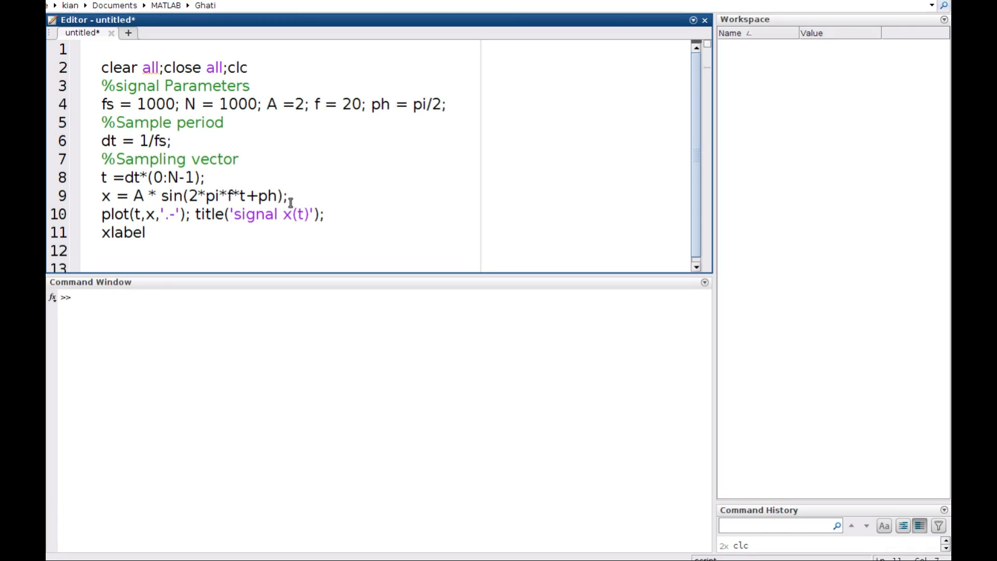
pyautogui.write('(')
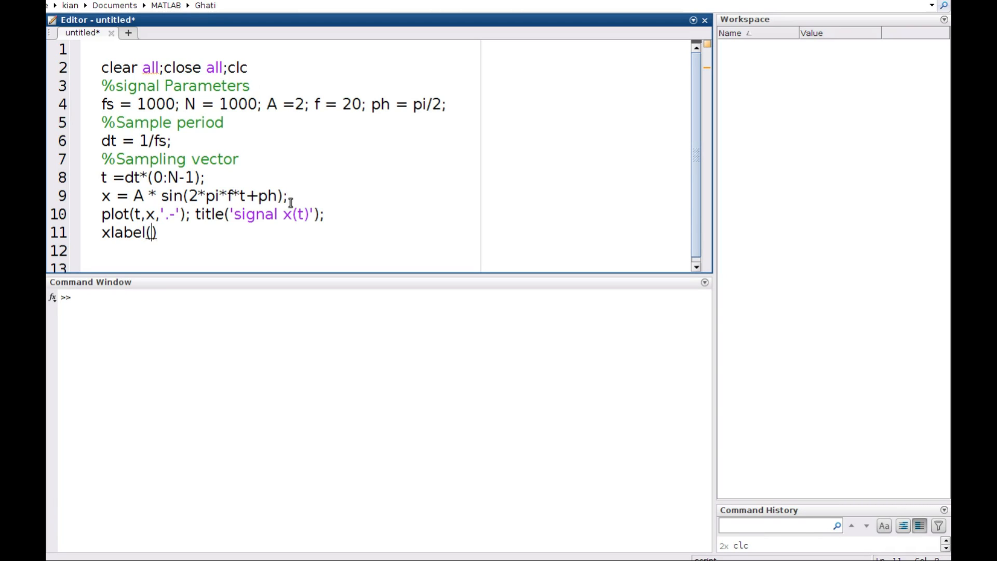
pyautogui.write('Time')
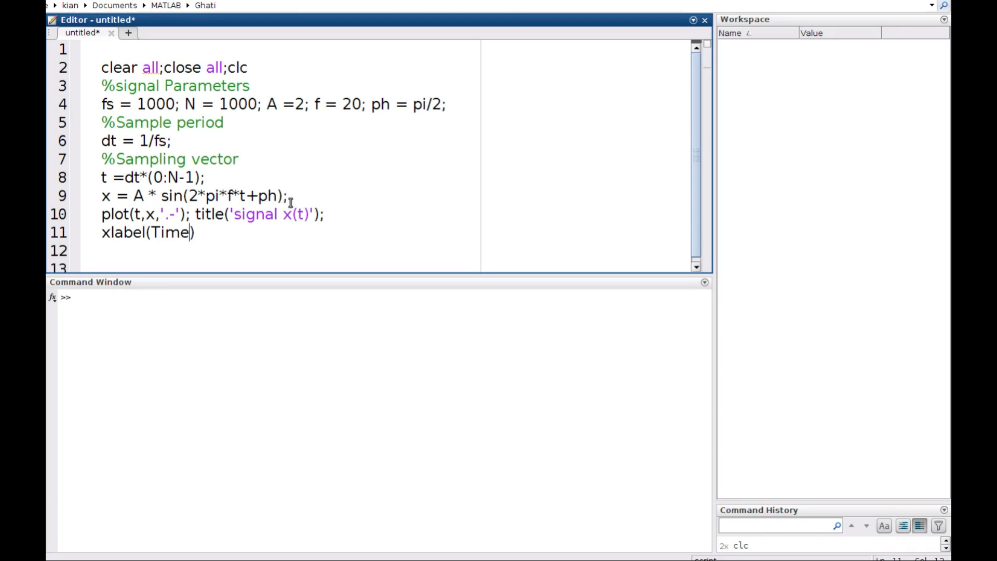
pyautogui.write("'")
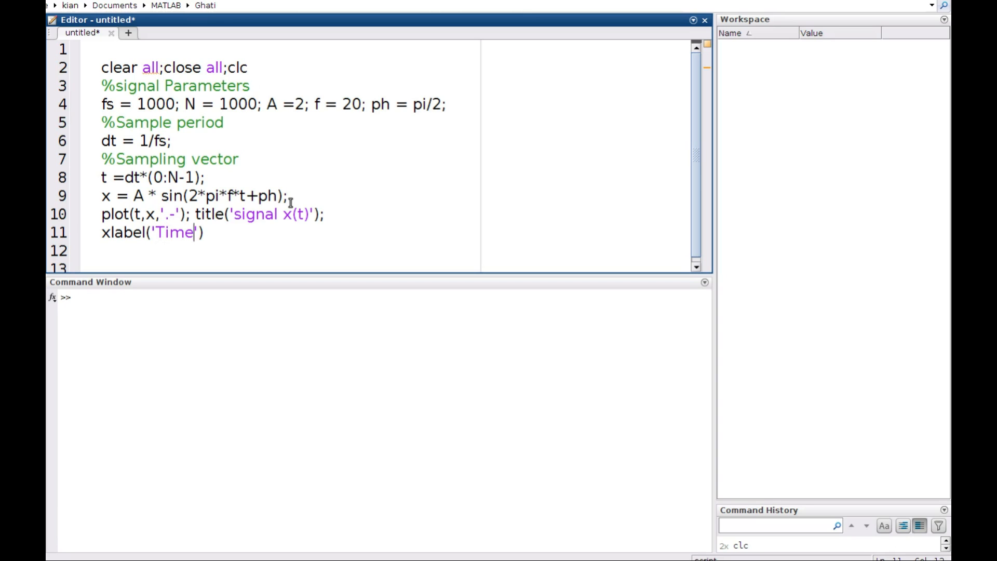
pyautogui.write('; yla')
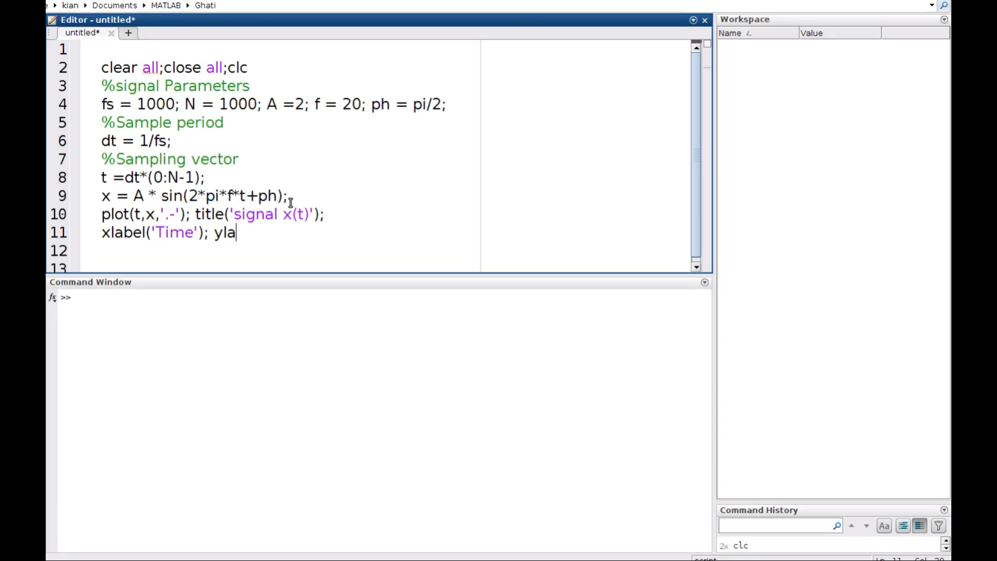
# Label the vertical axis with ylabel('Amplitude')
pyautogui.write('bel')
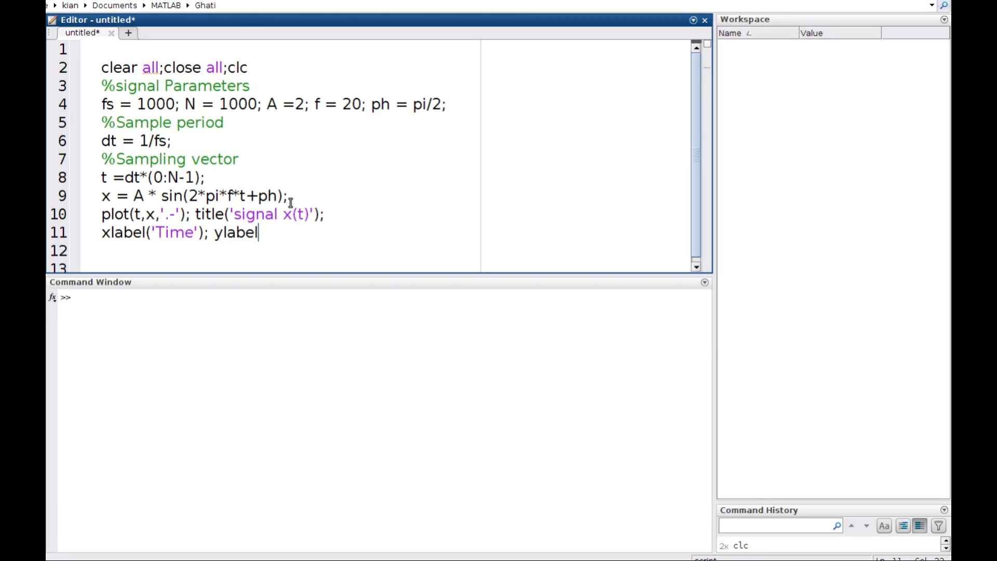
pyautogui.write("('')")
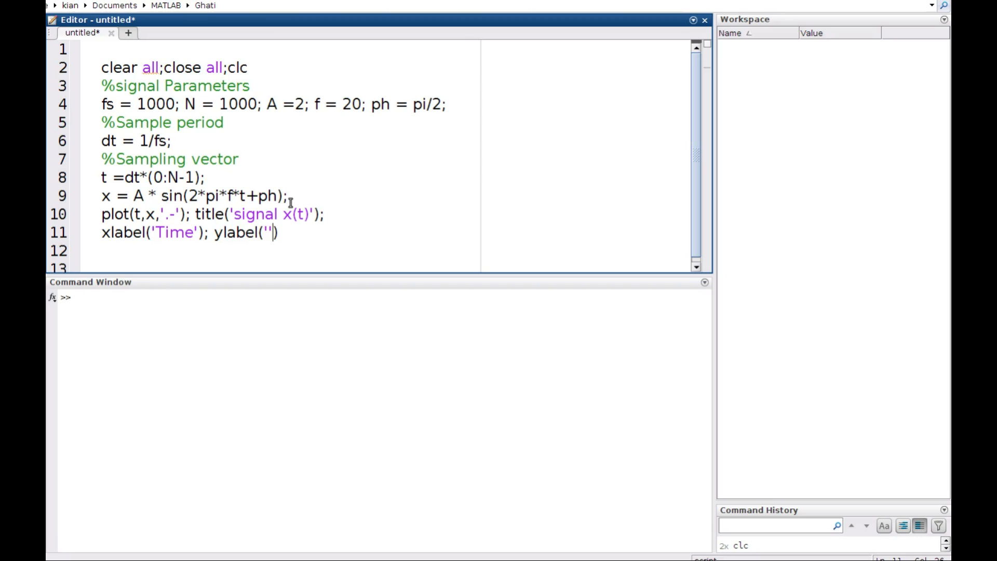
pyautogui.write('Ampl')
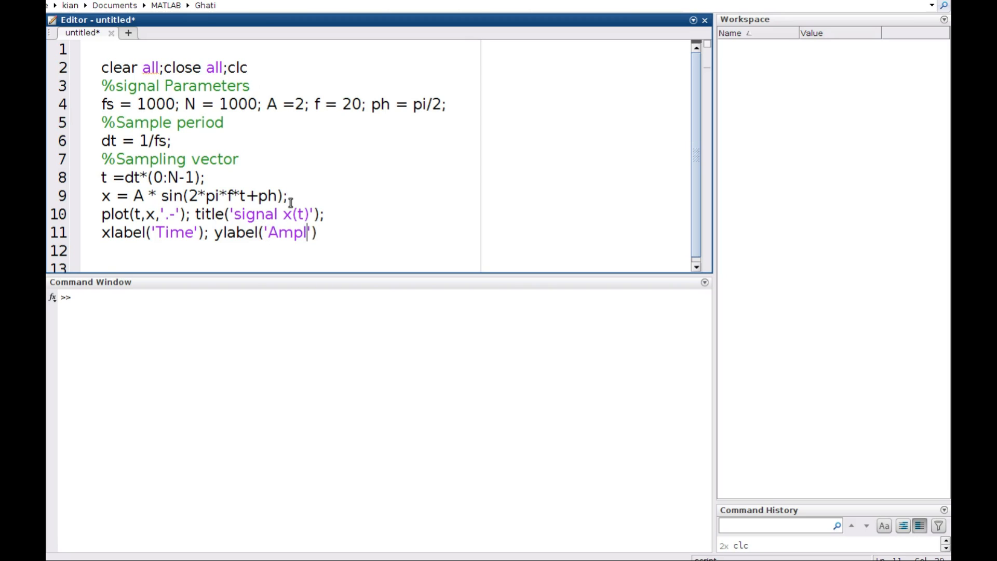
pyautogui.write('itud')
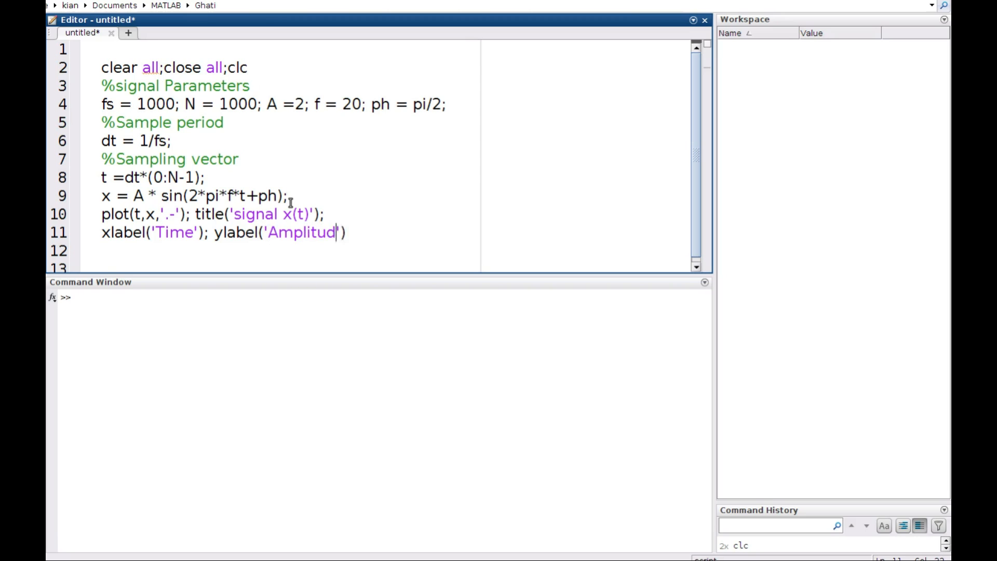
pyautogui.write('e')
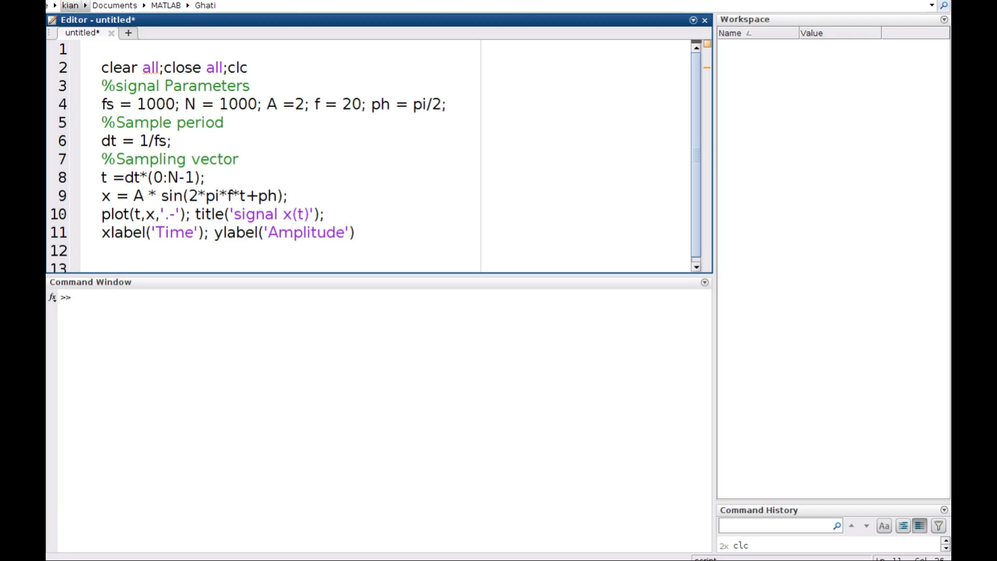
pyautogui.moveTo(565, 12)
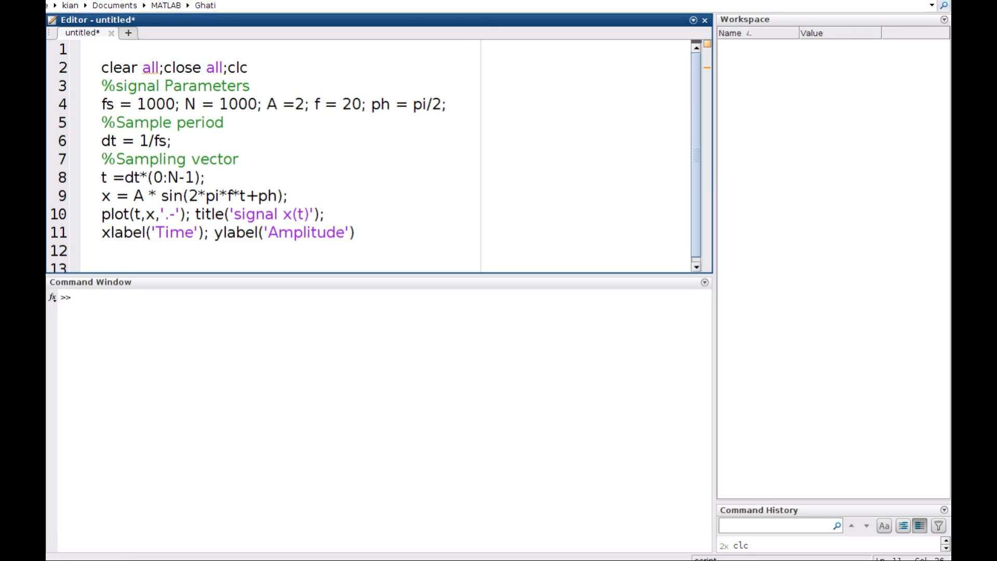
pyautogui.moveTo(452, 186)
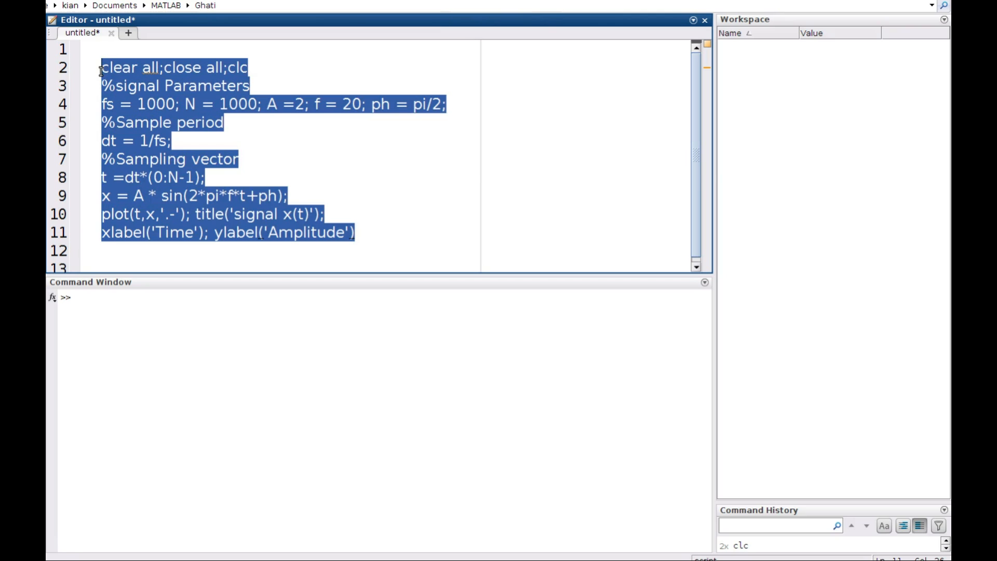
# Evaluate the selected script so Figure 1 shows the 20 Hz sine titled signal x(t)
pyautogui.rightClick(141, 96)
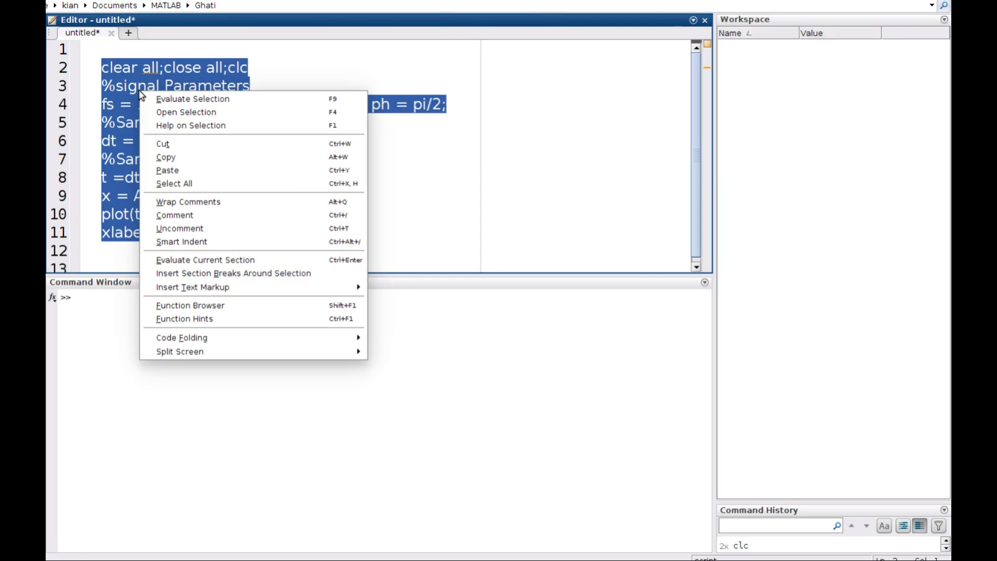
pyautogui.click(194, 99)
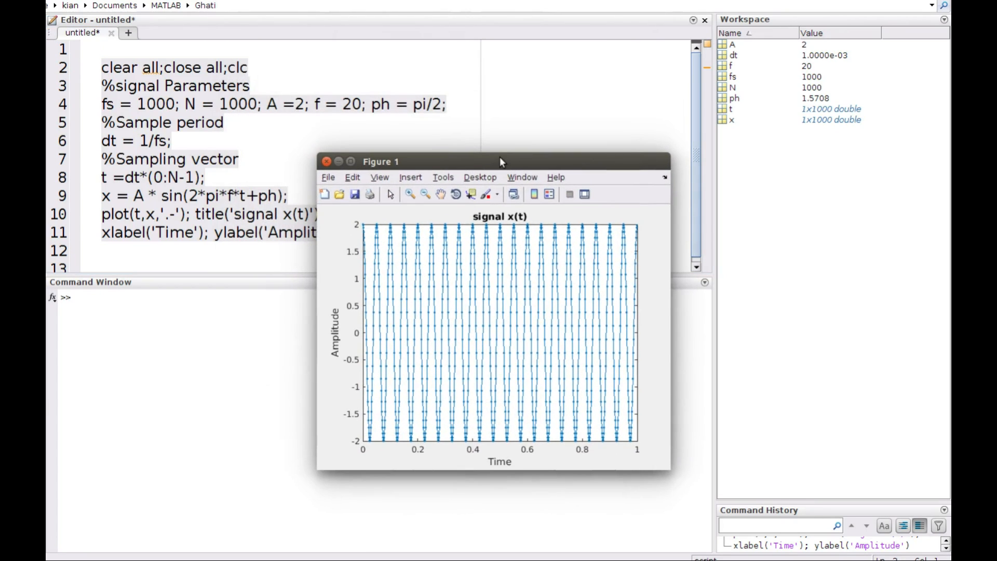
# Run the script with F5 to bring back Figure 1 showing the x(t) sine plot
pyautogui.click(323, 161)
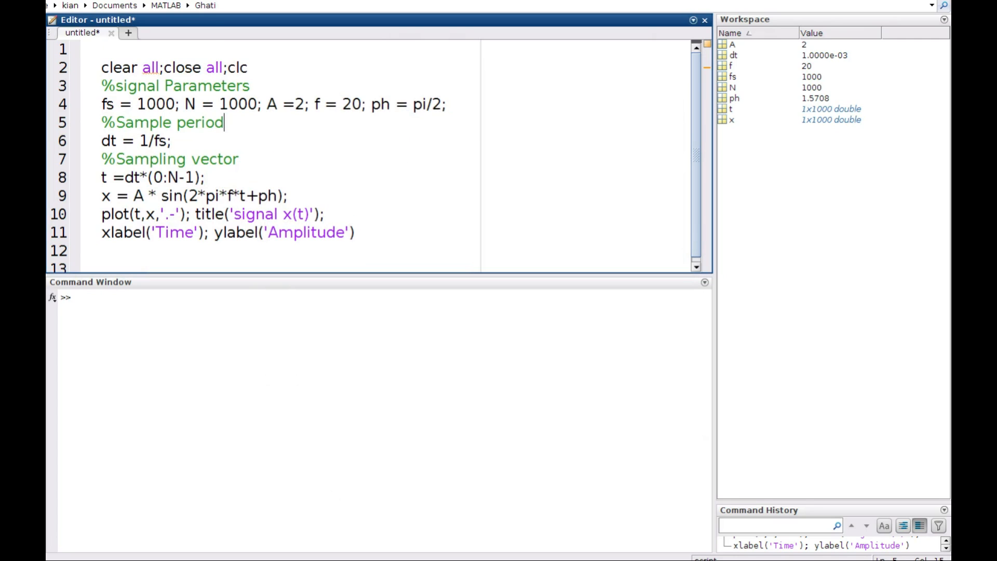
pyautogui.press('F5')
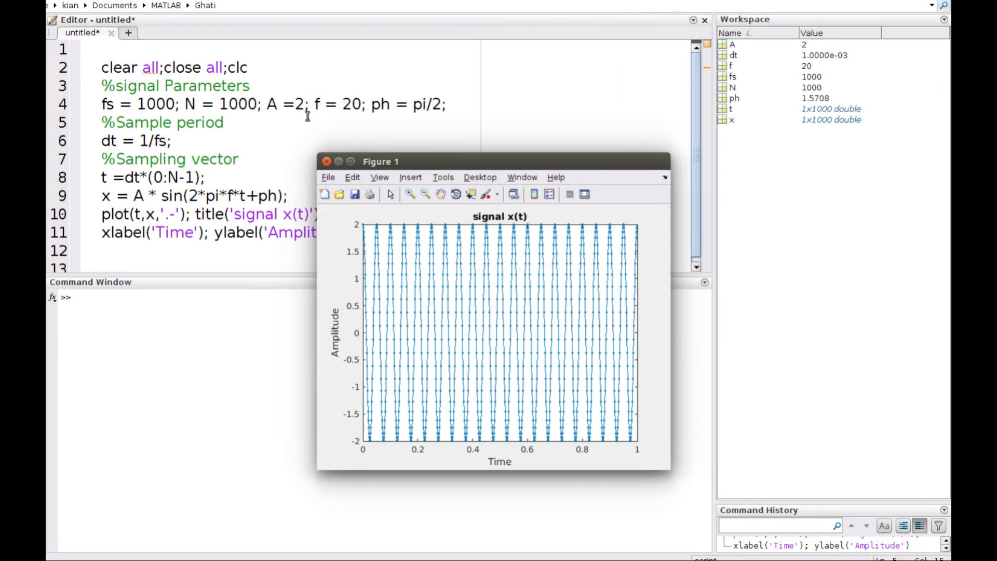
pyautogui.moveTo(327, 117)
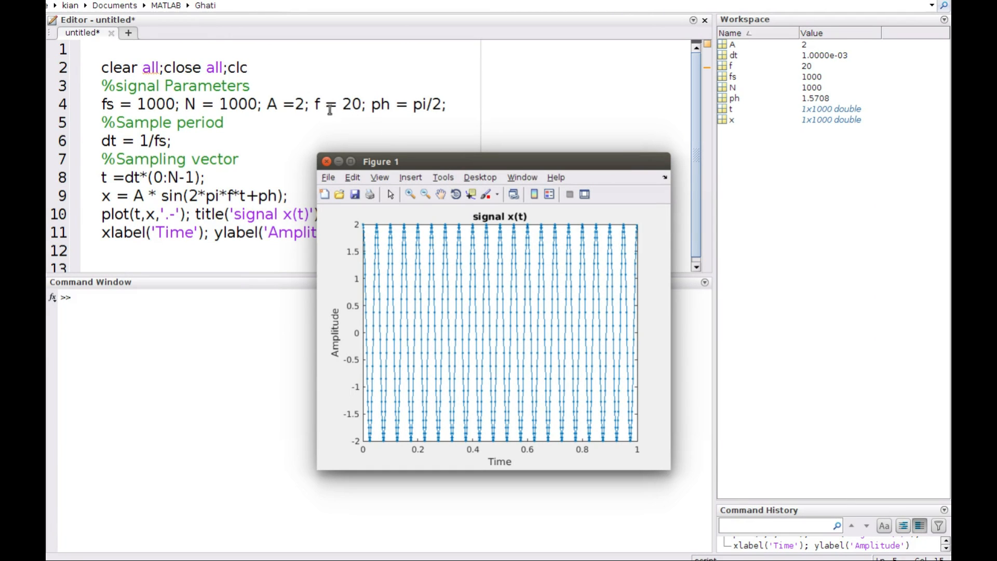
pyautogui.moveTo(362, 237)
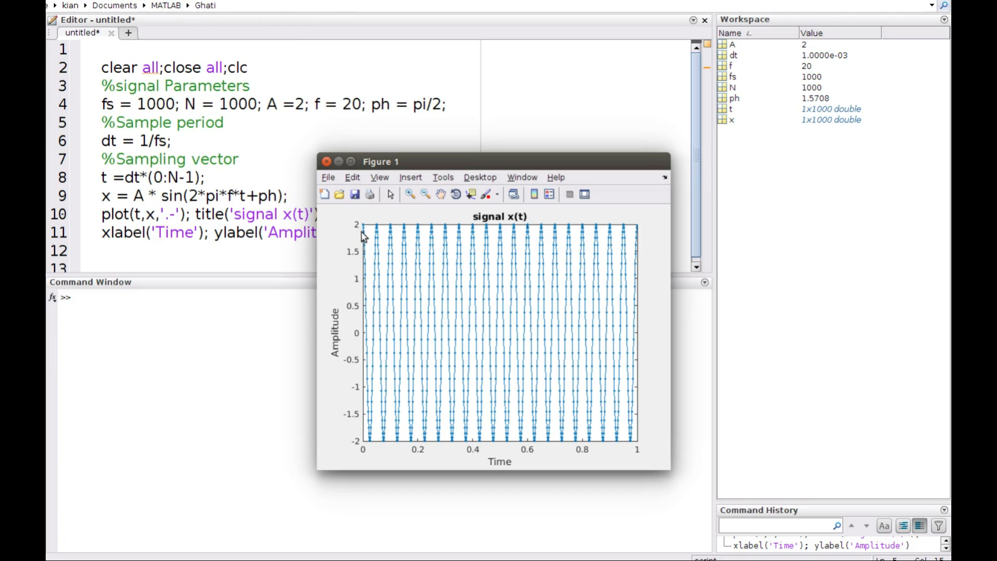
pyautogui.moveTo(409, 231)
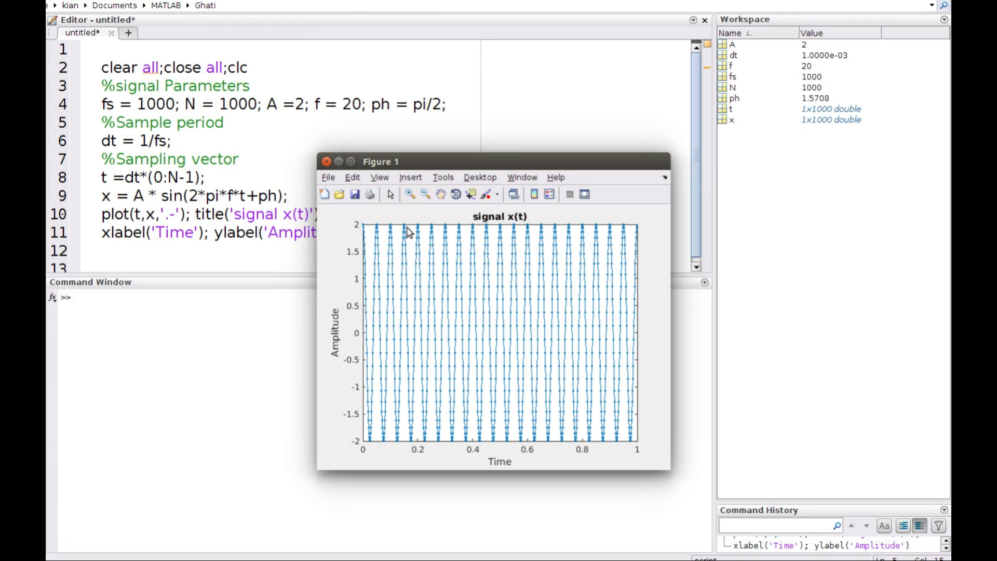
pyautogui.moveTo(475, 235)
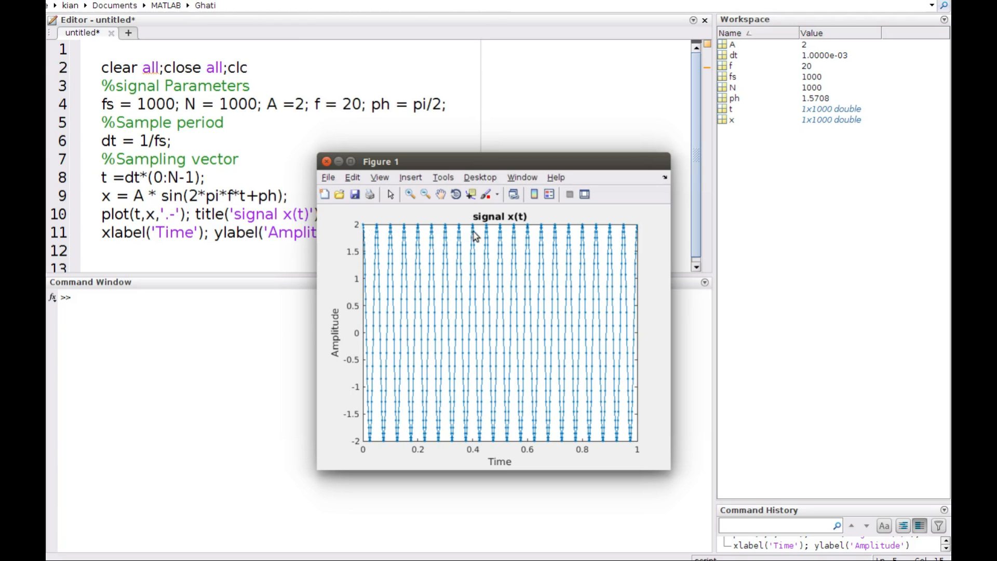
pyautogui.moveTo(533, 237)
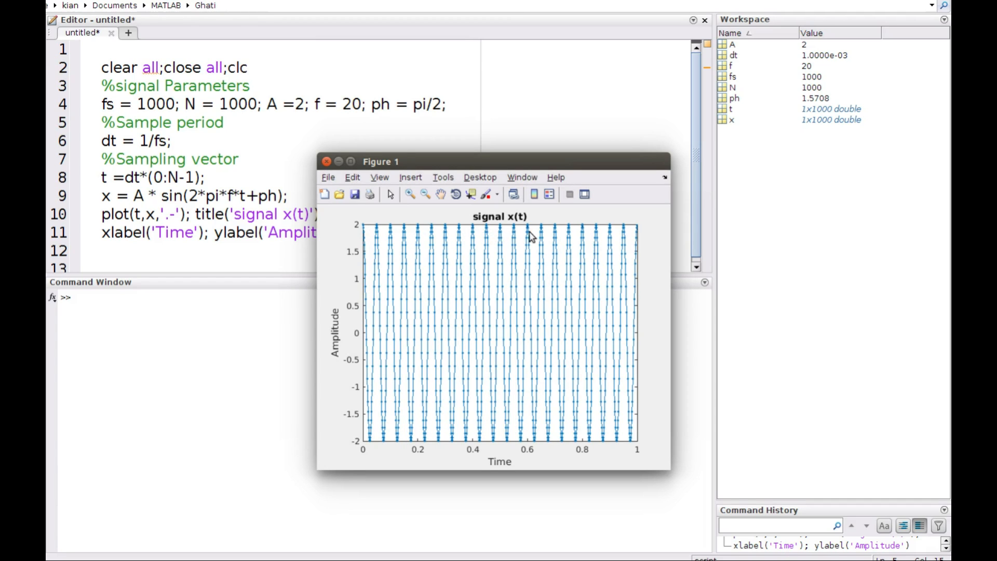
pyautogui.moveTo(613, 239)
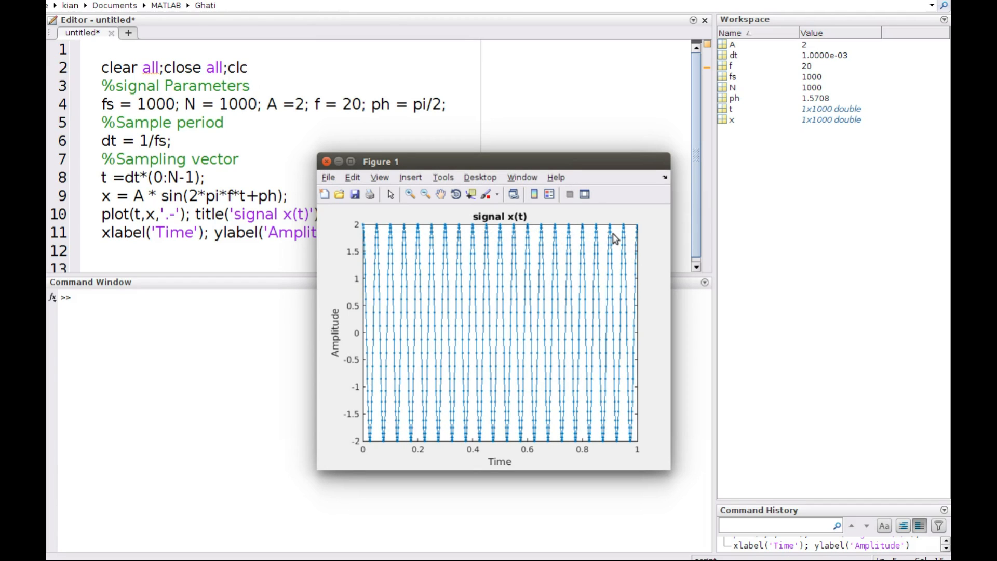
pyautogui.moveTo(413, 283)
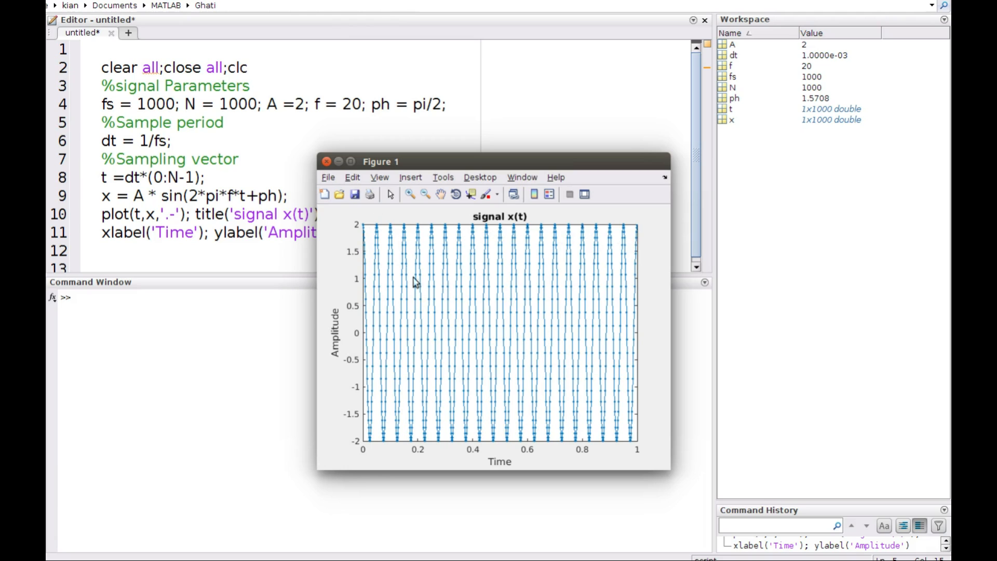
pyautogui.moveTo(418, 217)
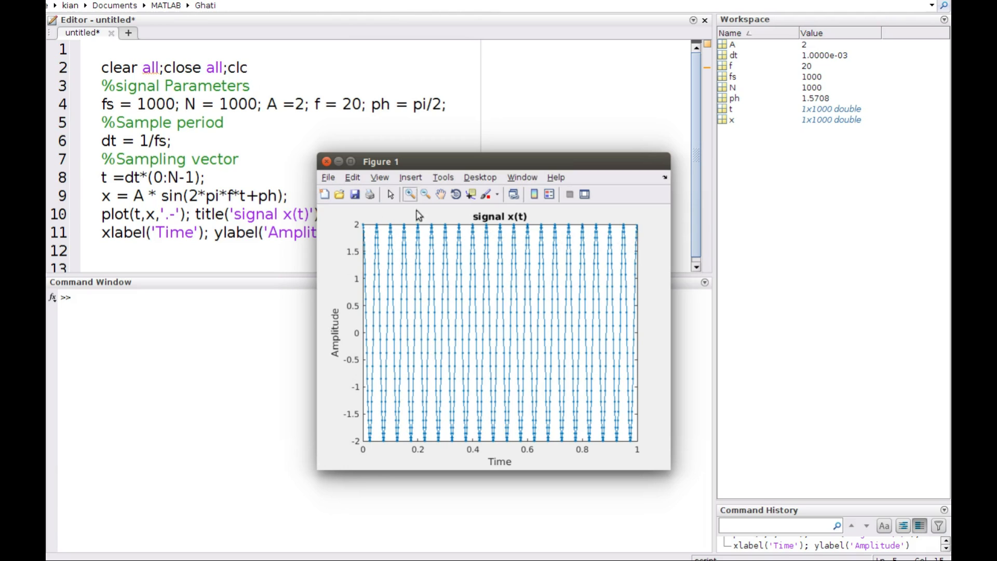
pyautogui.moveTo(488, 257)
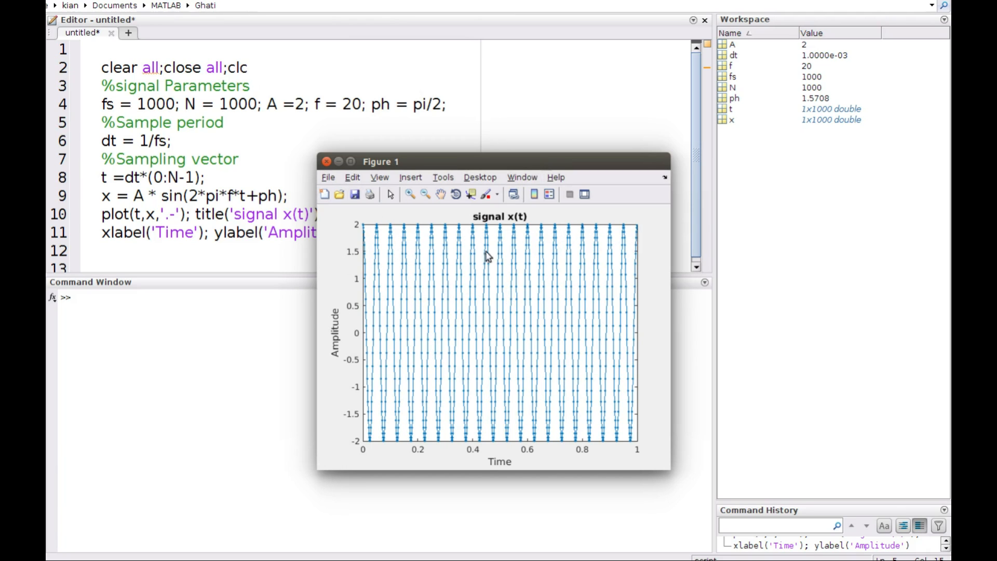
pyautogui.moveTo(469, 295)
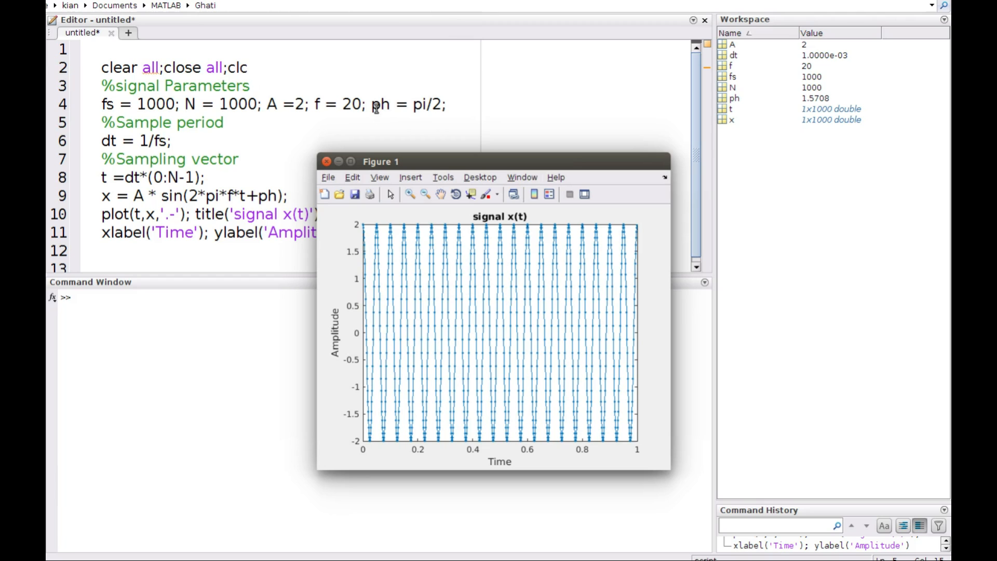
pyautogui.moveTo(445, 104)
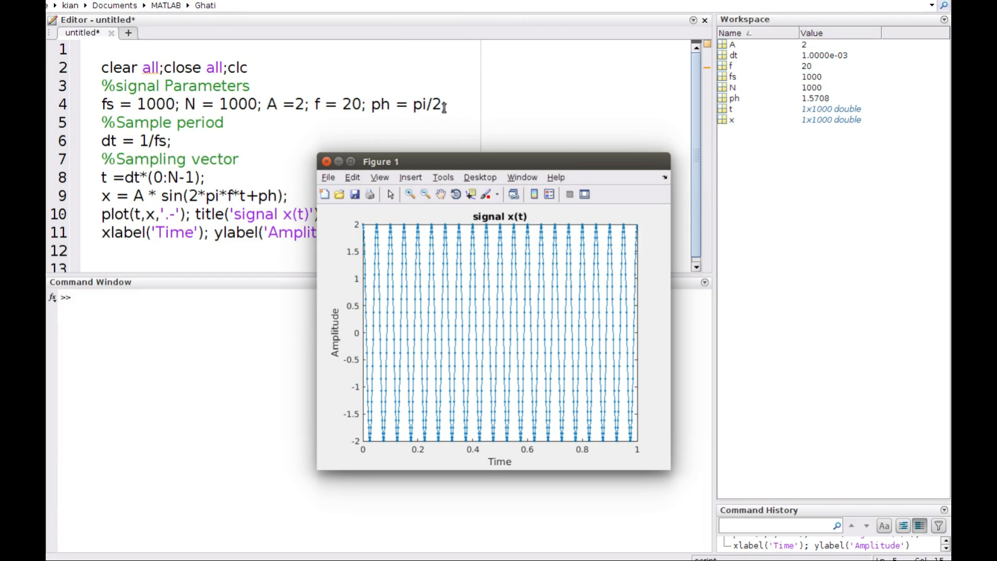
pyautogui.moveTo(364, 233)
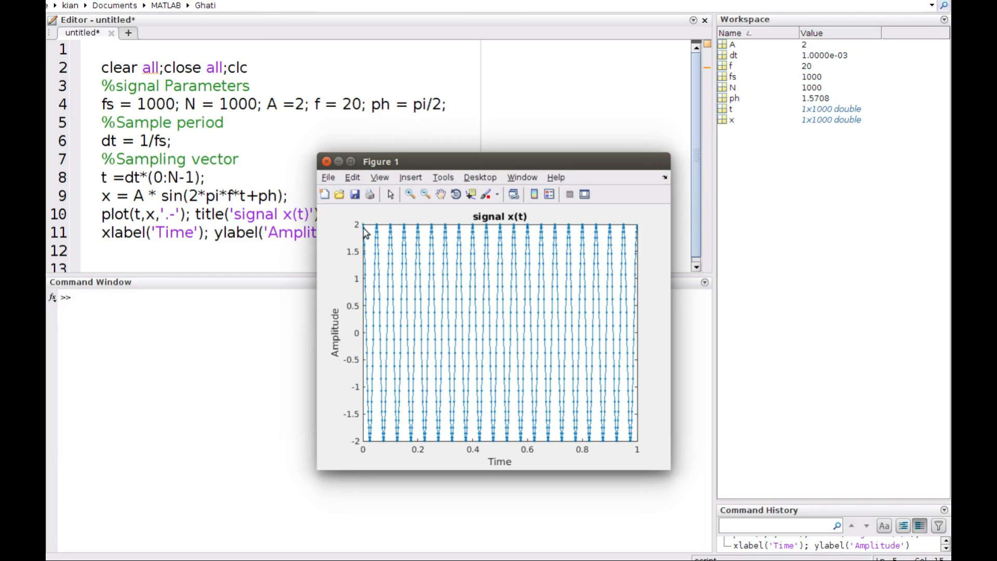
pyautogui.moveTo(409, 345)
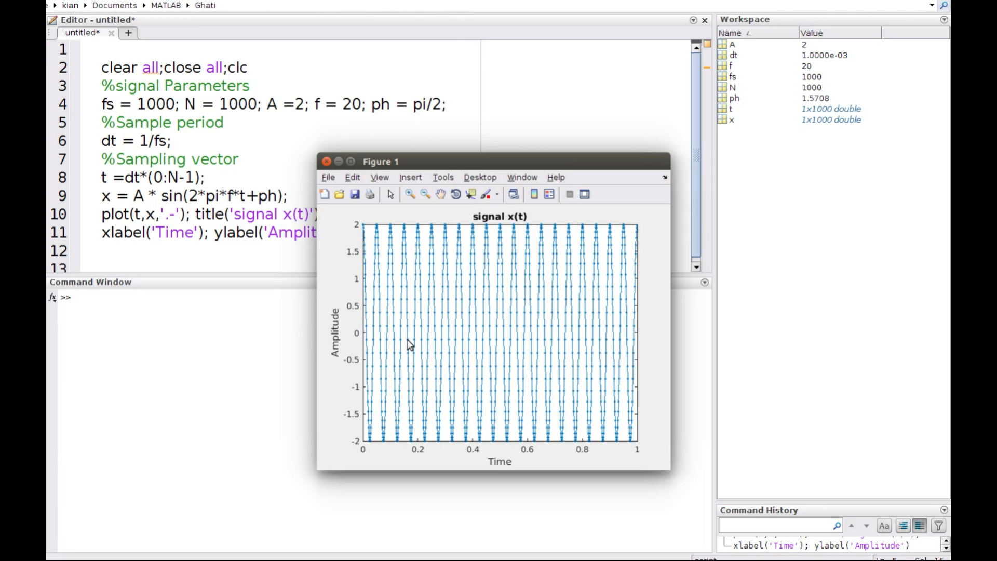
pyautogui.moveTo(126, 207)
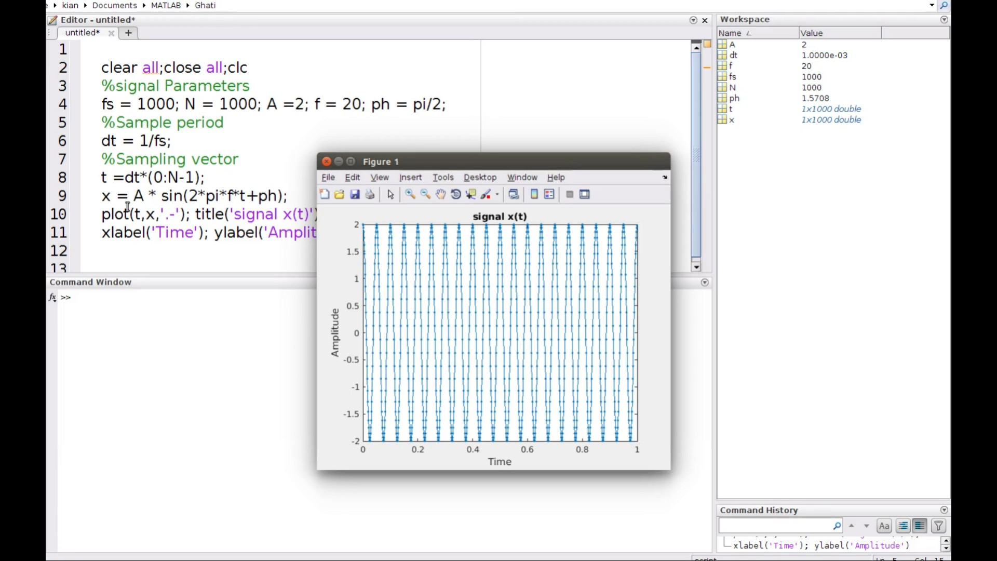
pyautogui.moveTo(220, 84)
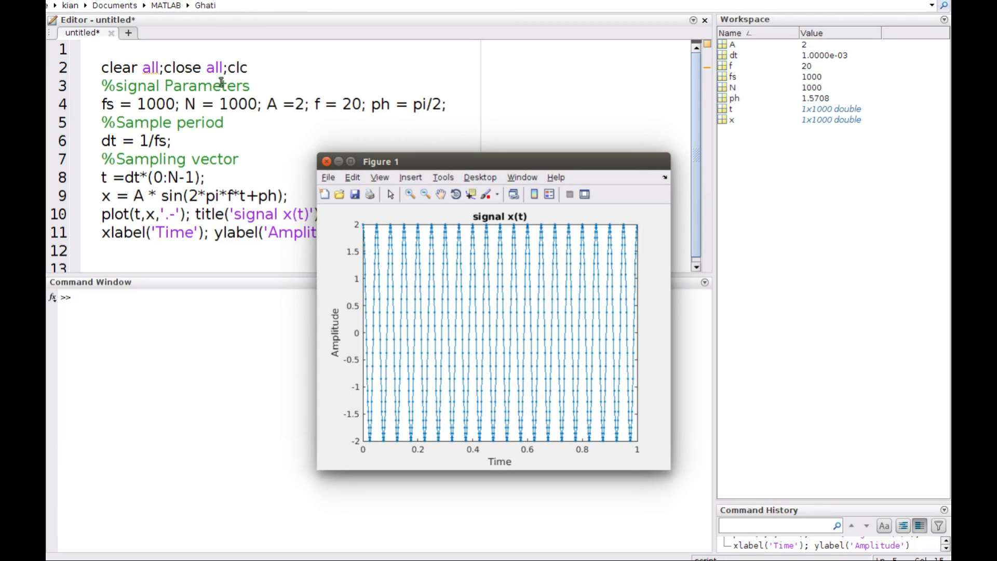
pyautogui.moveTo(371, 313)
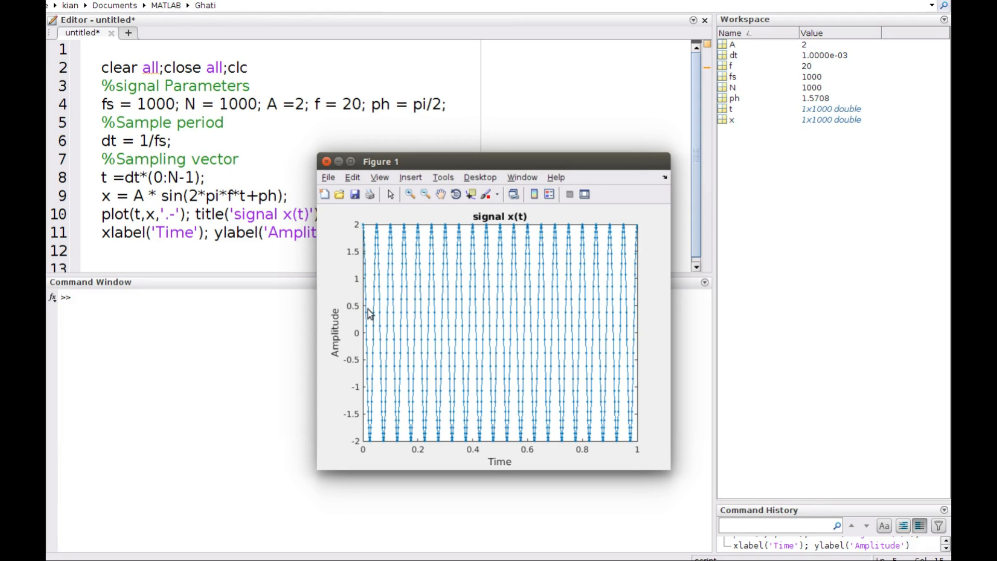
pyautogui.moveTo(338, 355)
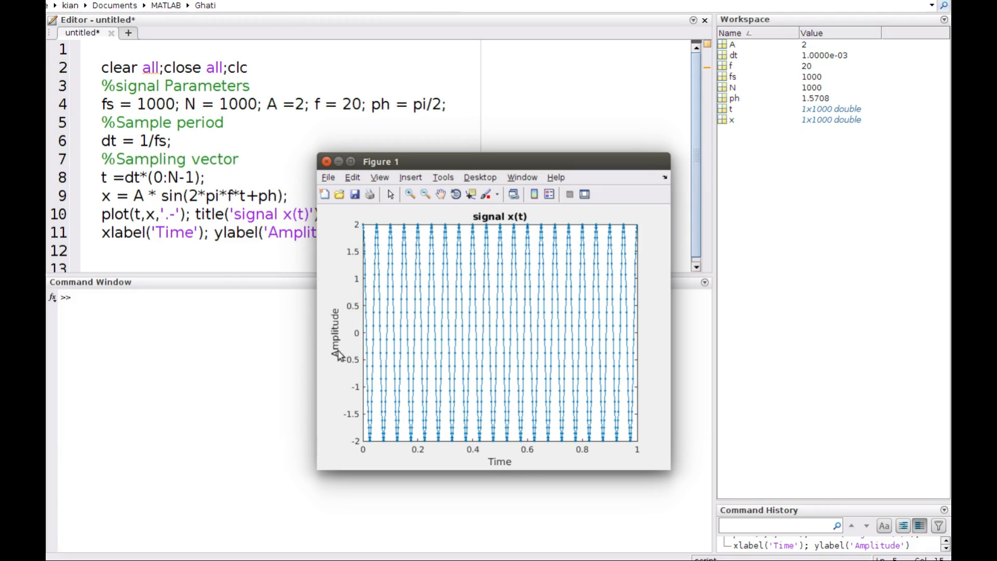
pyautogui.moveTo(371, 352)
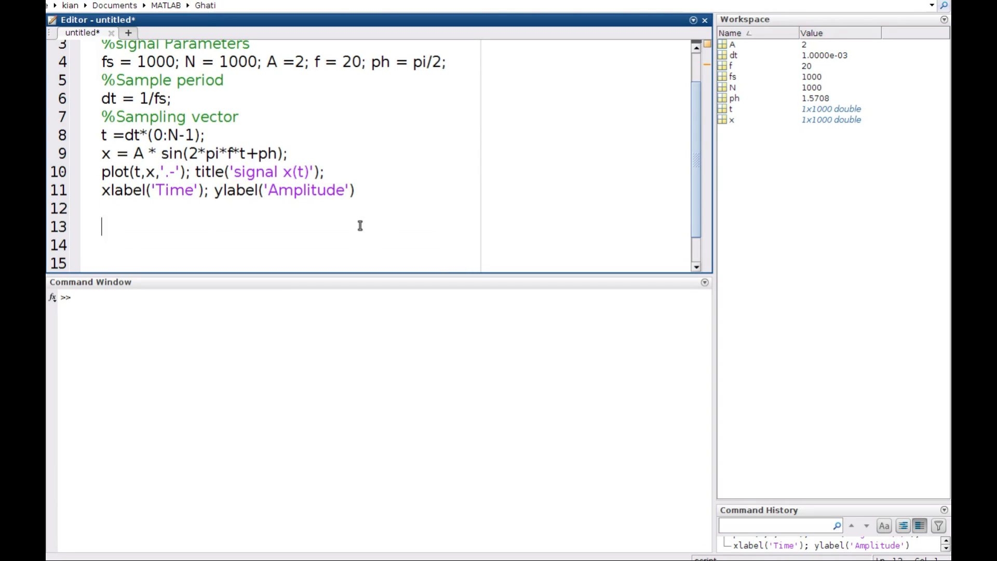
# Add hold on and a second signal line with its phase changed to pi/4
pyautogui.write('hol')
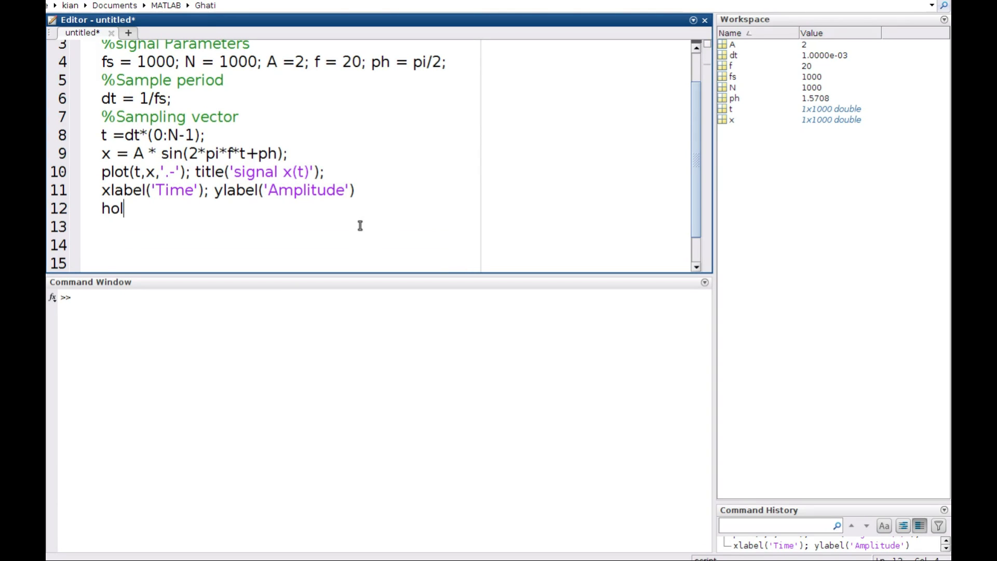
pyautogui.write('d on')
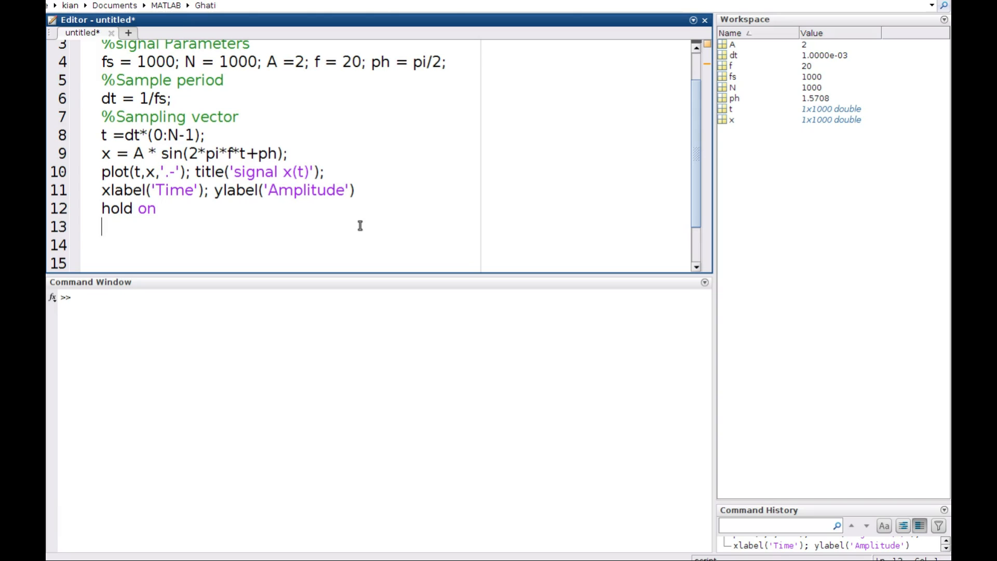
pyautogui.write('plot')
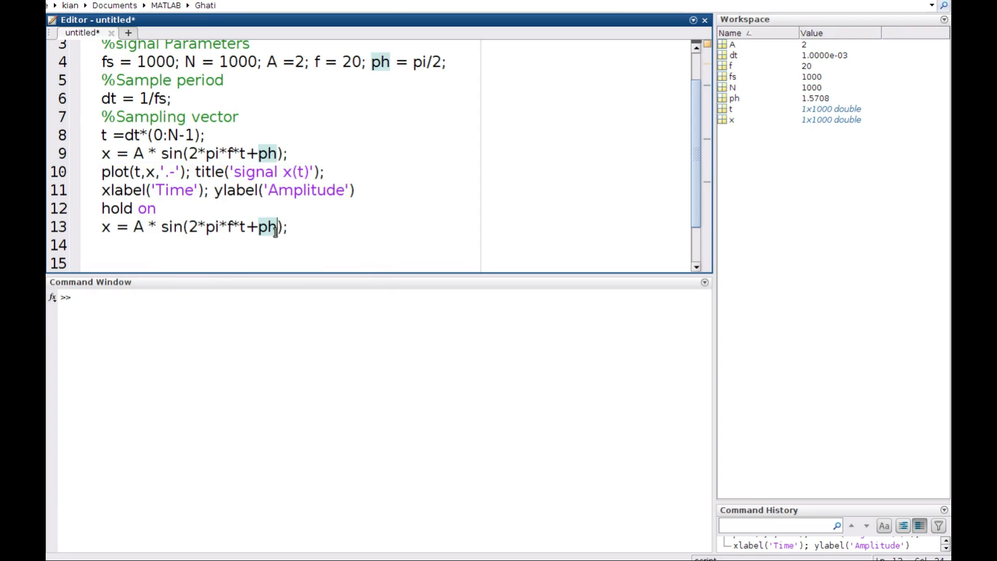
pyautogui.press('Backspace')
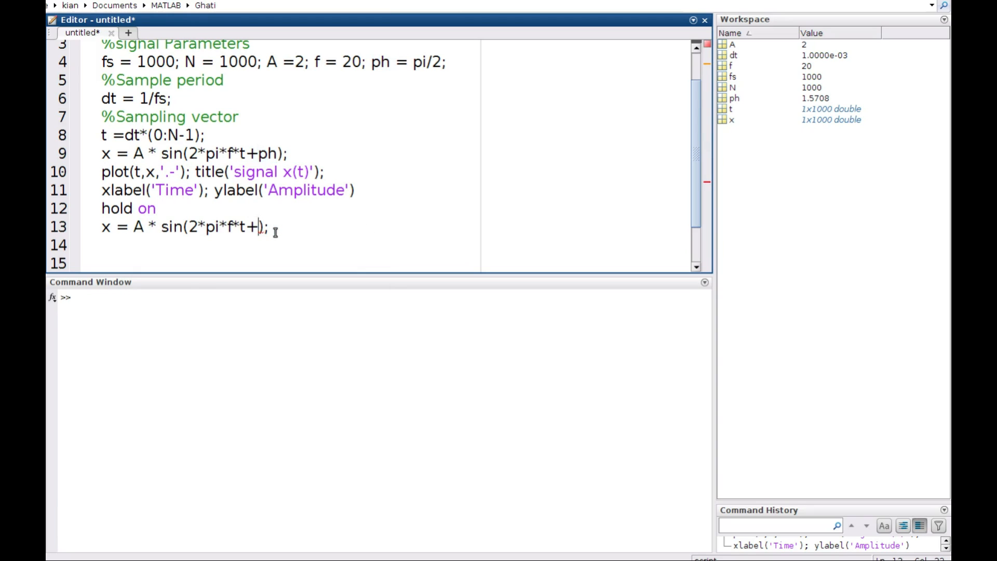
pyautogui.write('p')
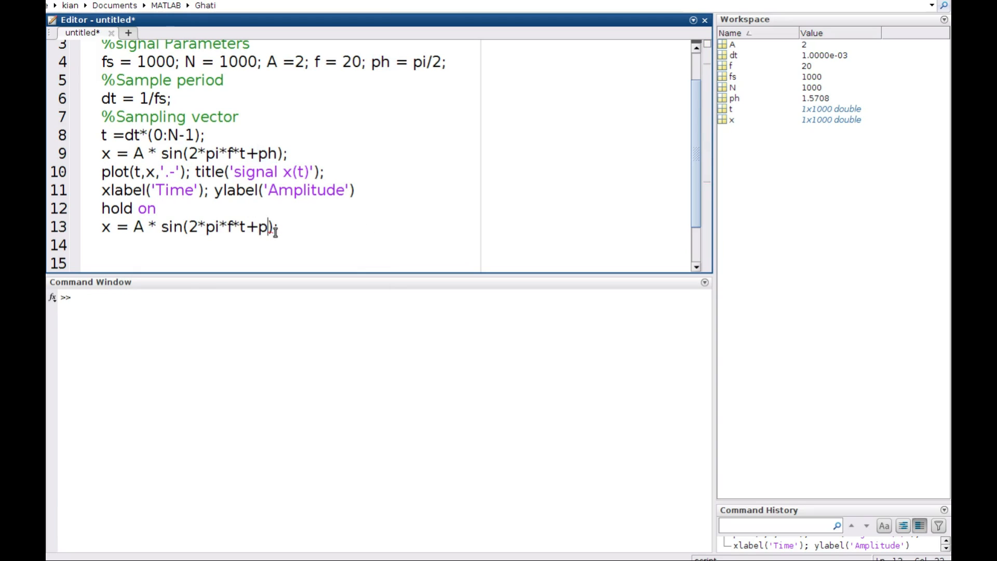
pyautogui.write('/')
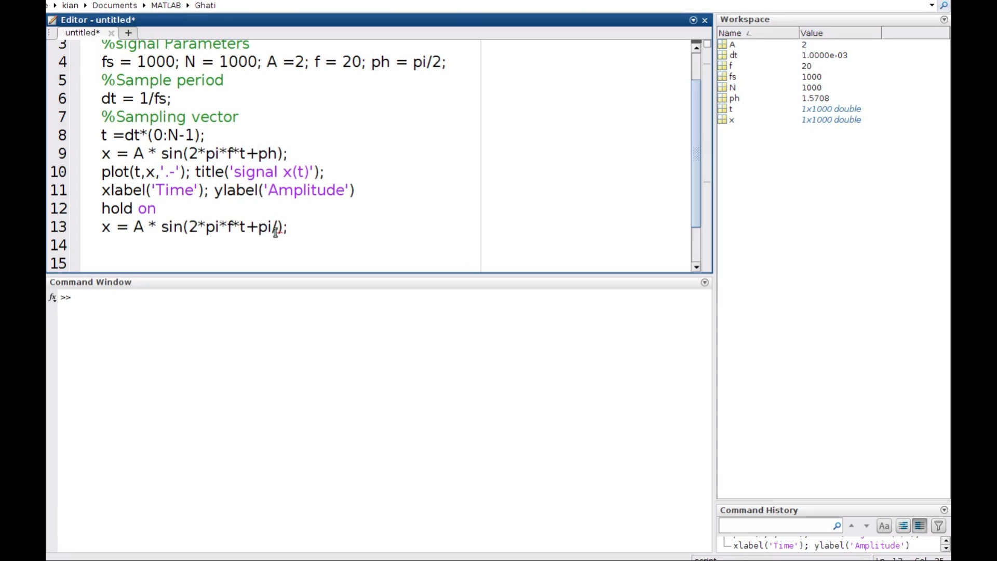
pyautogui.write('/4')
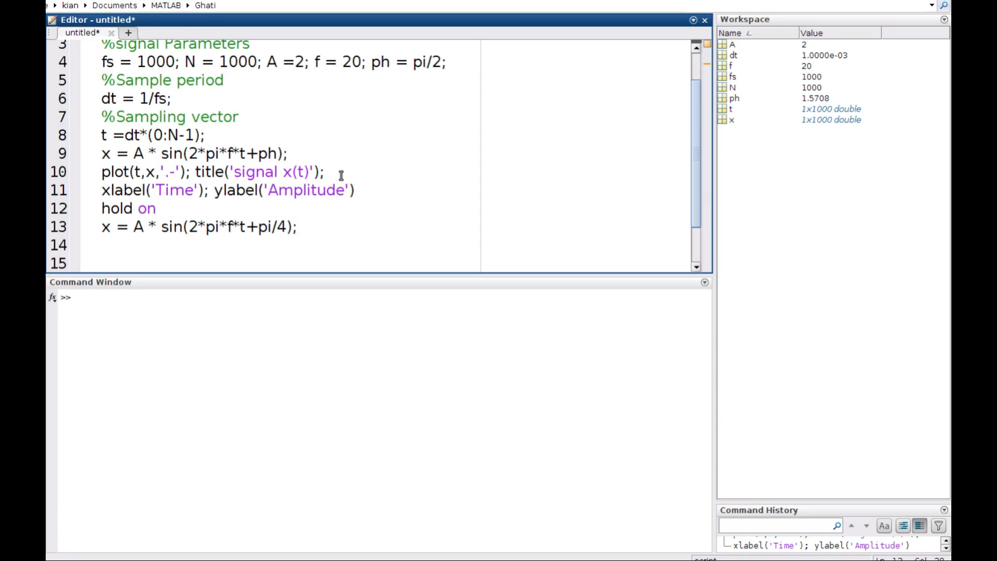
# Copy the plot call onto a new line and change its line style to 'r'
pyautogui.moveTo(127, 172); pyautogui.dragTo(324, 172)
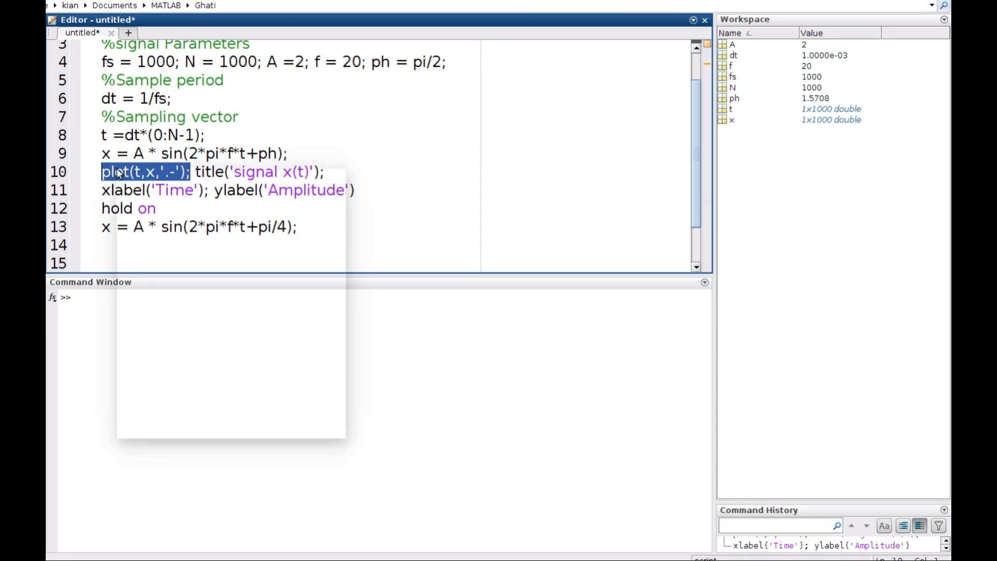
pyautogui.click(302, 227)
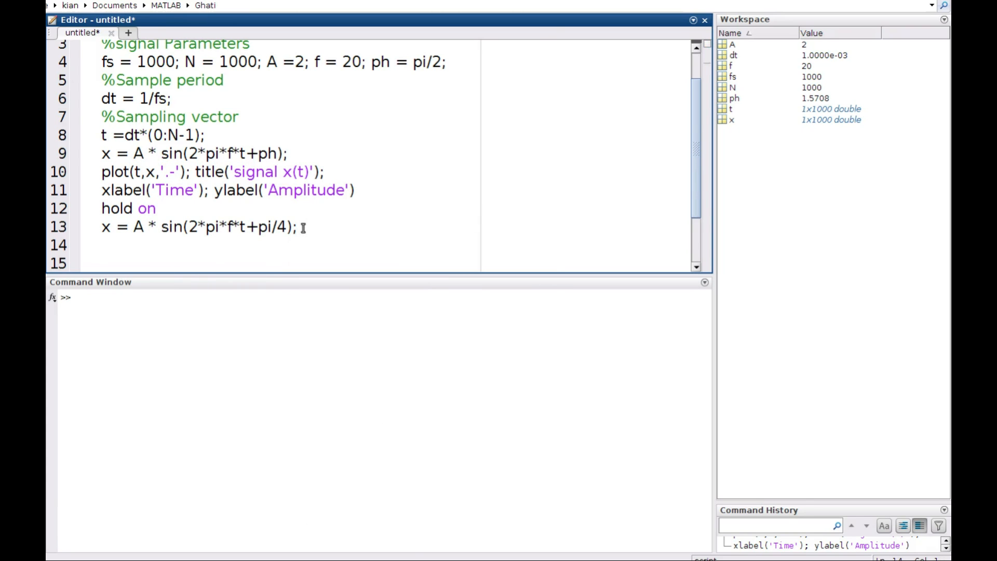
pyautogui.rightClick(111, 172)
pyautogui.write("plot(t,x,'.-');")
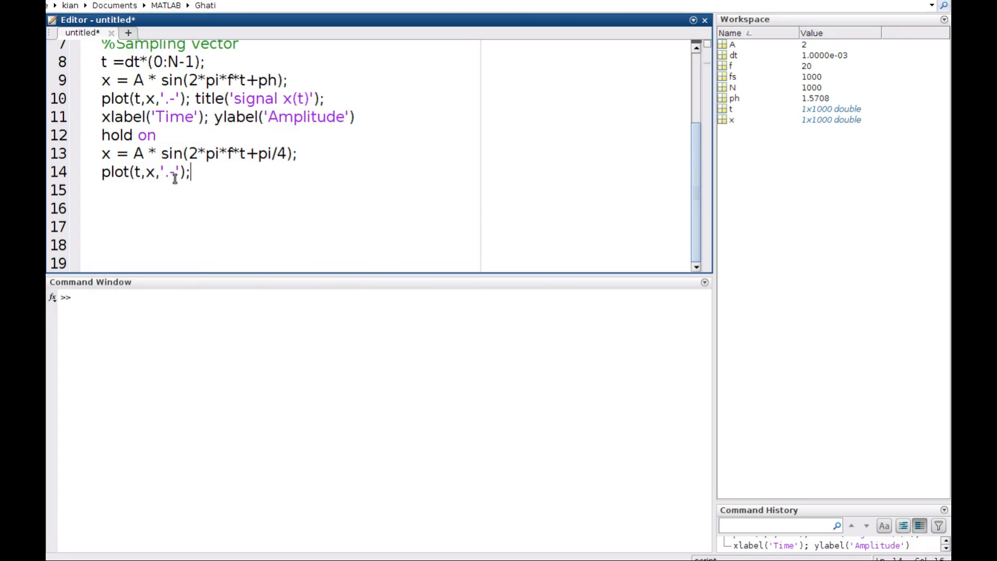
pyautogui.press('BackSpace')
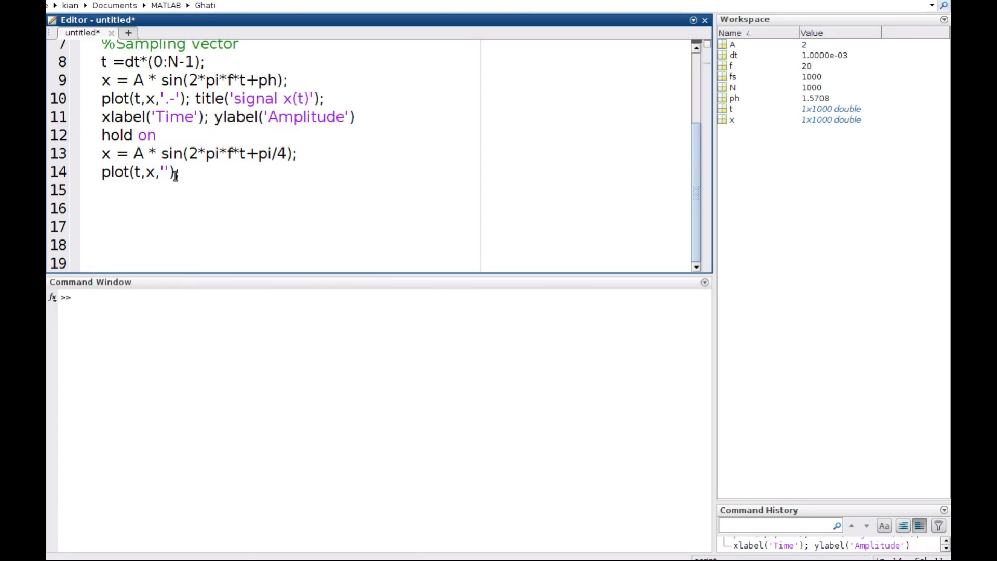
pyautogui.write('r')
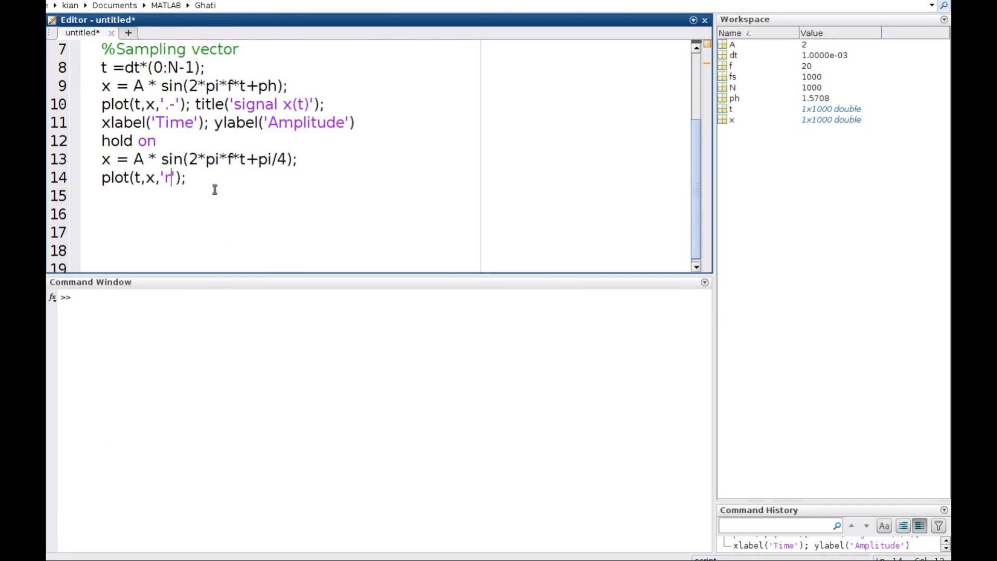
# Evaluate the whole script so Figure 1 overlays the red pi/4-shifted sine on the blue signal
pyautogui.press('ctrl+a')
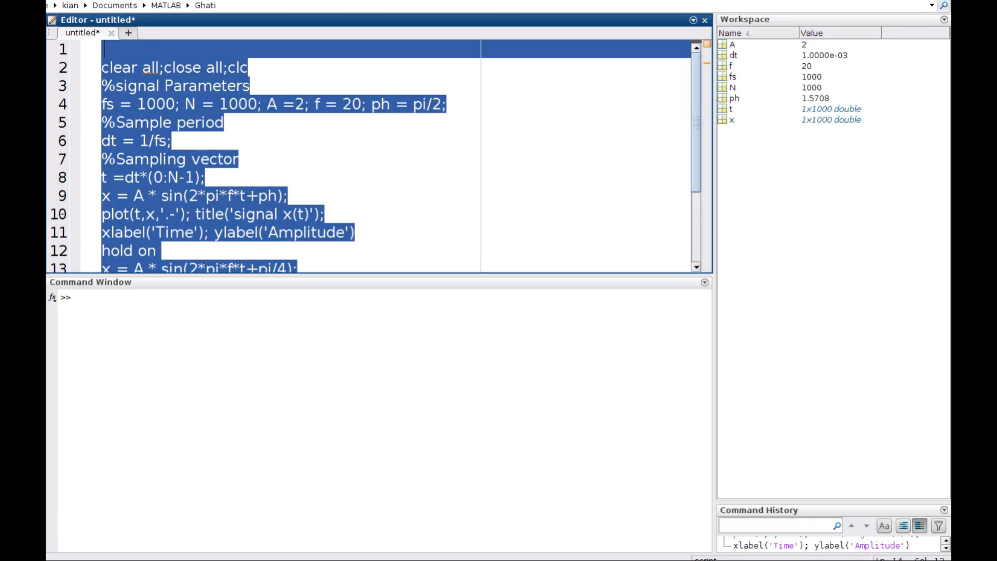
pyautogui.click(239, 159)
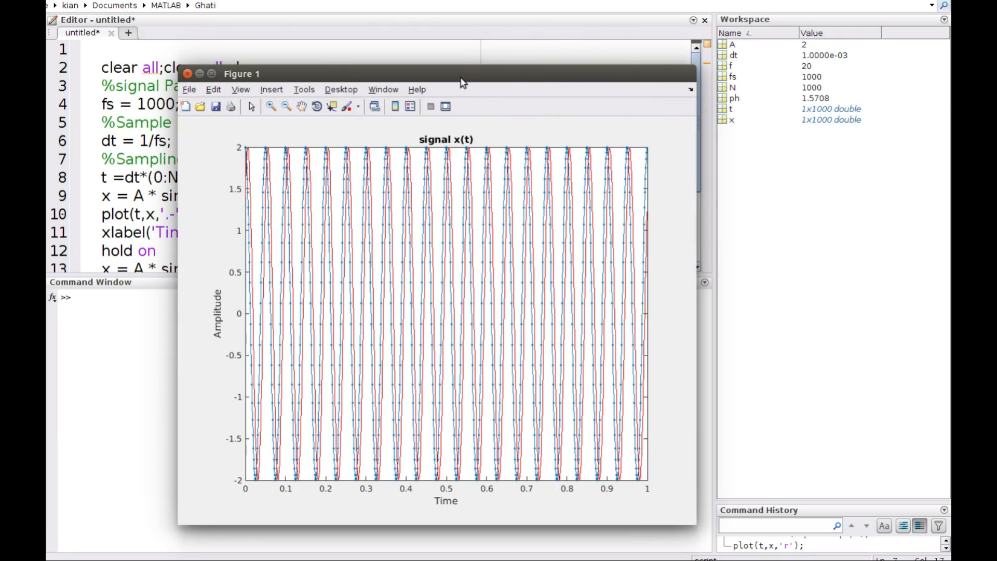
pyautogui.moveTo(432, 72); pyautogui.dragTo(360, 49)
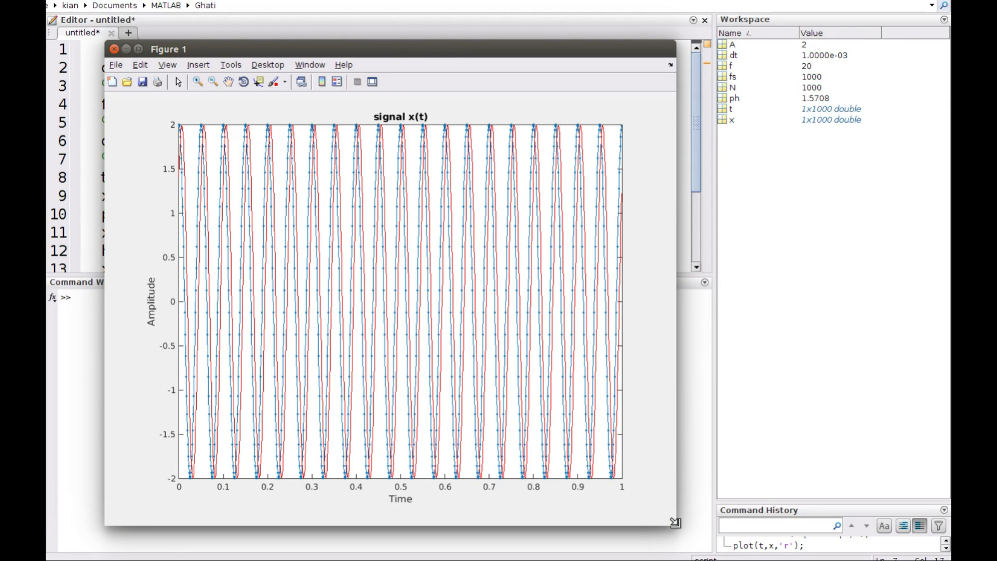
pyautogui.moveTo(212, 175)
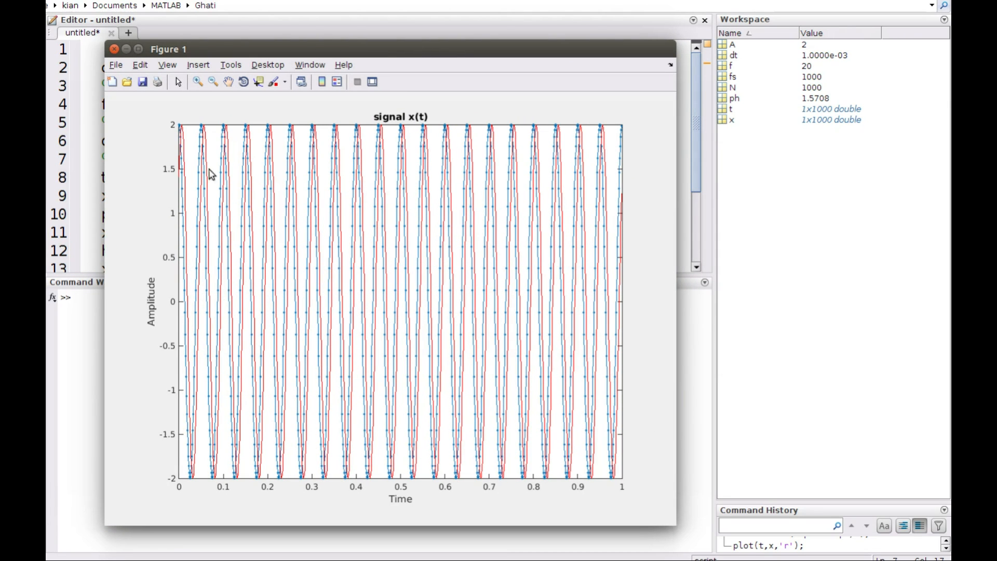
pyautogui.moveTo(230, 283)
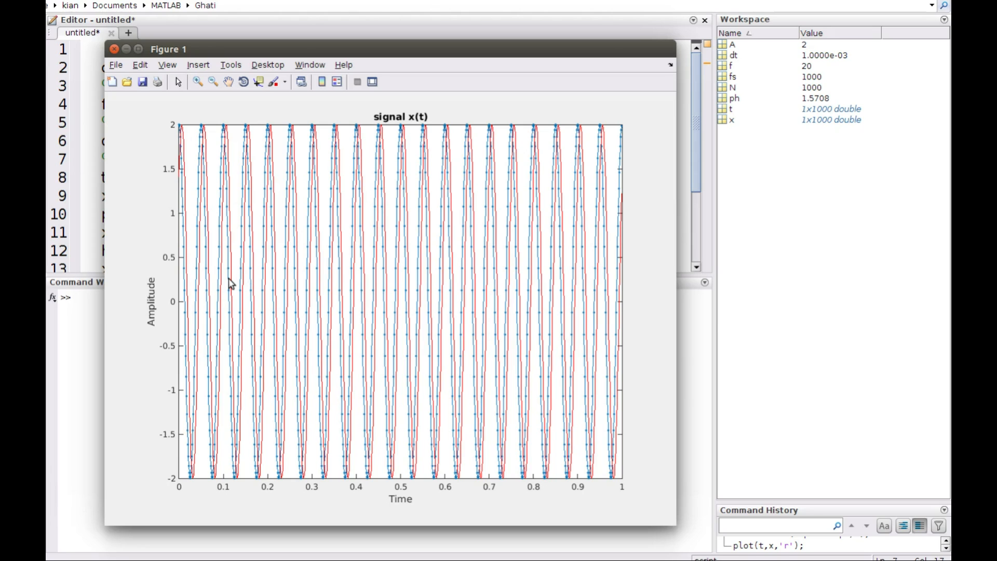
pyautogui.moveTo(344, 1)
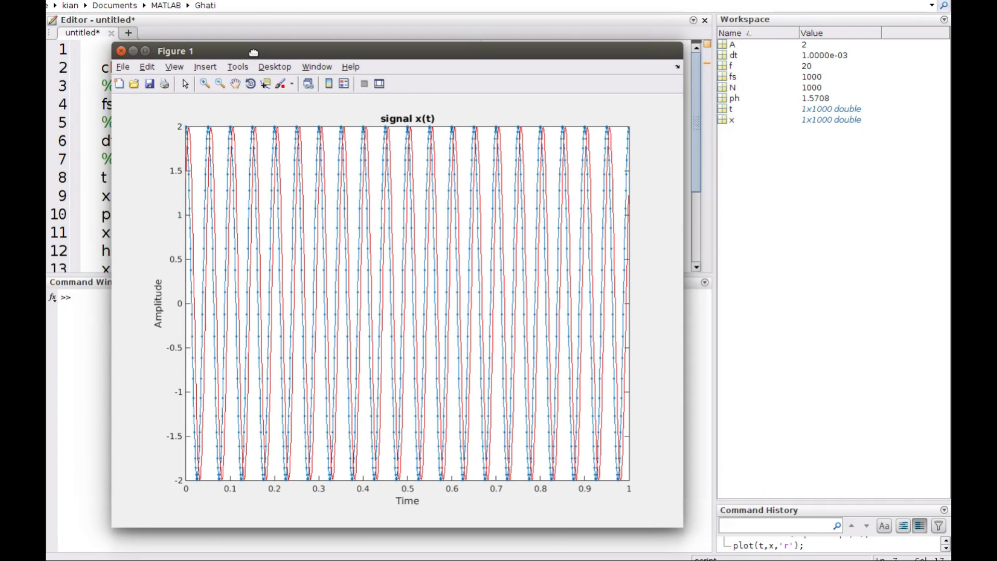
pyautogui.moveTo(253, 55)
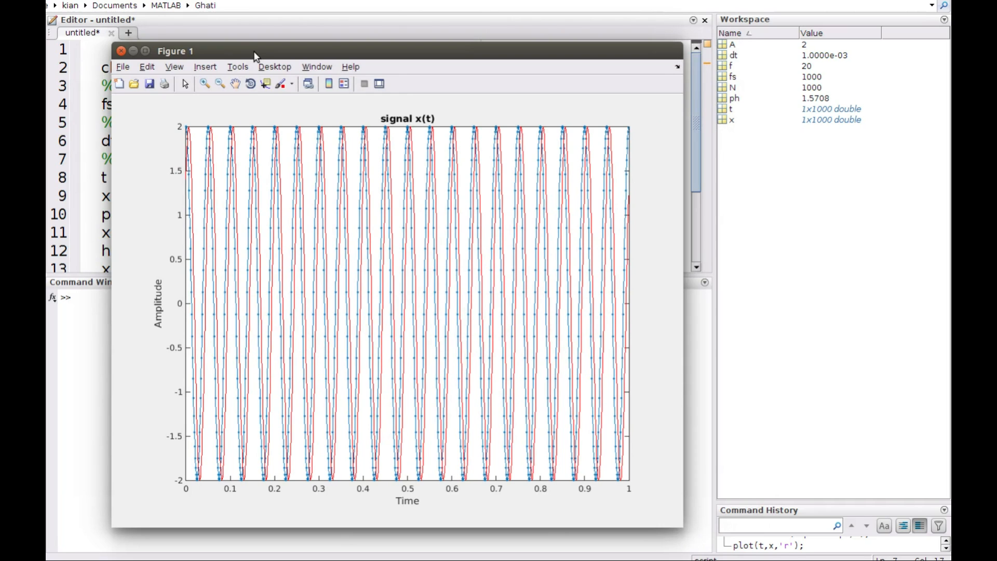
pyautogui.click(121, 51)
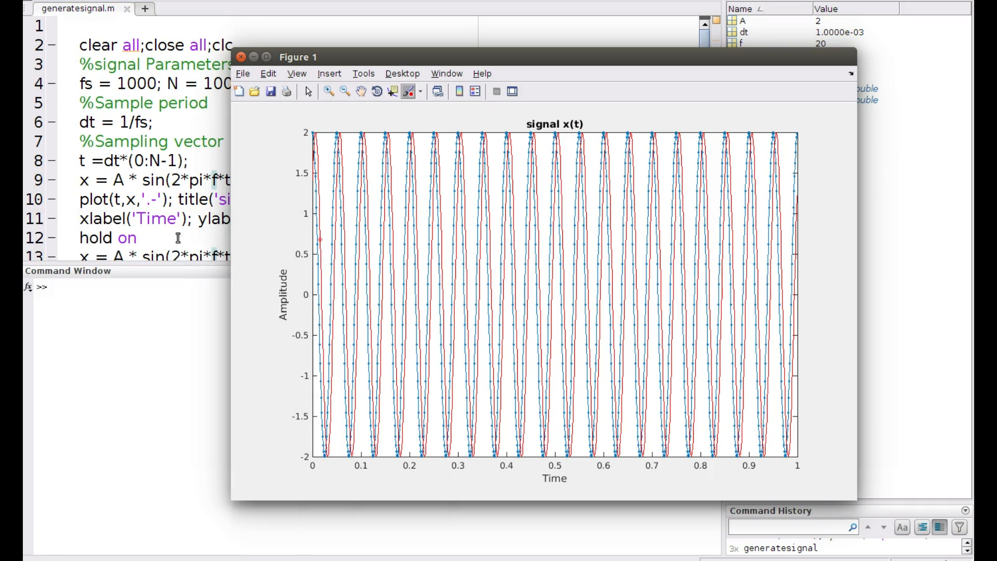
pyautogui.moveTo(432, 382)
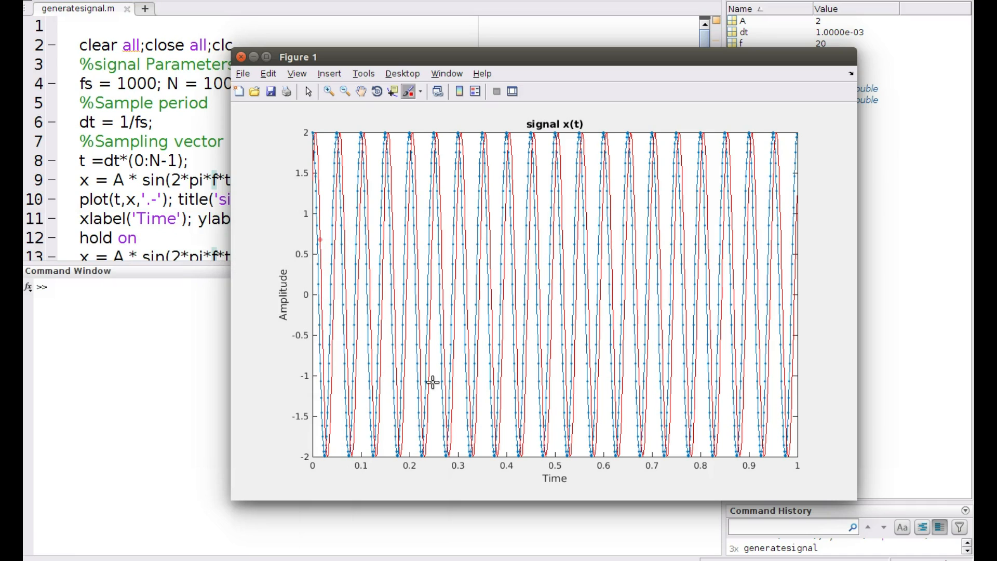
pyautogui.moveTo(145, 318)
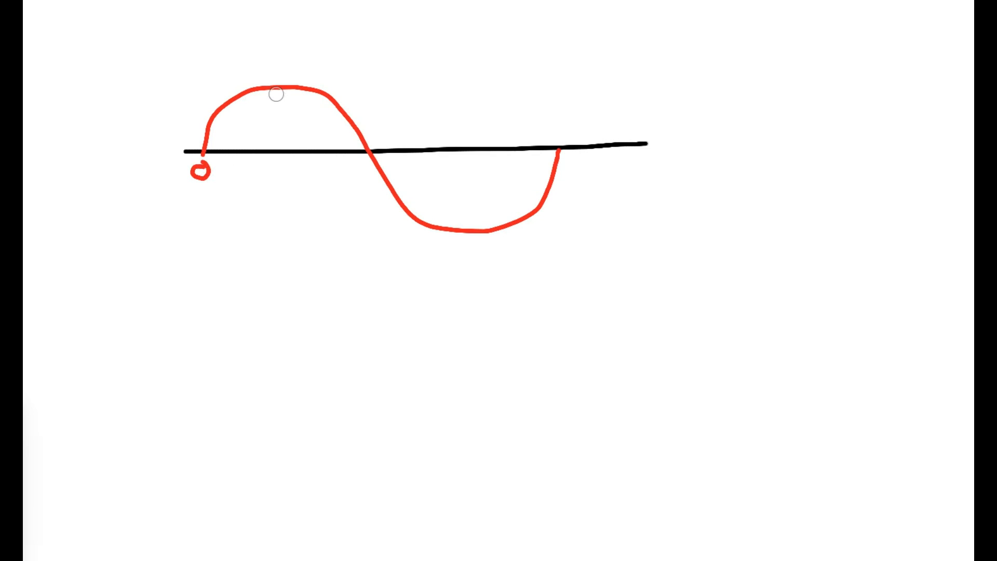
# Draw a dotted vertical line at the sine peak to mark π/2
pyautogui.moveTo(275, 94); pyautogui.dragTo(275, 143)
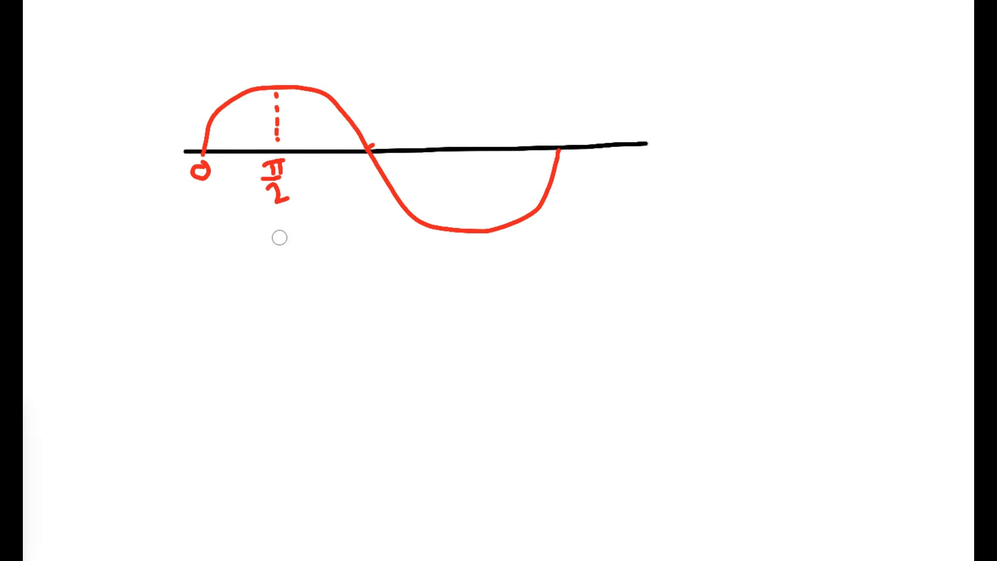